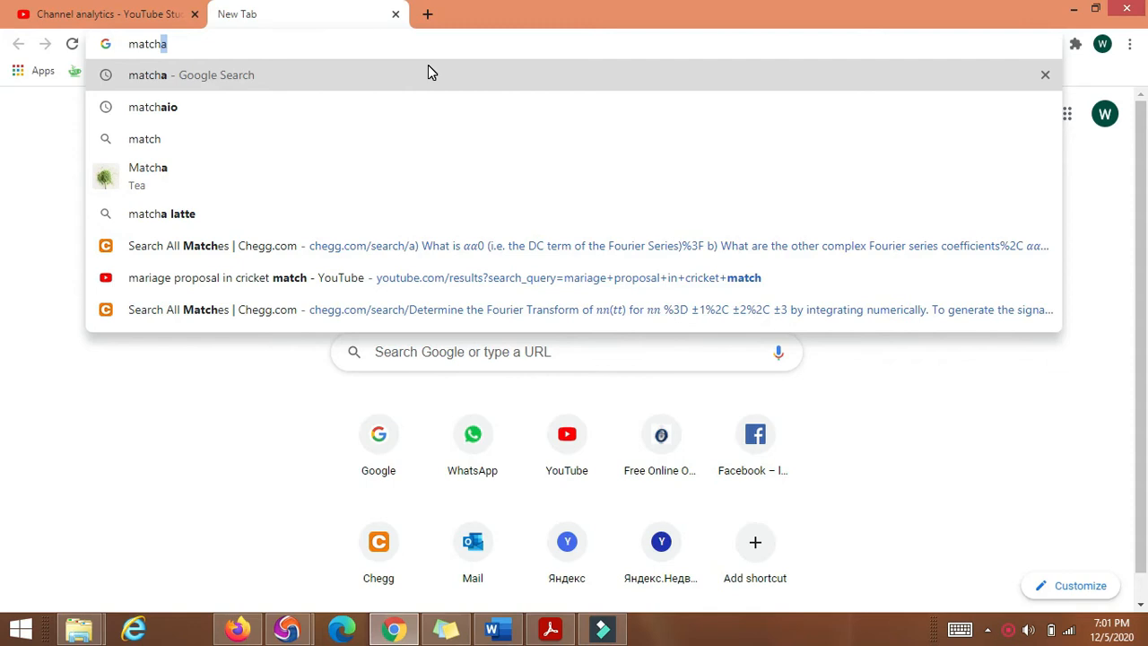
Load mathcha.io/editor from the Chrome address bar in a new tab
key("Backspace")
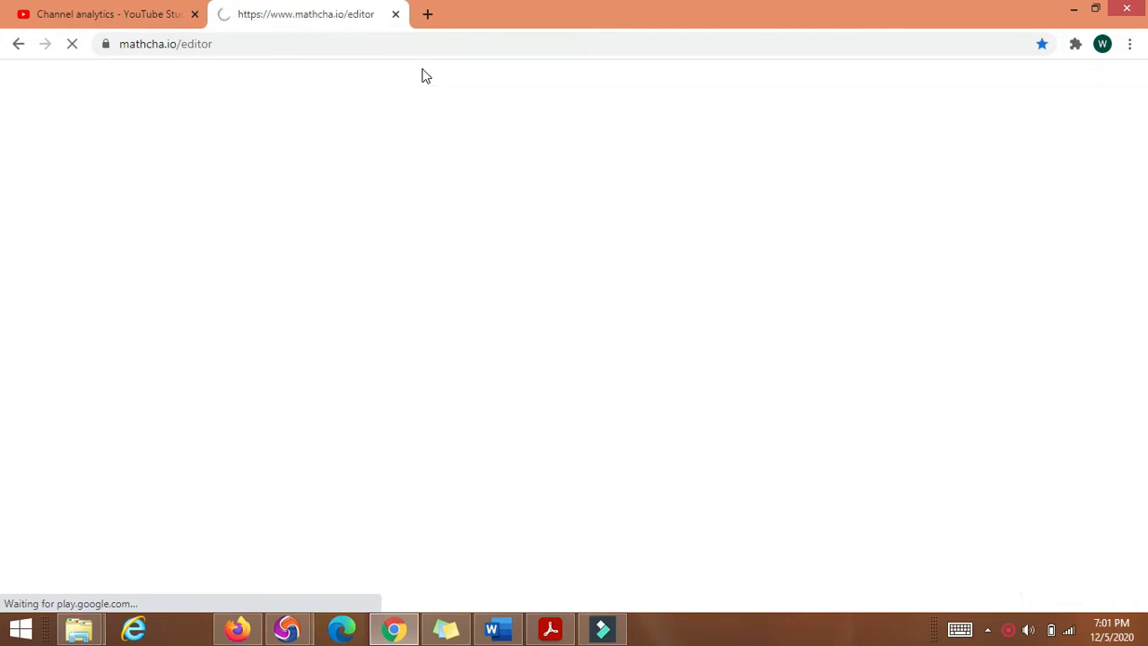
left_click(549, 628)
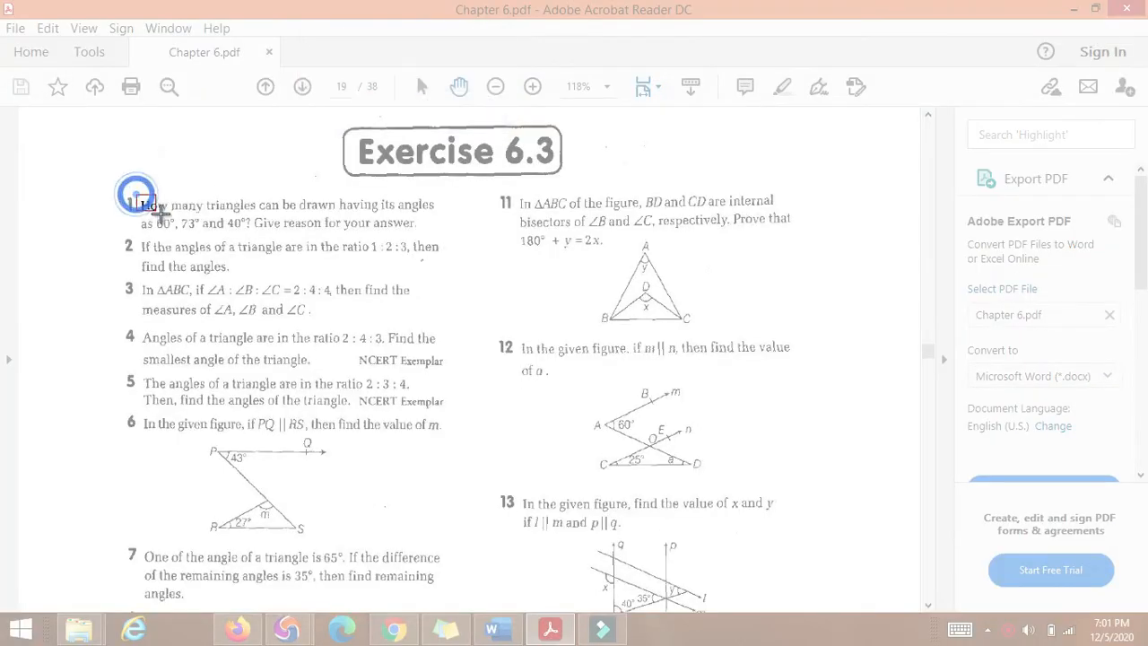
Snip question 1 from Chapter 6.pdf and circle 'triangles' and the 60° angle
left_click_drag(139, 197, 440, 238)
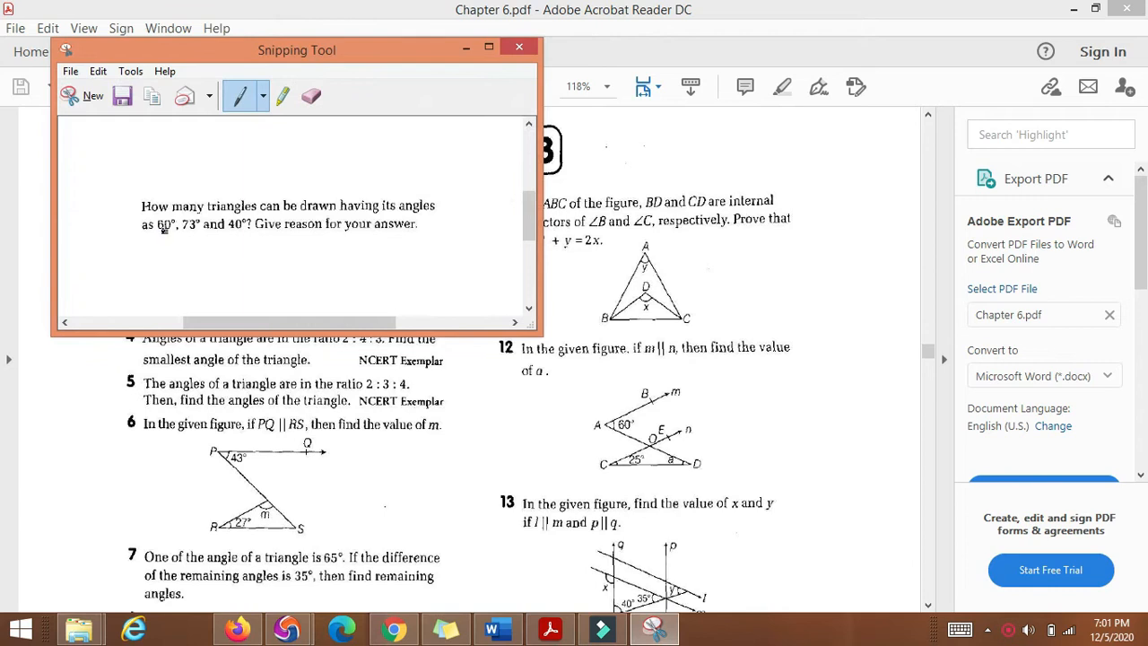
left_click_drag(157, 226, 189, 229)
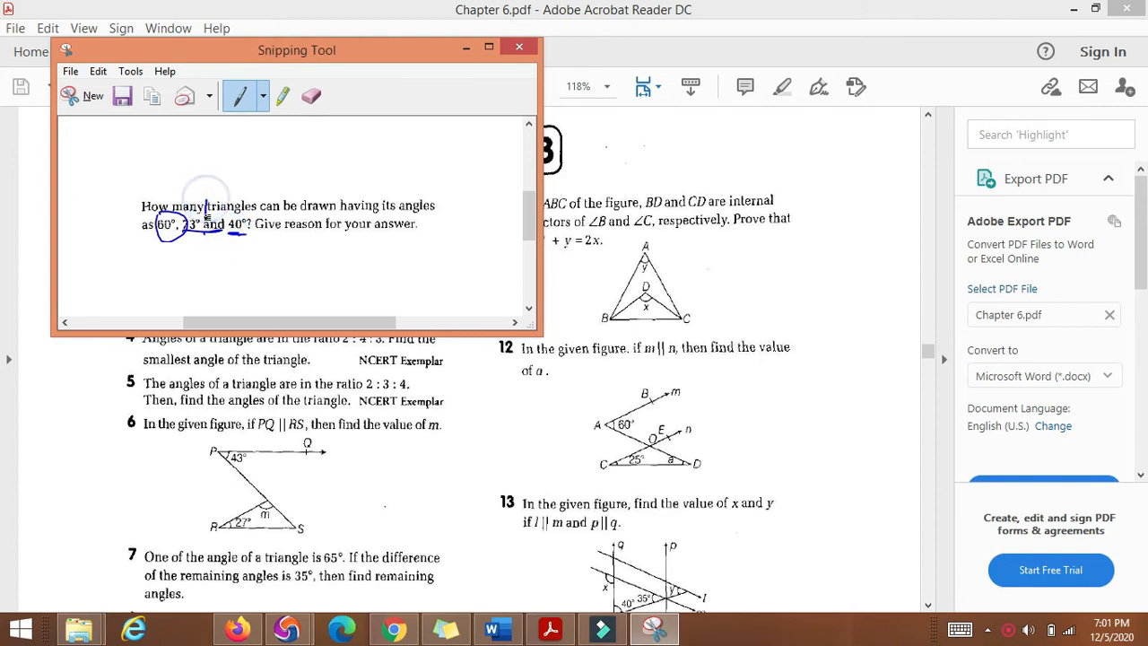
left_click_drag(202, 193, 256, 220)
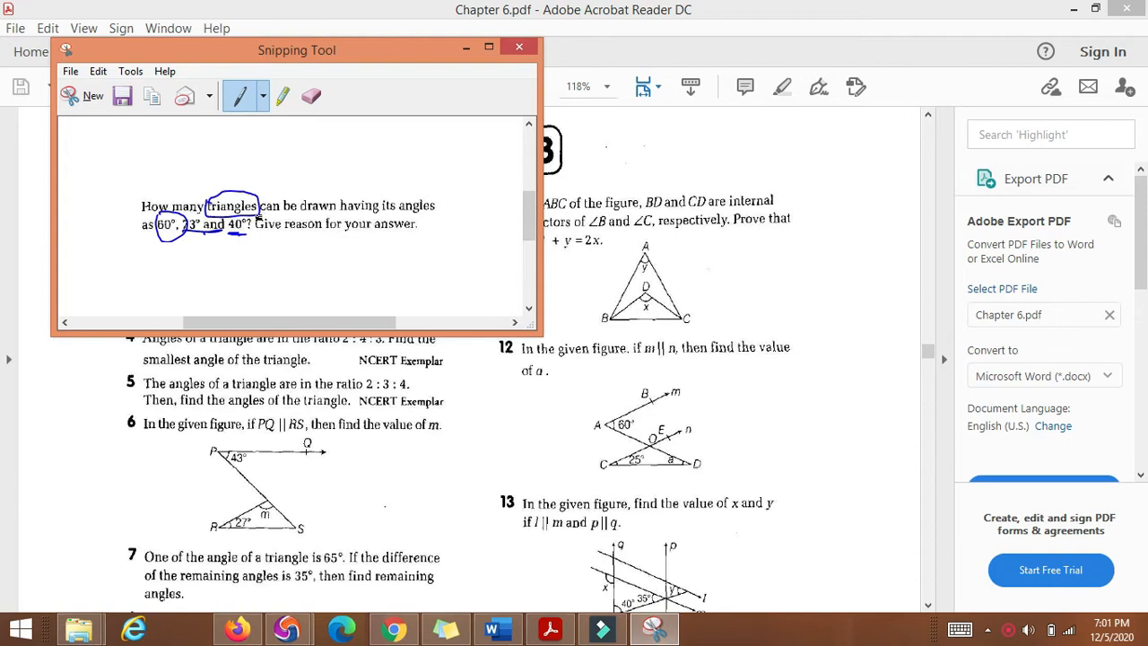
left_click_drag(287, 229, 403, 218)
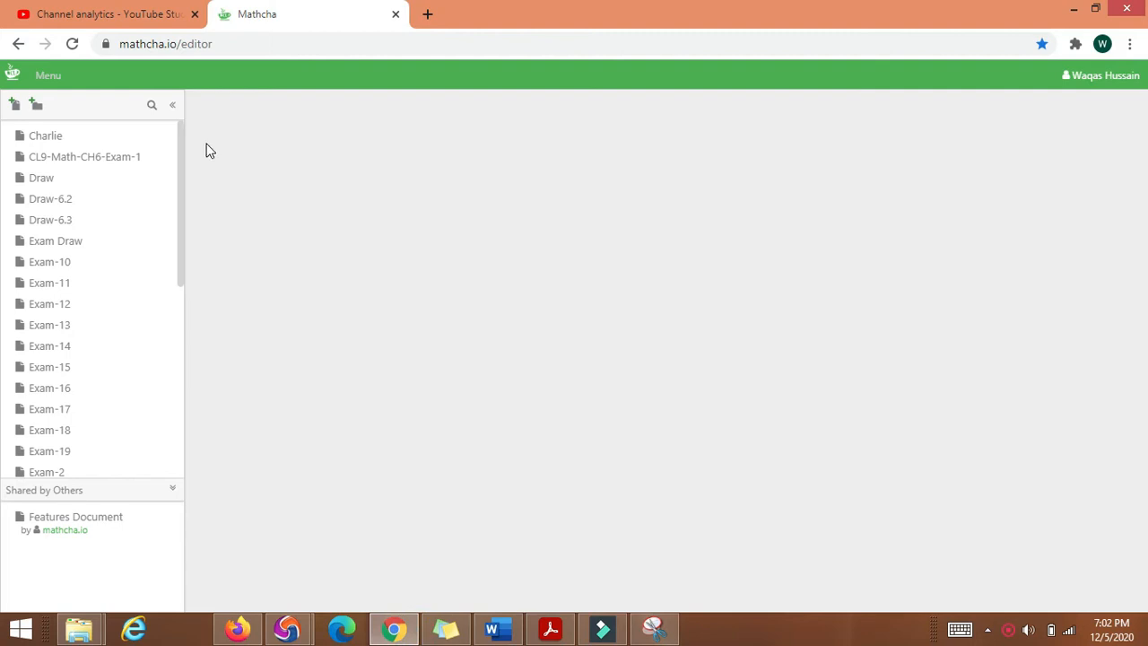
mouse_move(190, 103)
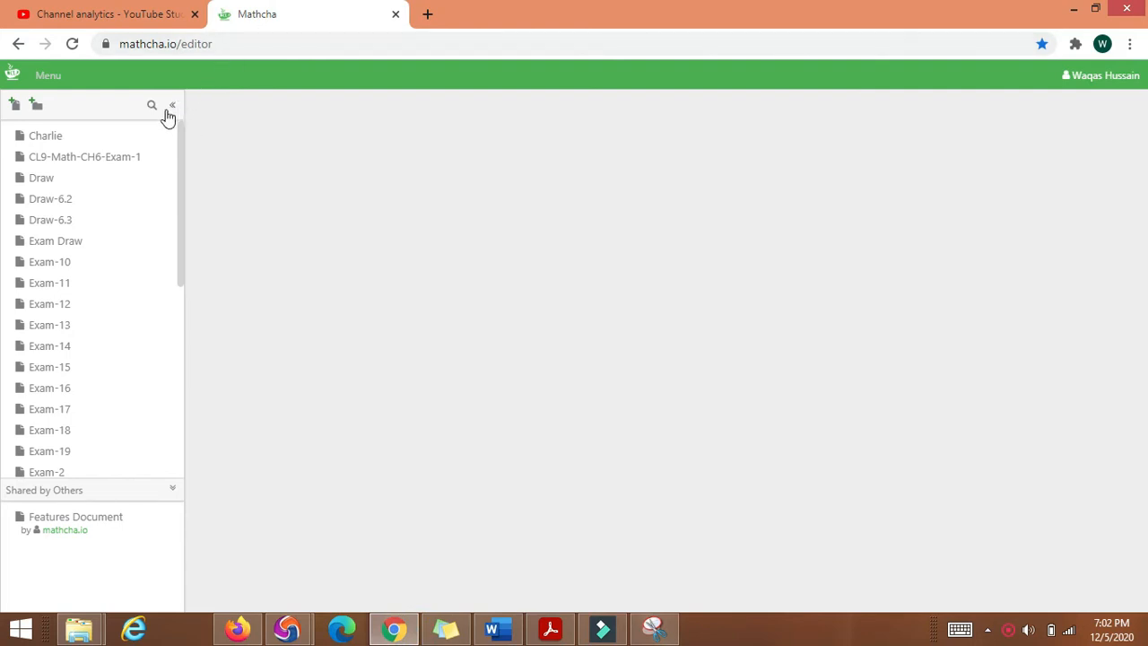
mouse_move(16, 107)
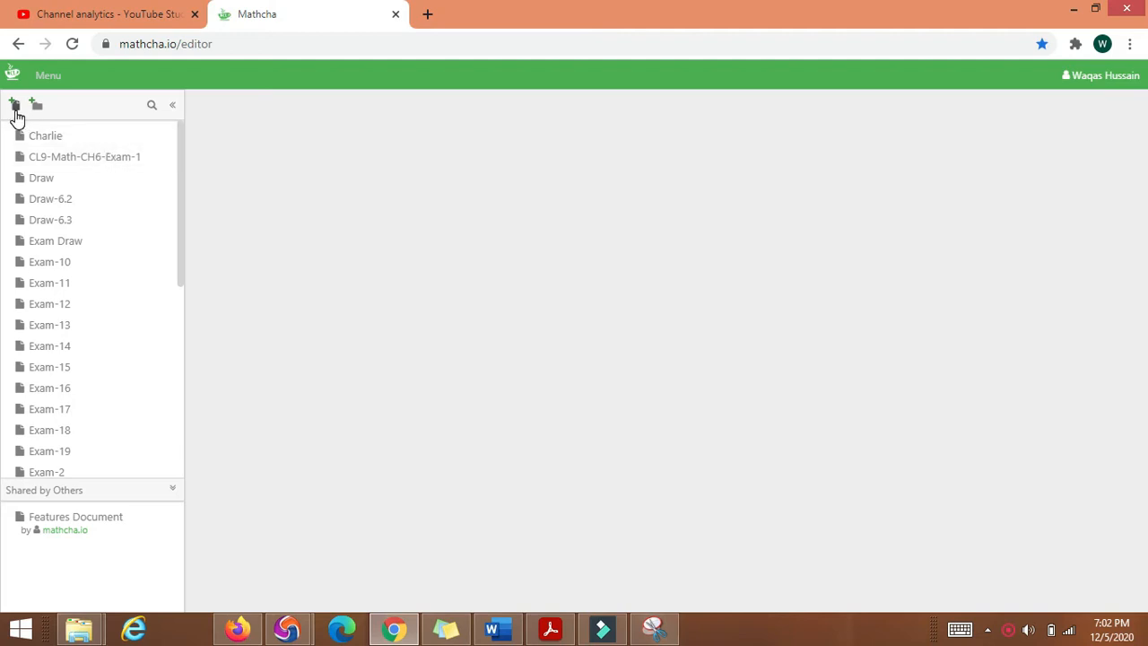
mouse_move(117, 400)
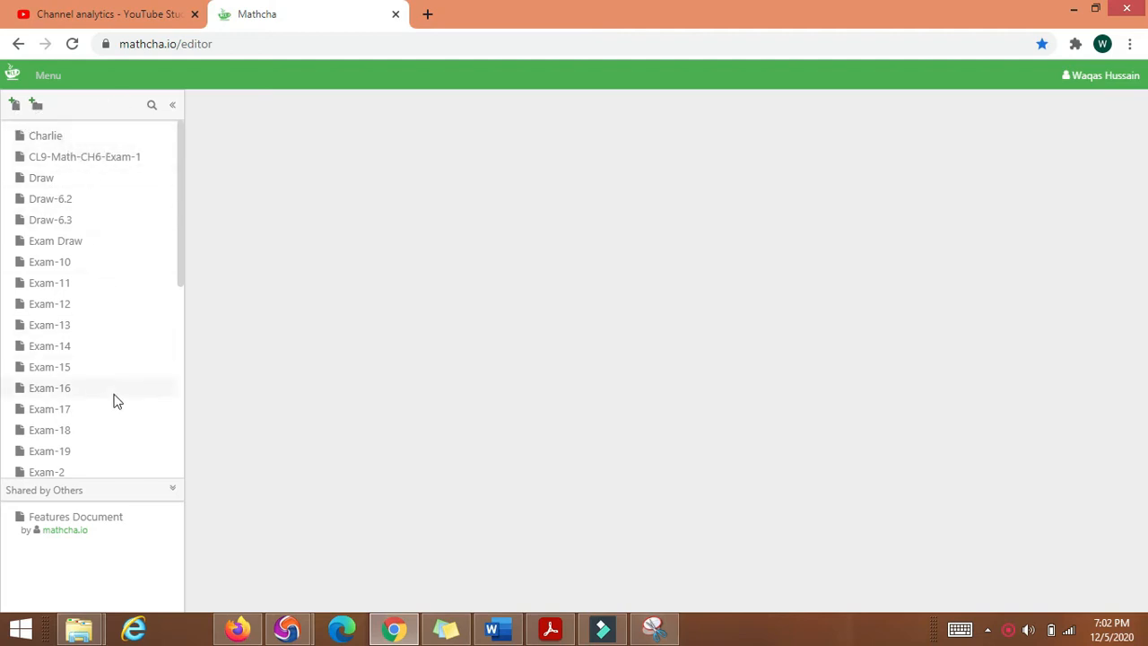
mouse_move(50, 366)
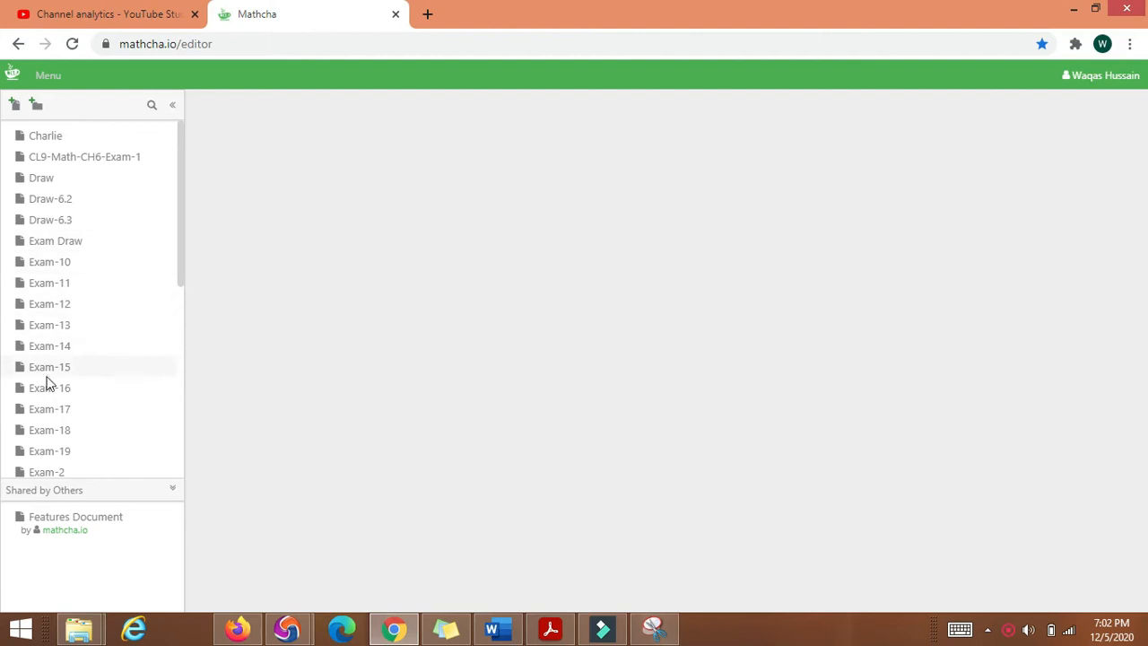
scroll("down", 3)
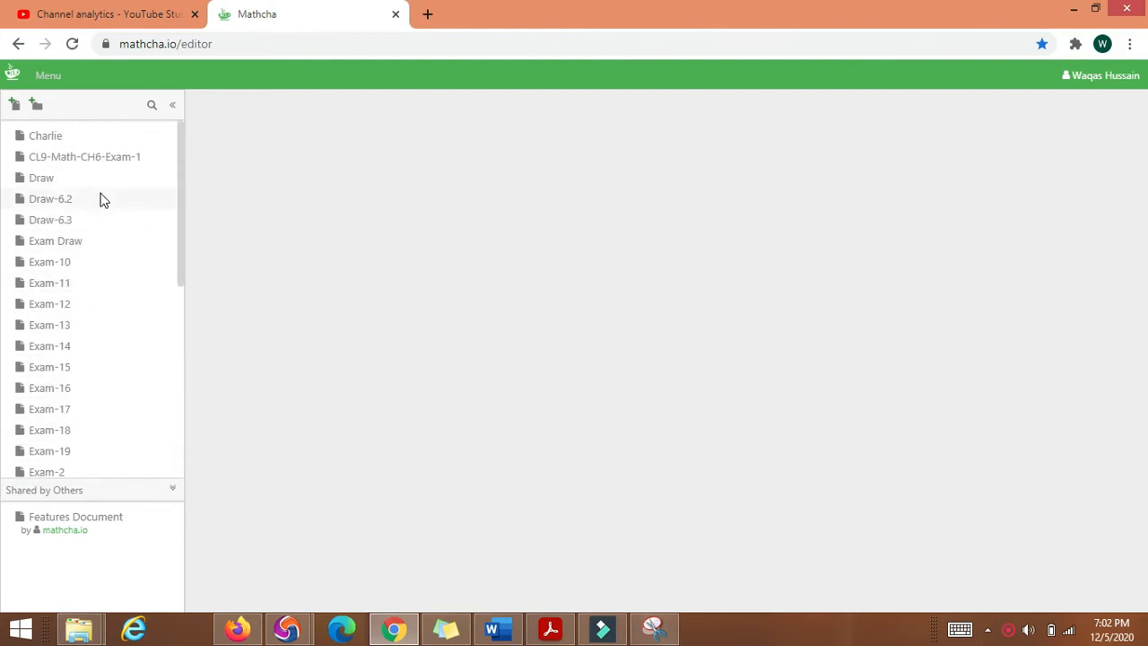
mouse_move(202, 220)
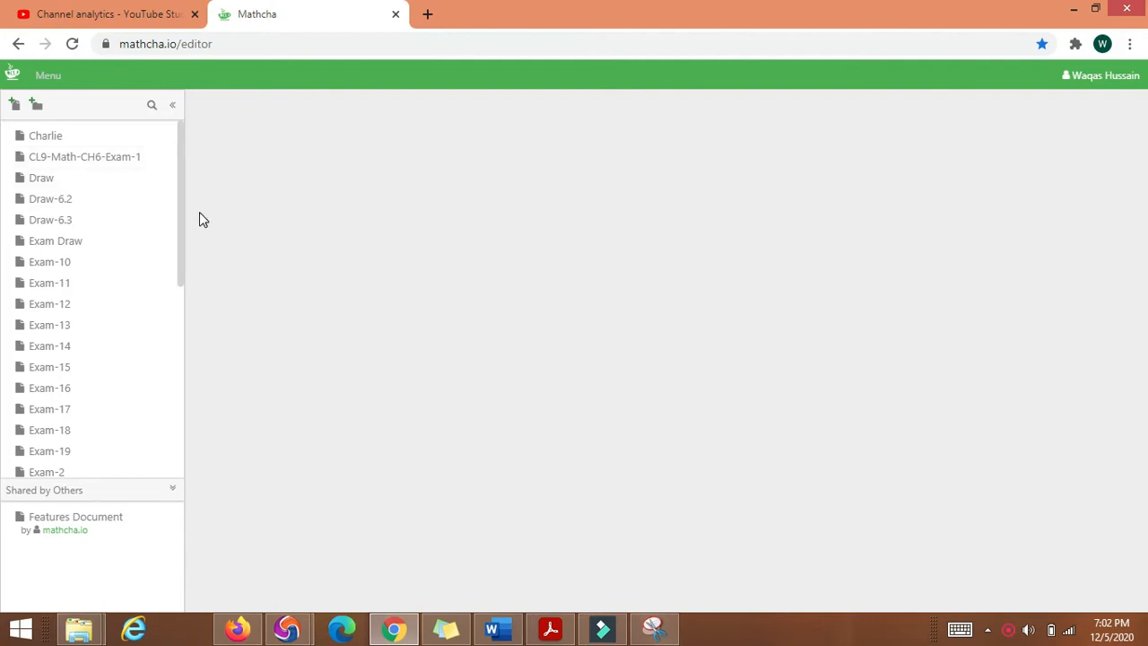
mouse_move(106, 170)
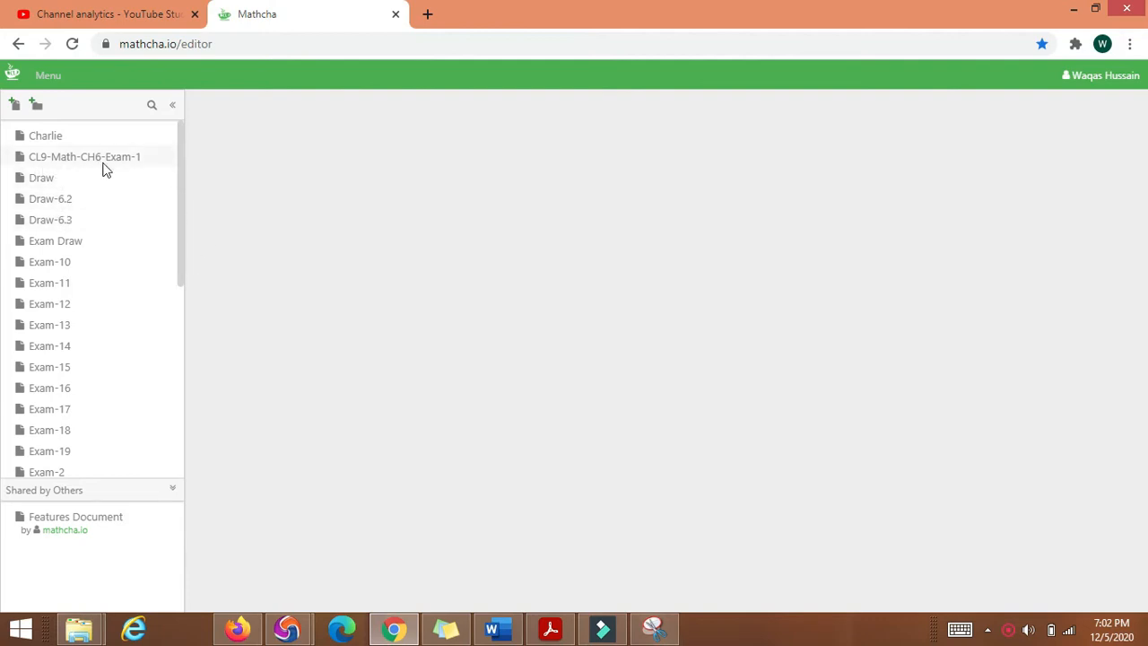
mouse_move(130, 377)
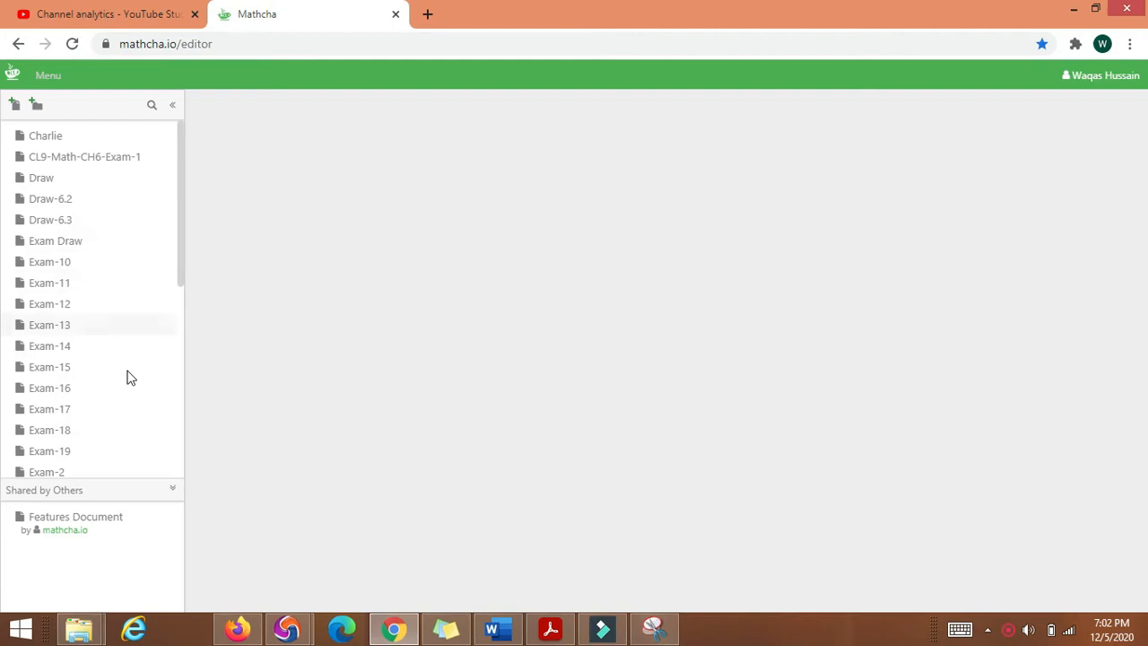
mouse_move(93, 303)
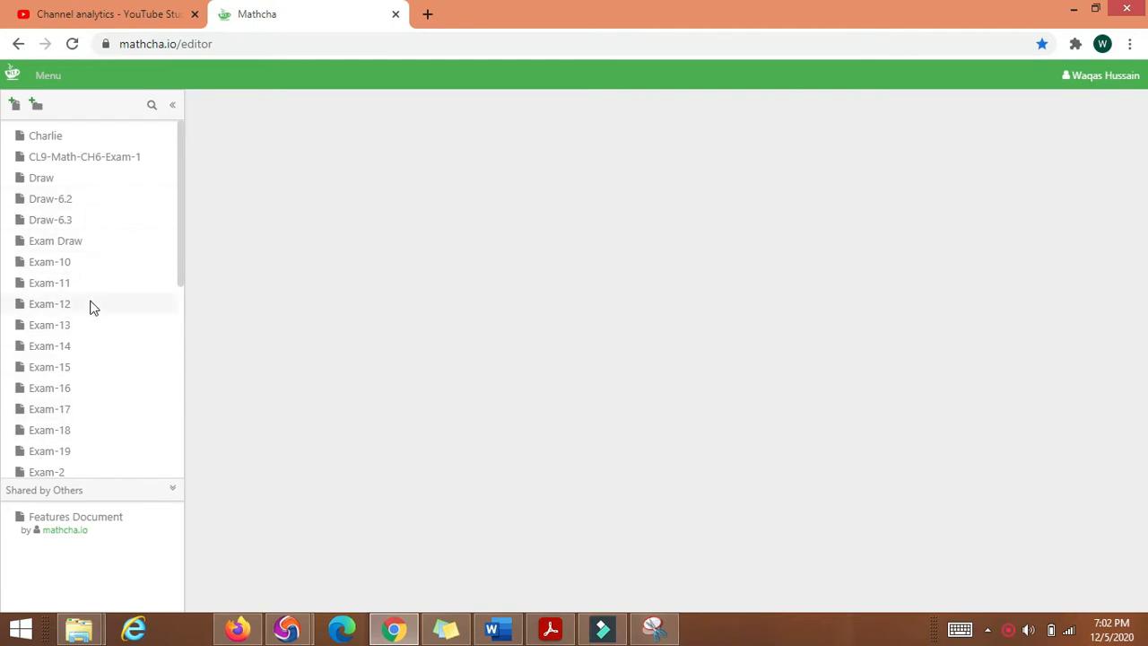
mouse_move(15, 104)
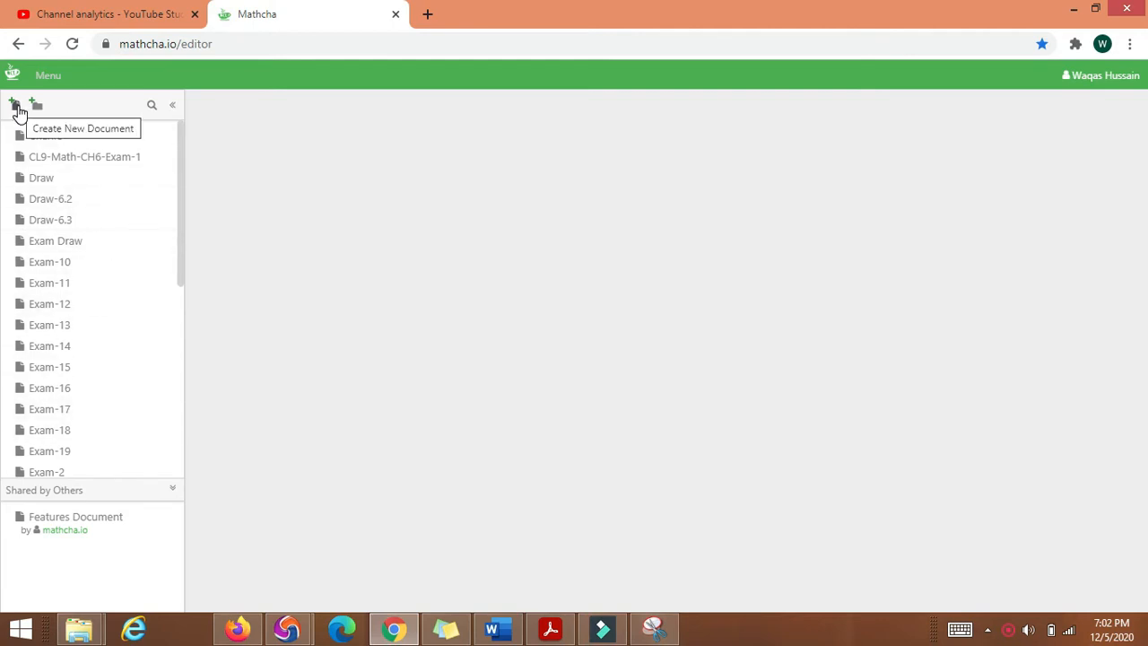
Create a new blank document with the name 'Alpha-1'
left_click(14, 104)
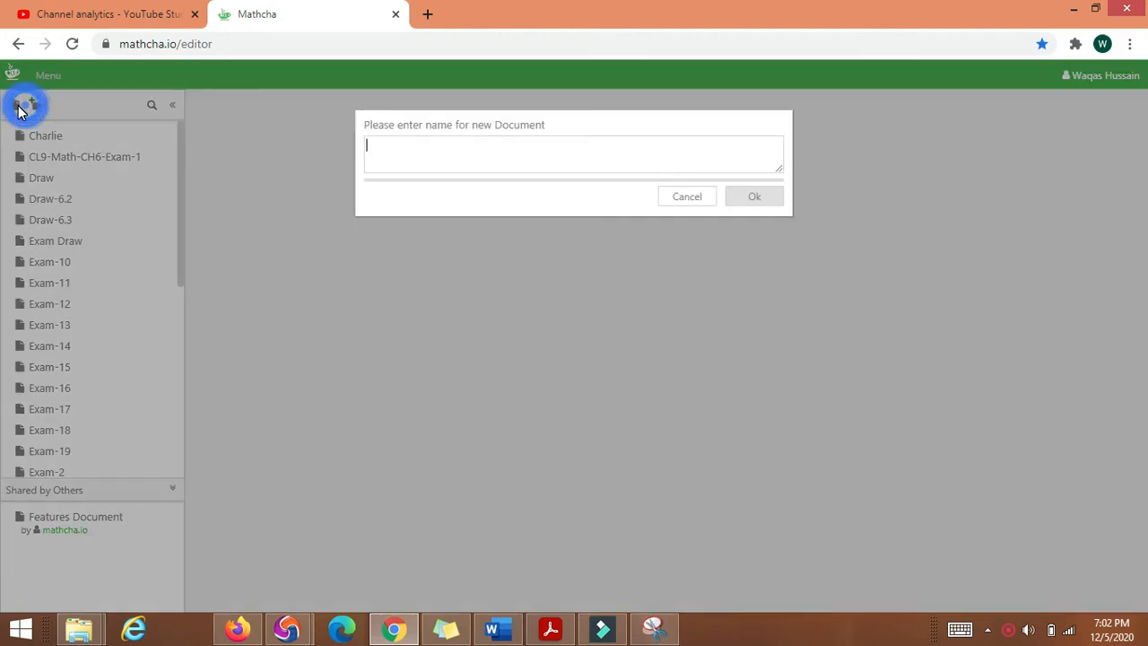
type("A")
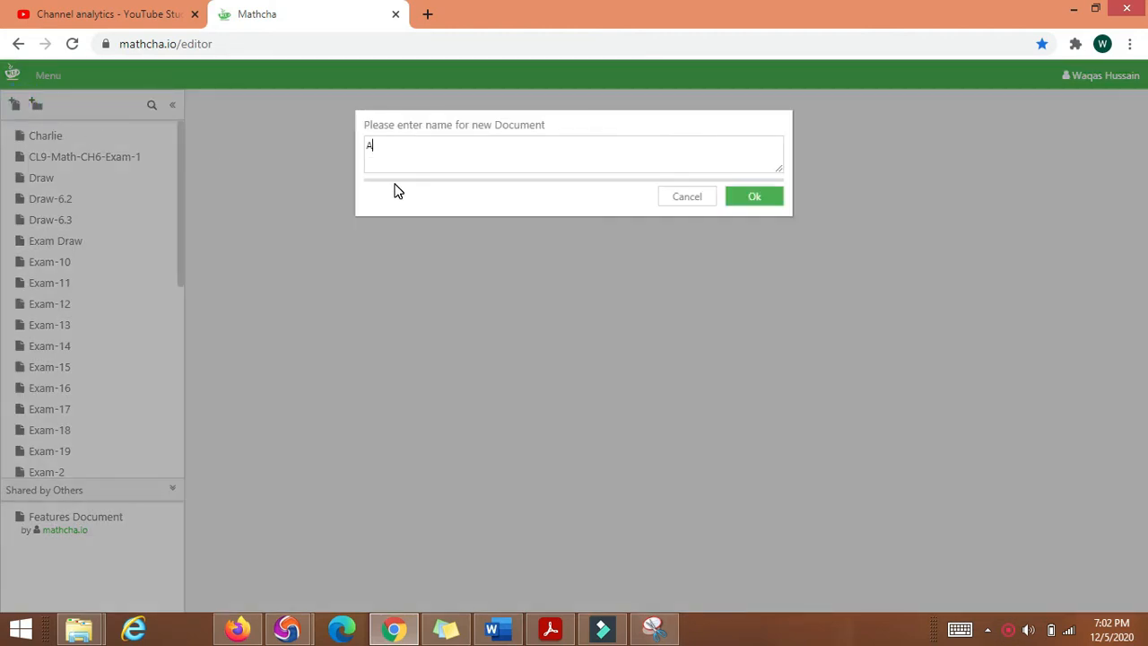
type("lpha")
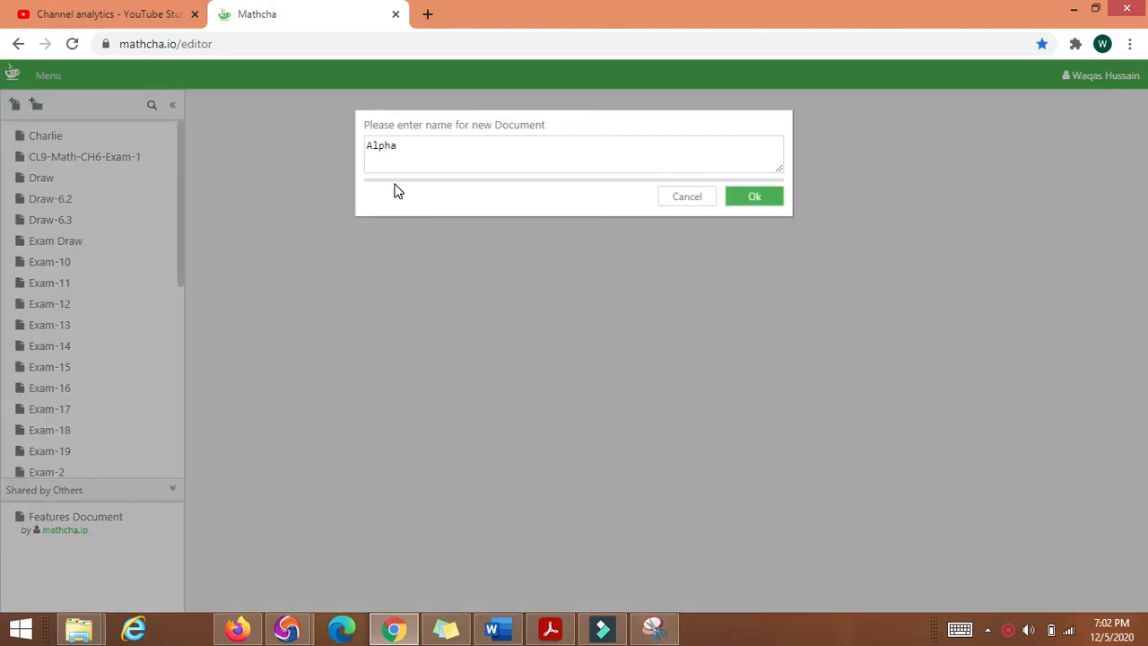
type("-1")
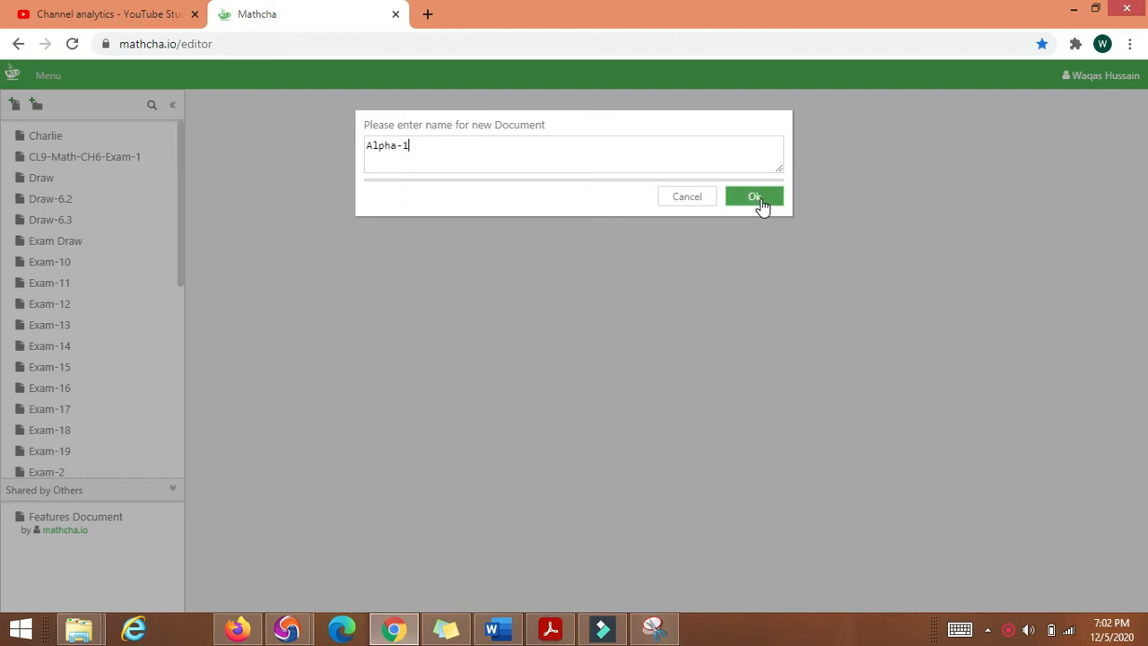
left_click(754, 196)
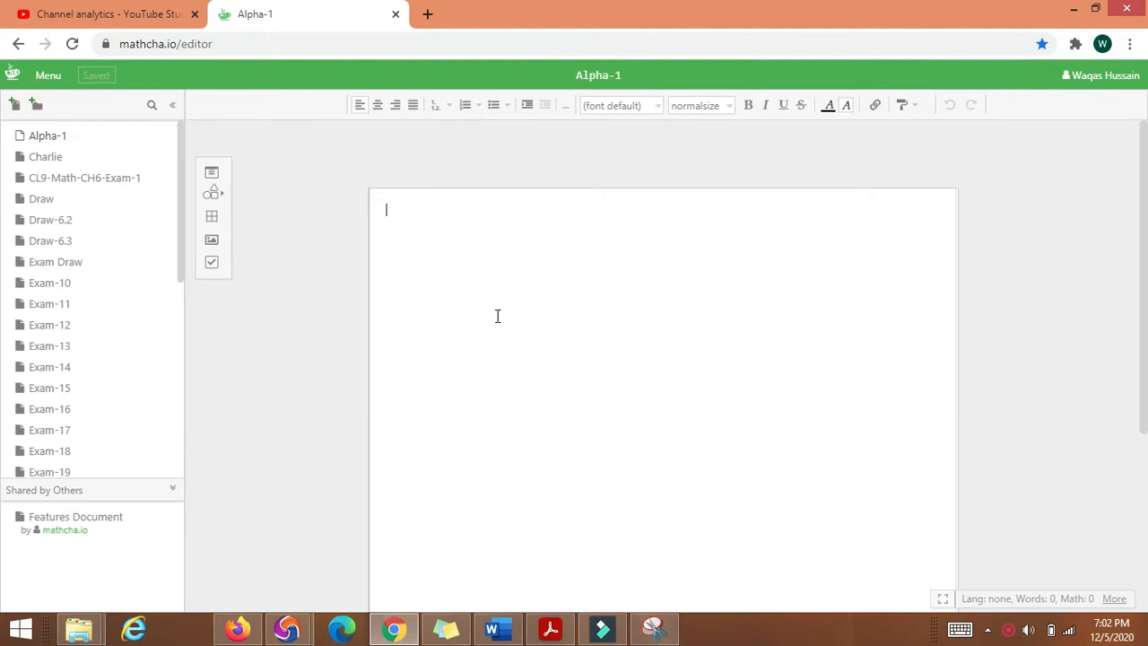
mouse_move(689, 335)
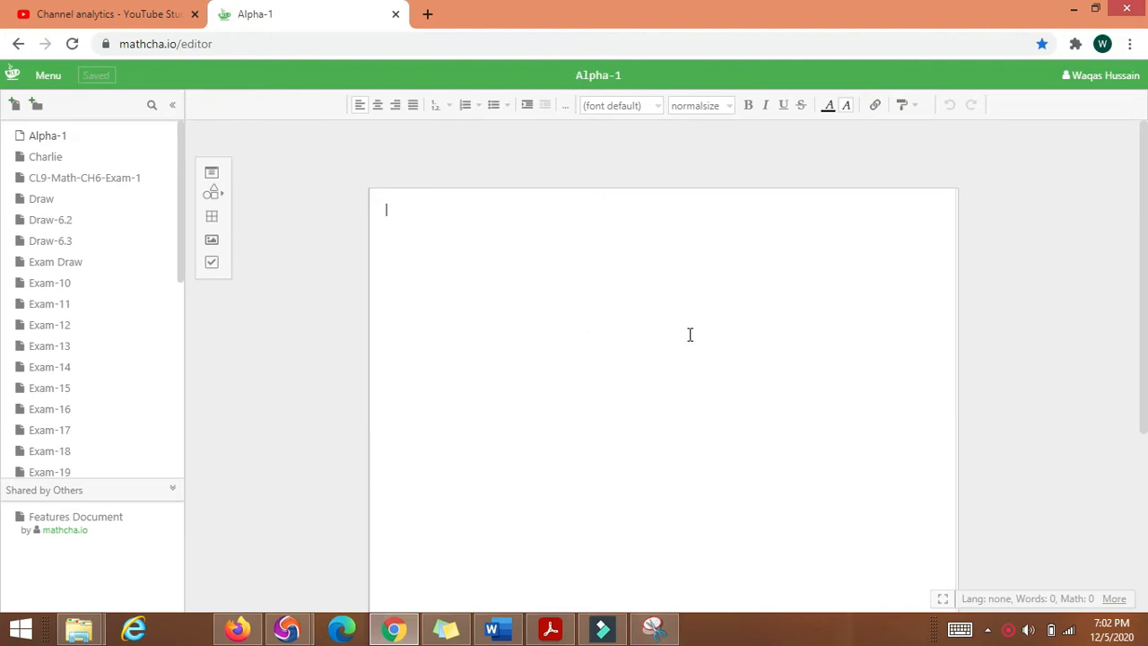
mouse_move(49, 75)
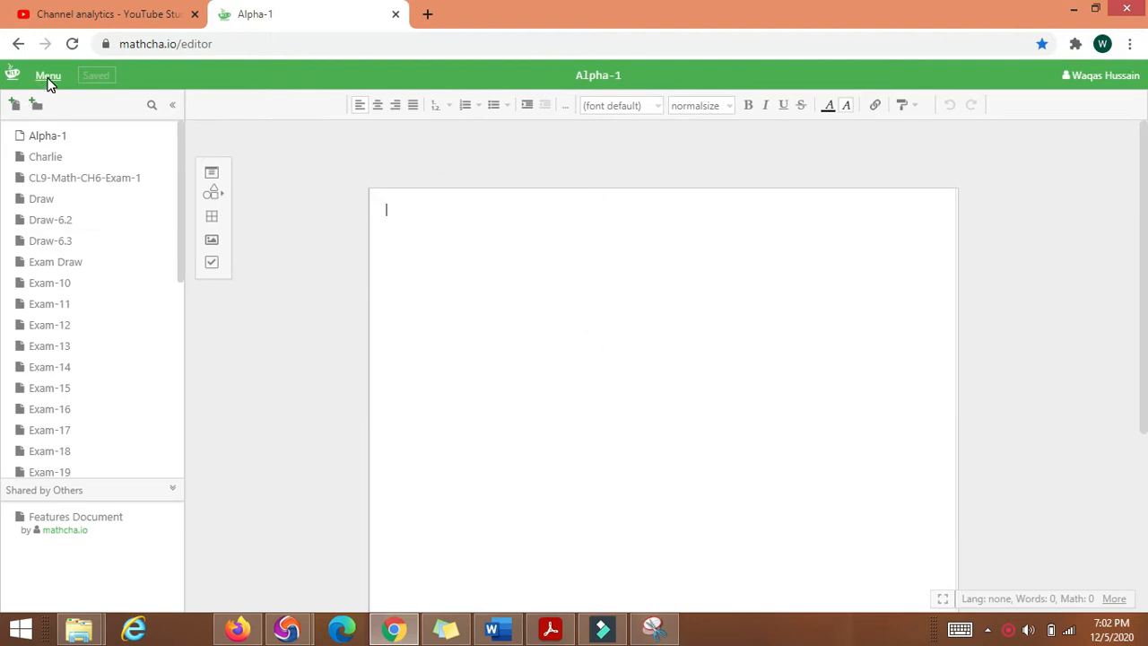
Set Alpha-1's page width to 1300 px and insert a blank drawing canvas
left_click(47, 74)
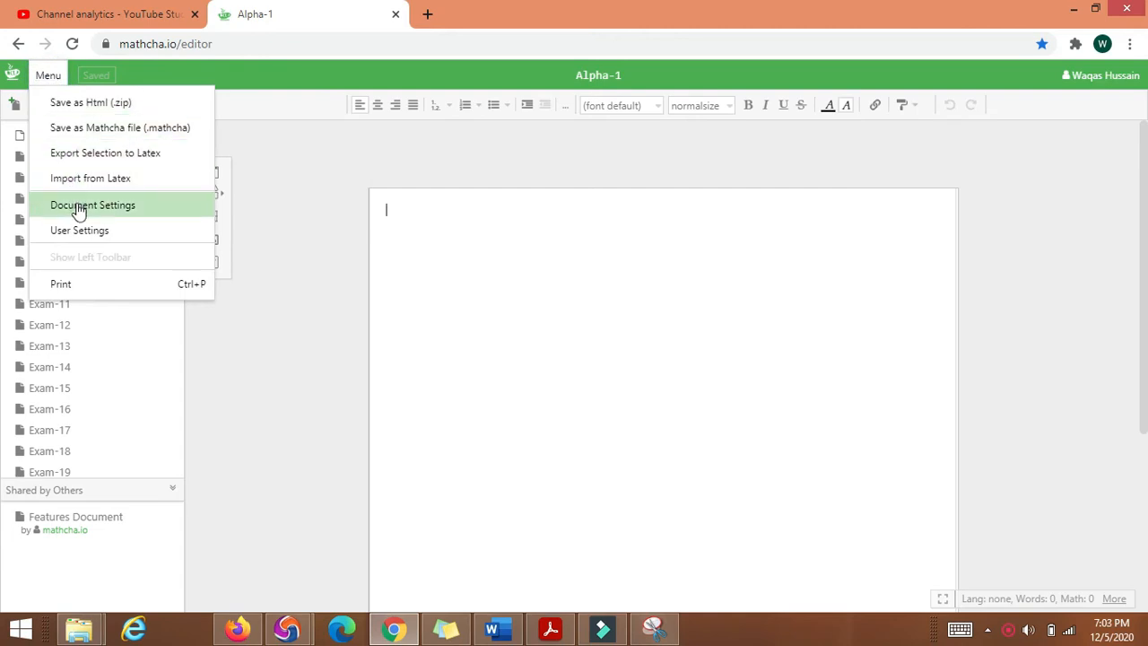
mouse_move(79, 229)
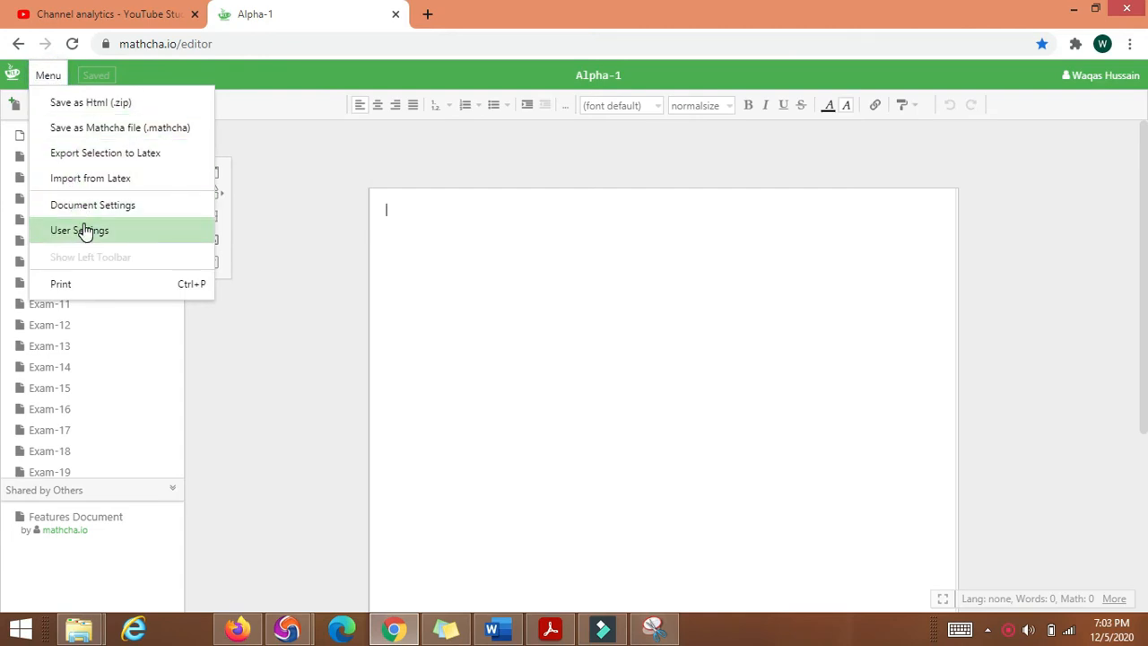
mouse_move(93, 205)
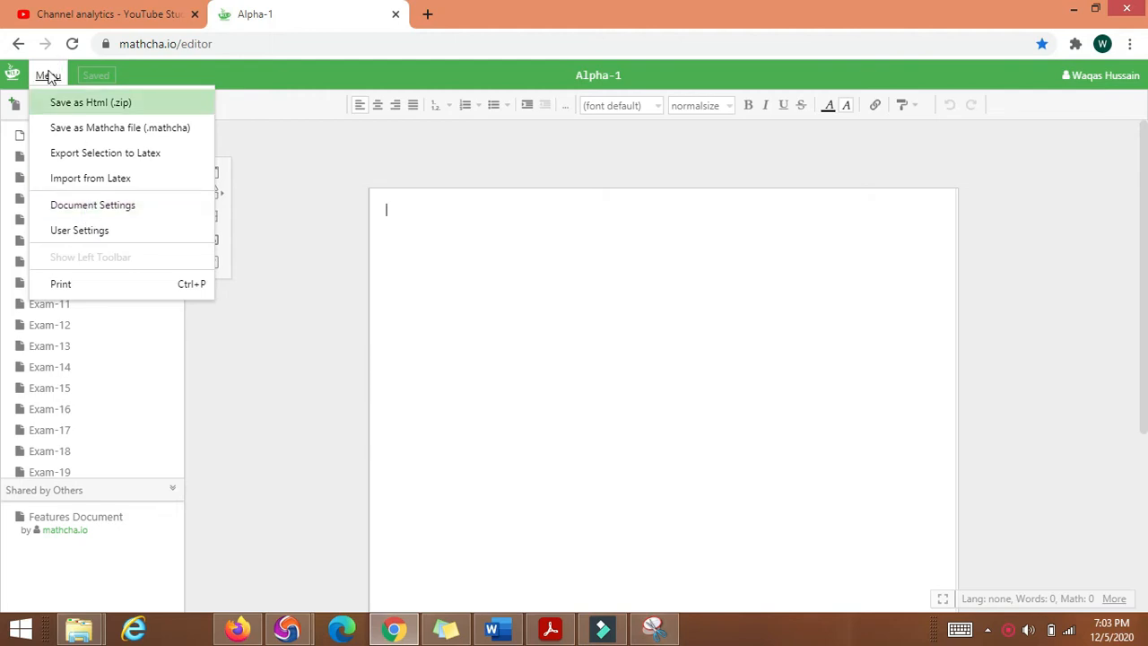
mouse_move(92, 204)
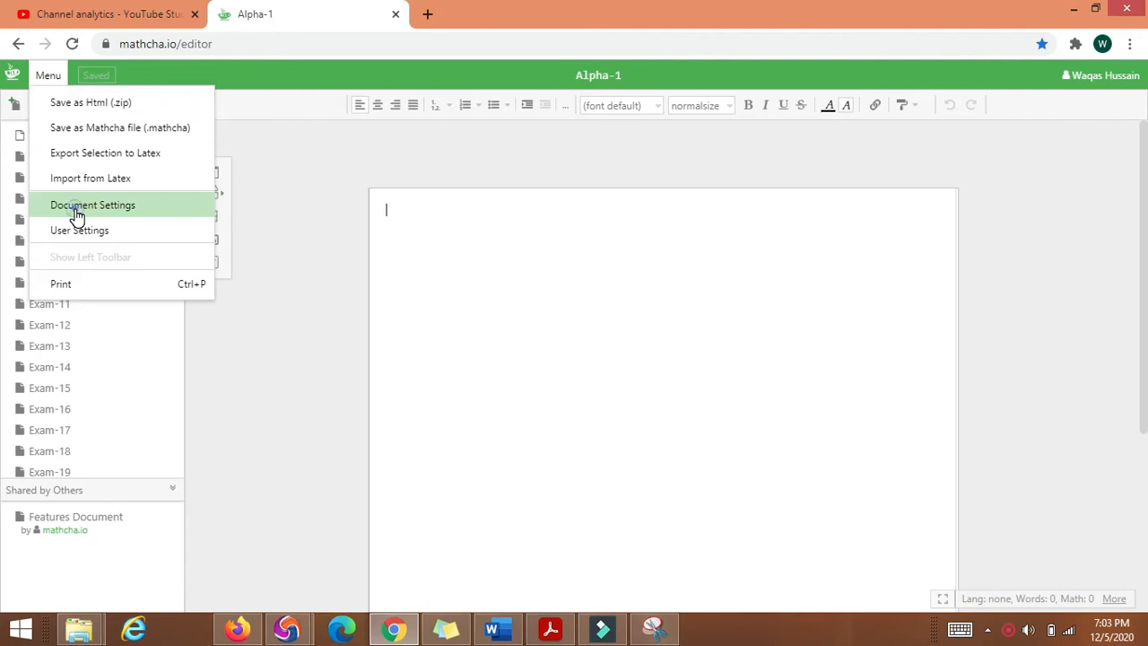
left_click(92, 204)
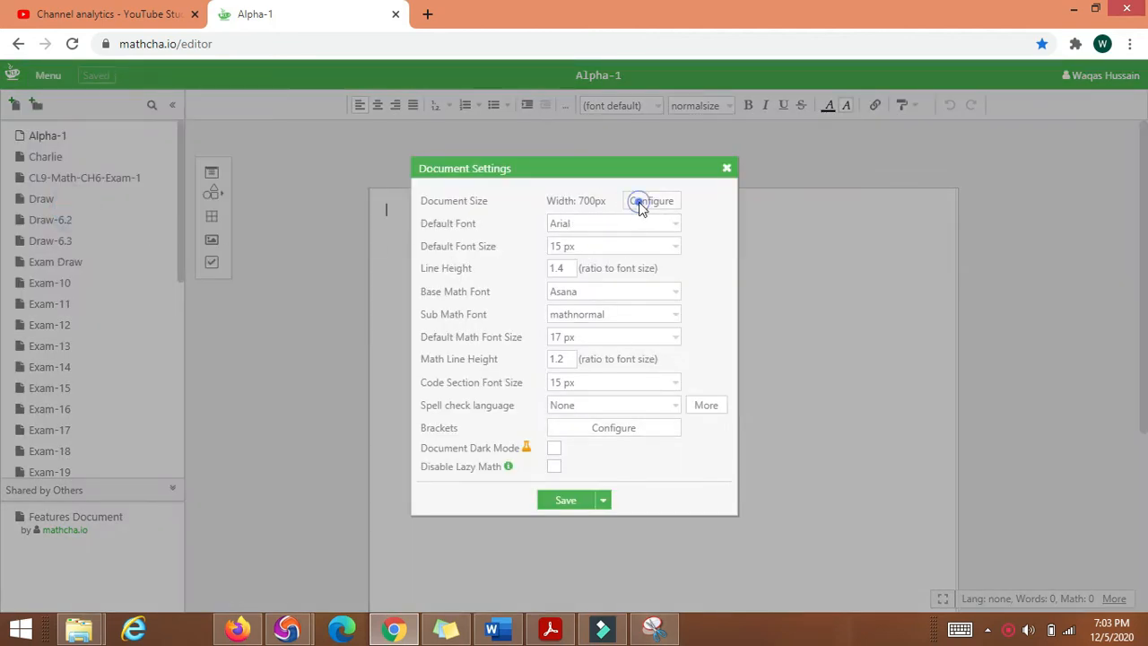
left_click(651, 200)
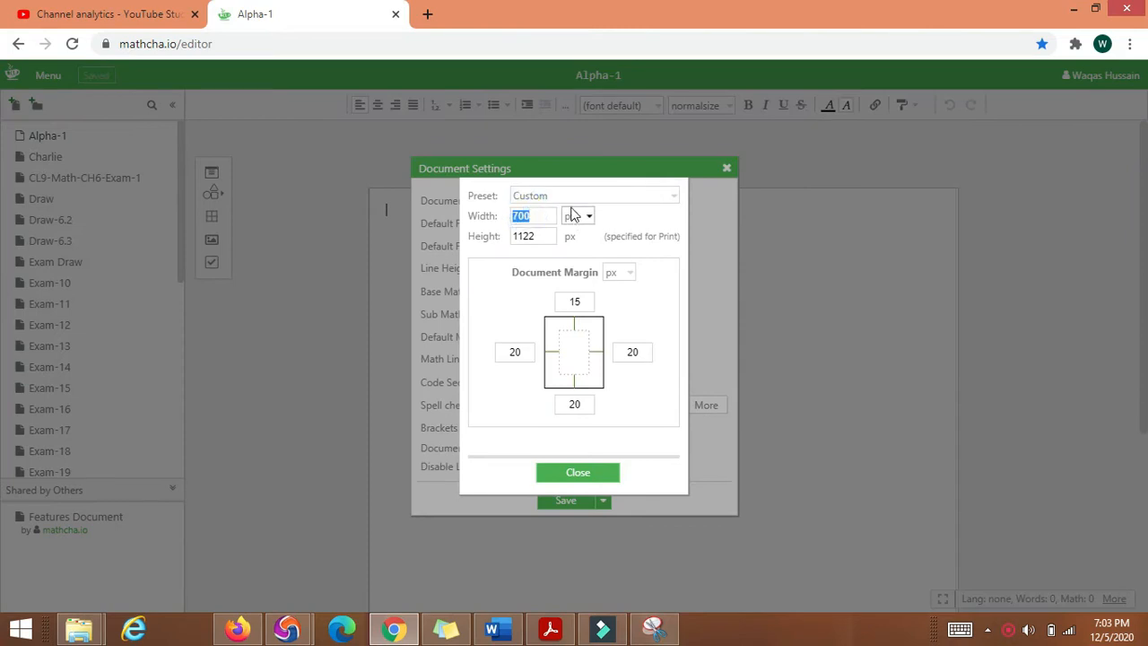
type("1300")
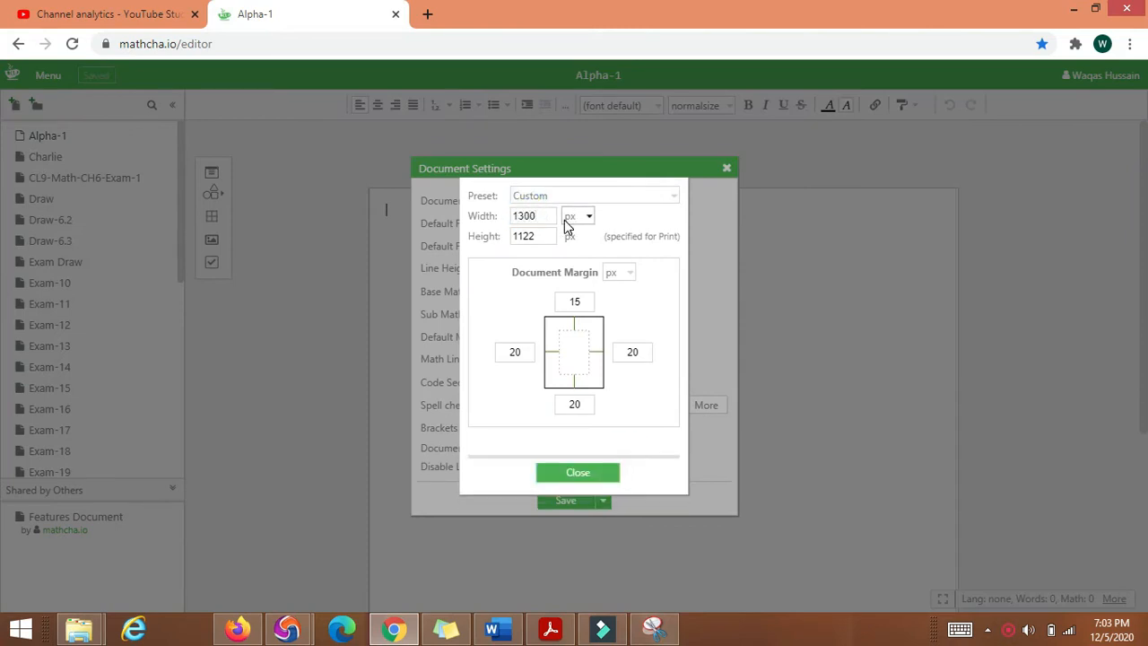
left_click(578, 472)
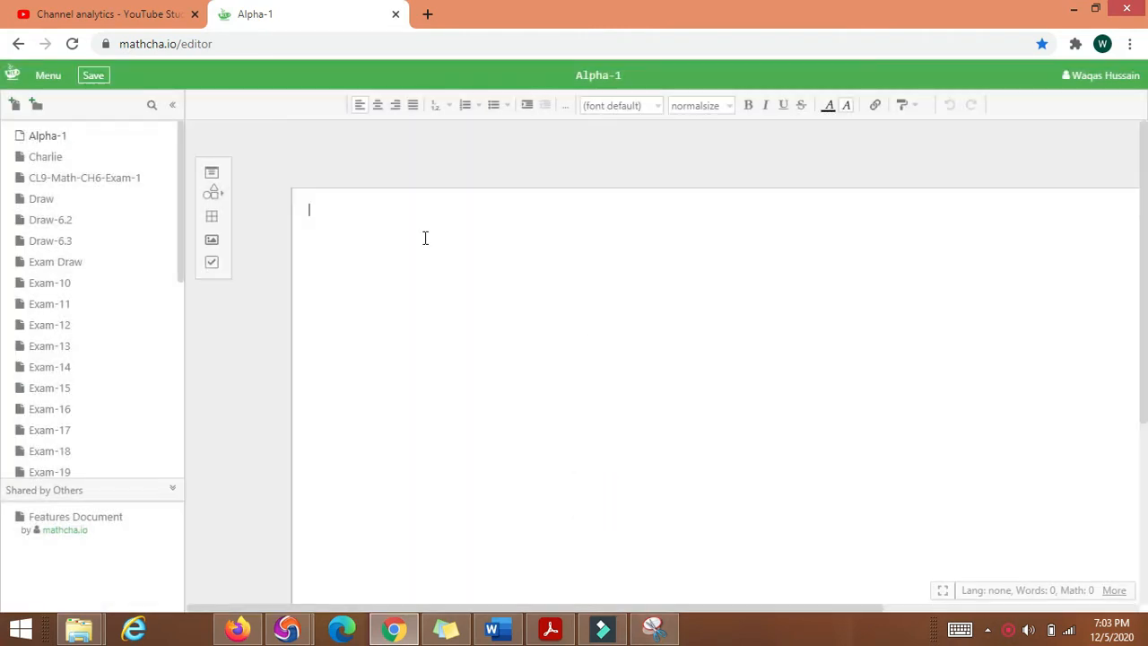
left_click(93, 75)
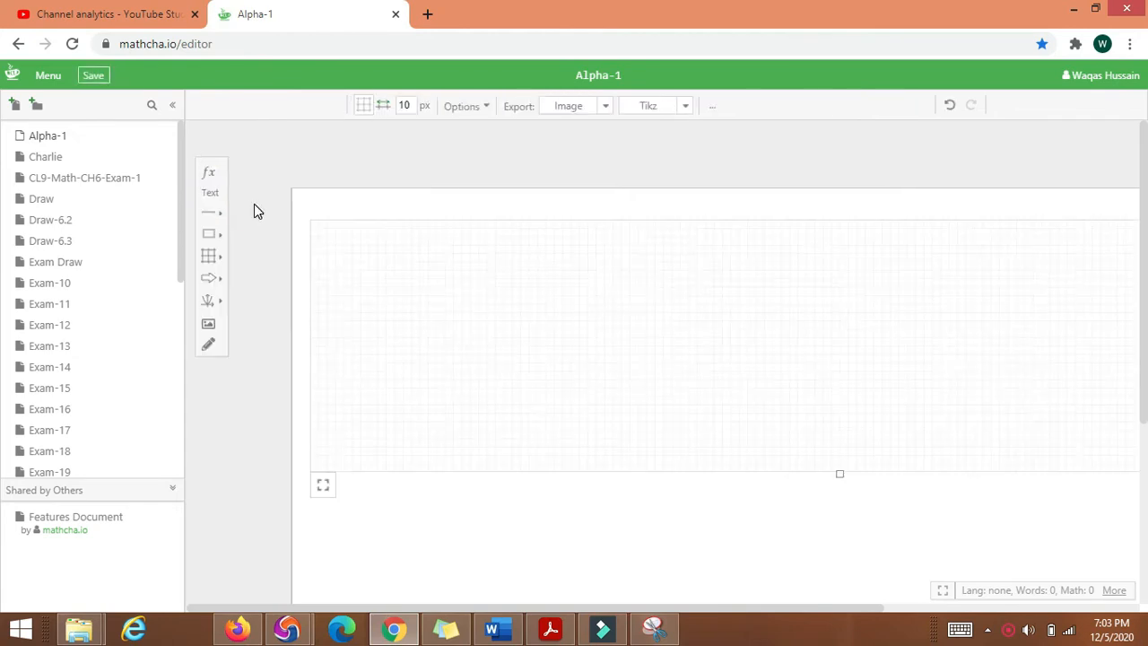
mouse_move(855, 511)
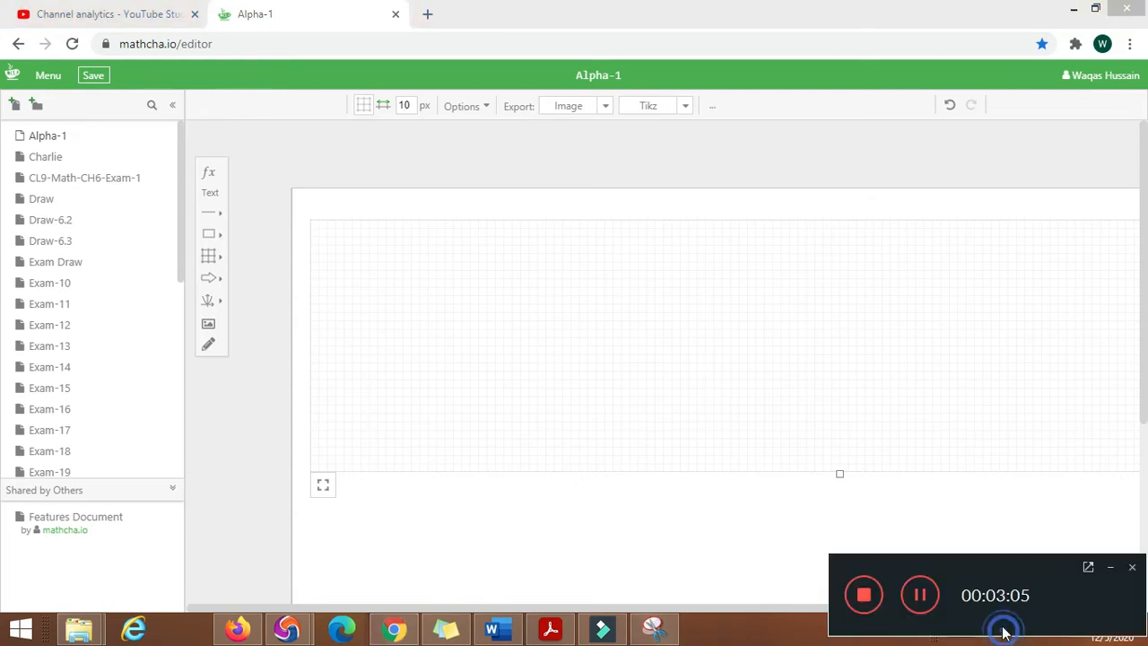
Add a rectangle from the shapes palette and stretch it across the full canvas width
left_click(93, 75)
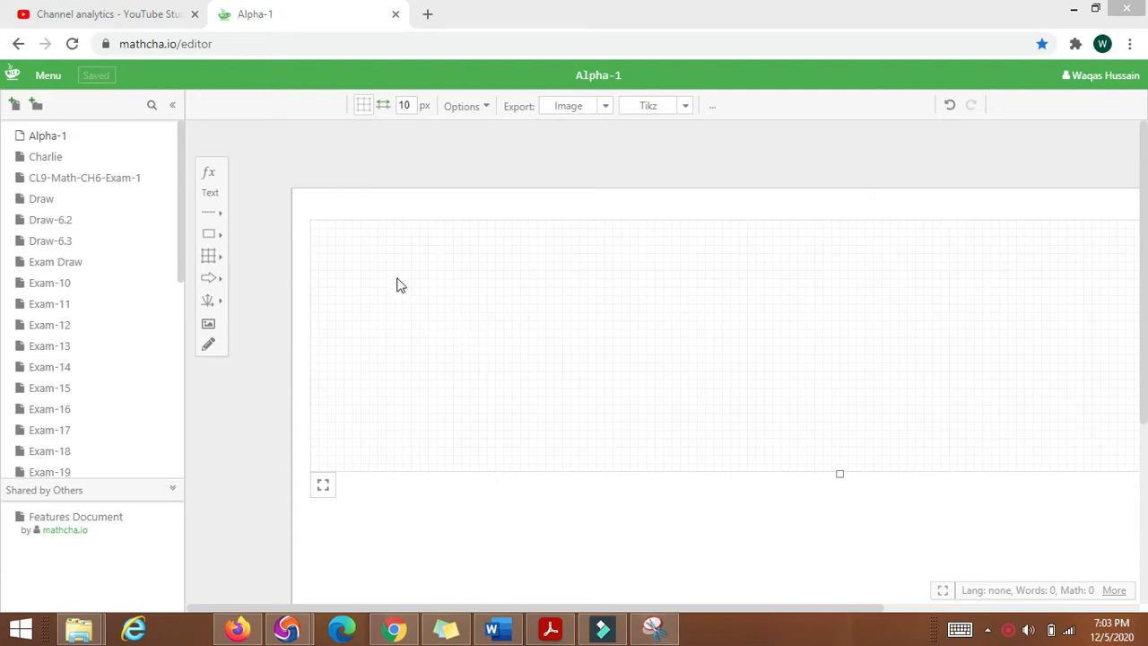
mouse_move(248, 321)
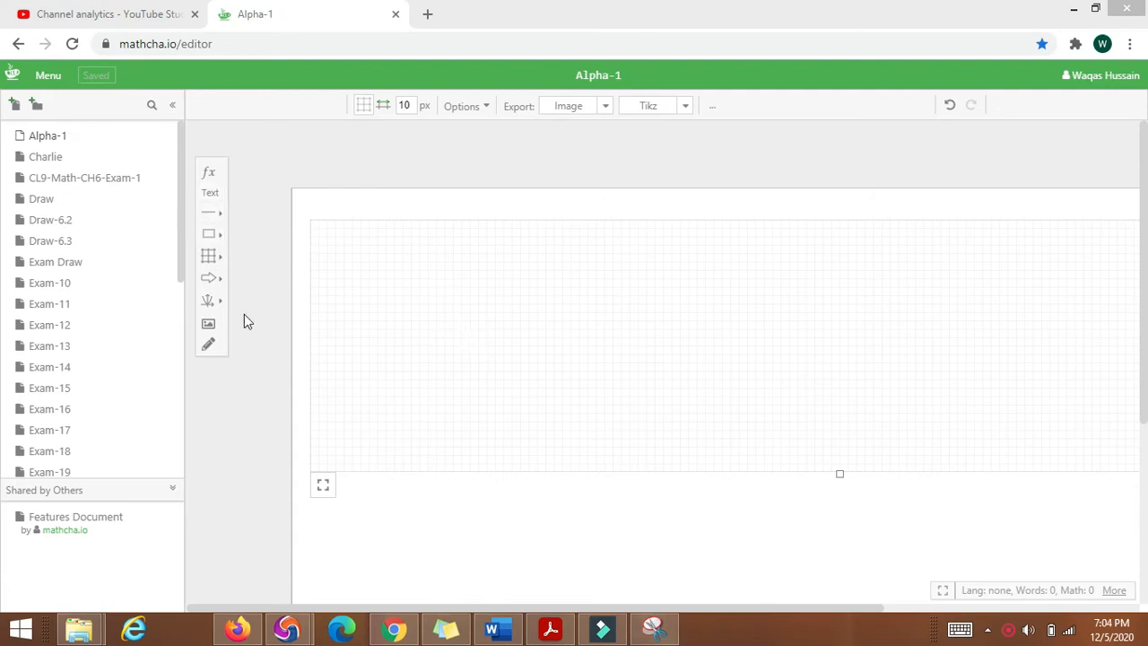
left_click(209, 233)
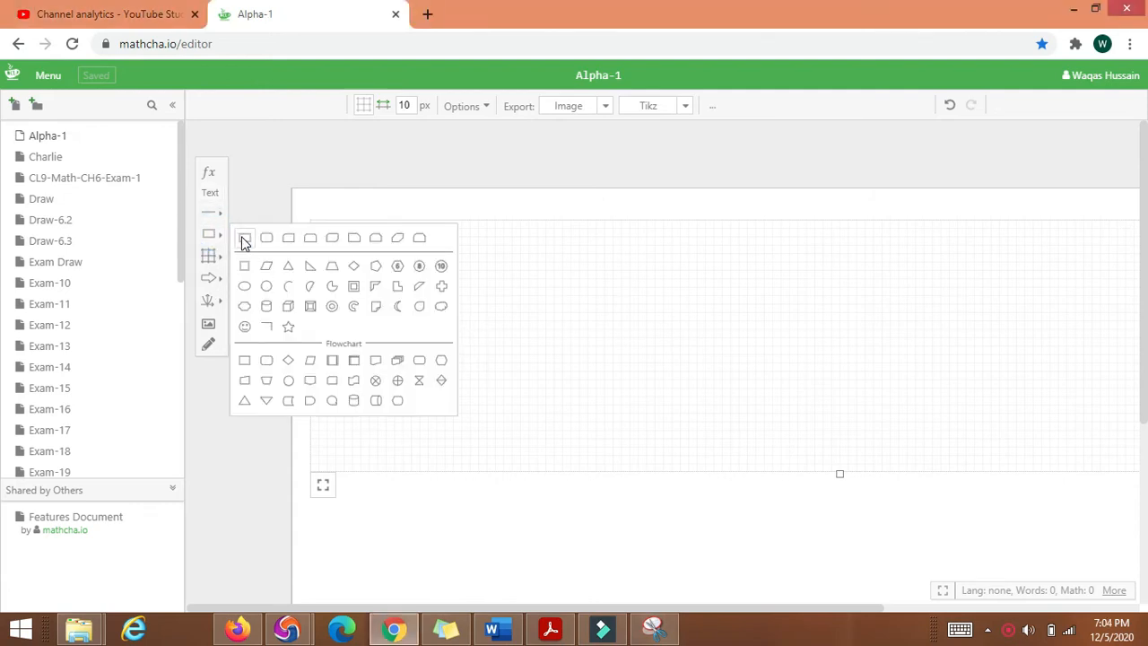
mouse_move(244, 238)
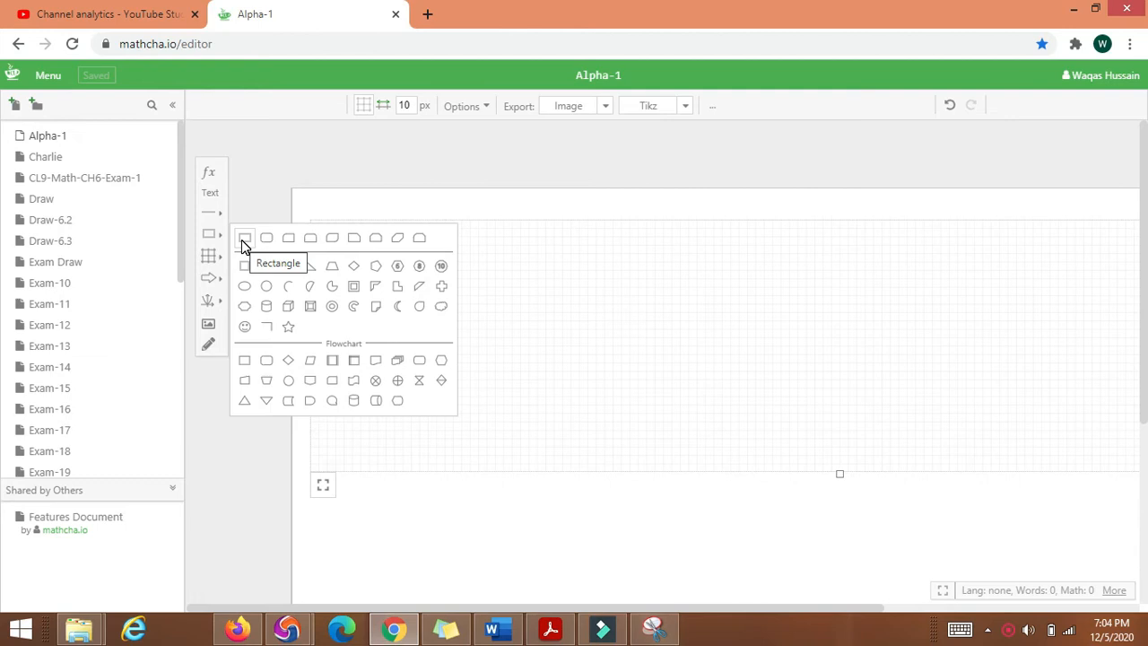
left_click(244, 238)
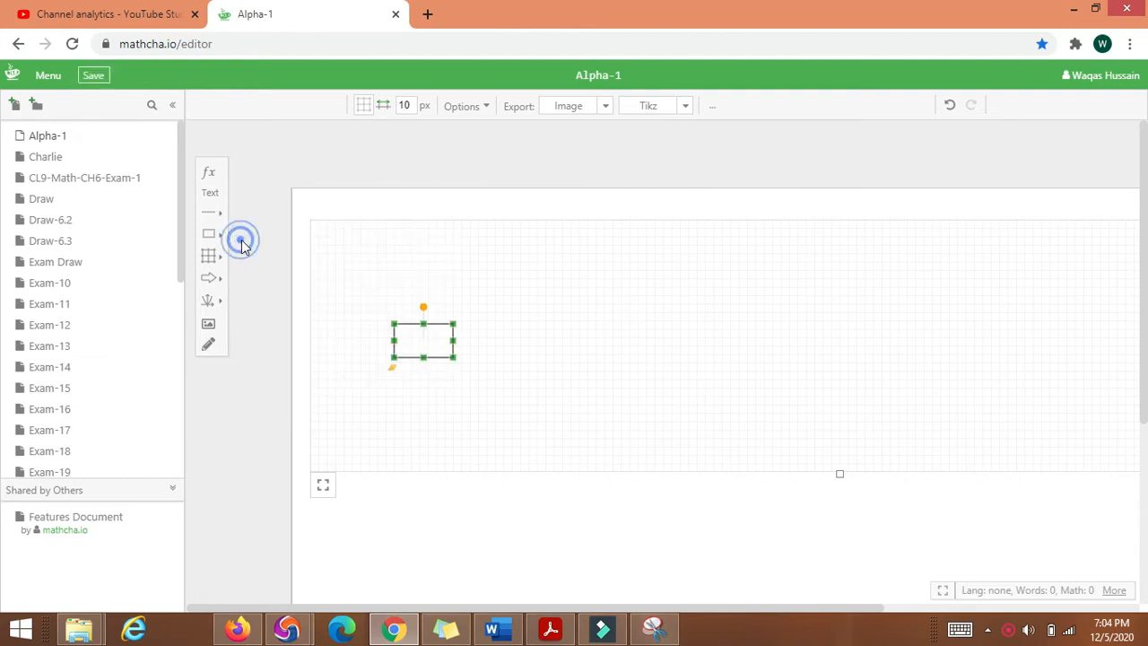
left_click(209, 233)
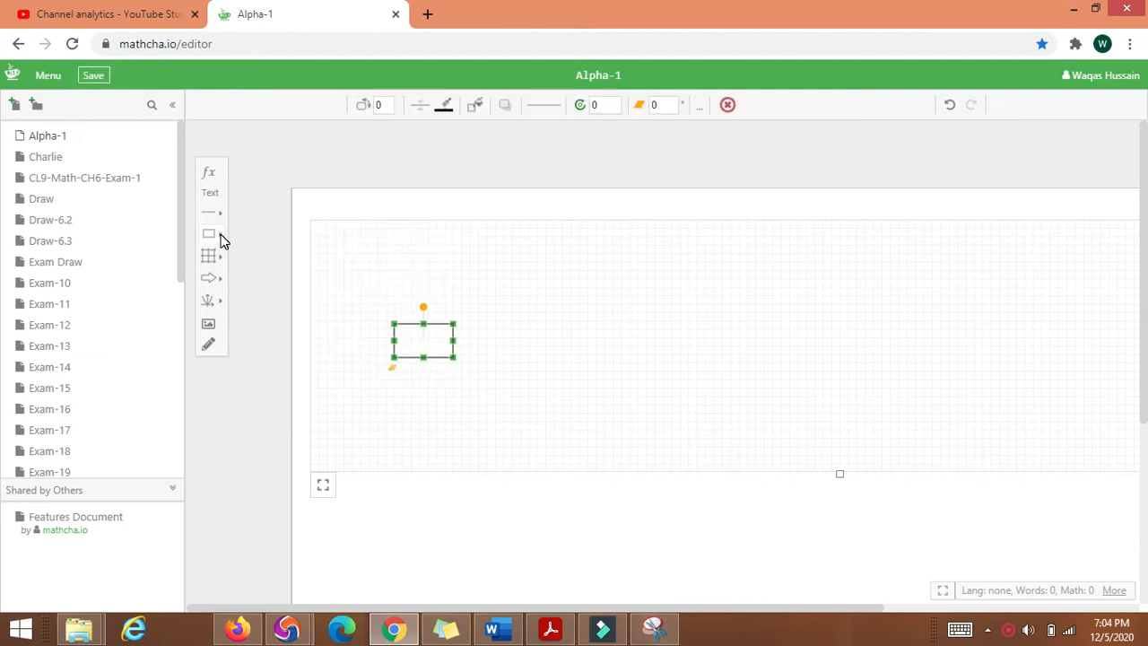
left_click(208, 233)
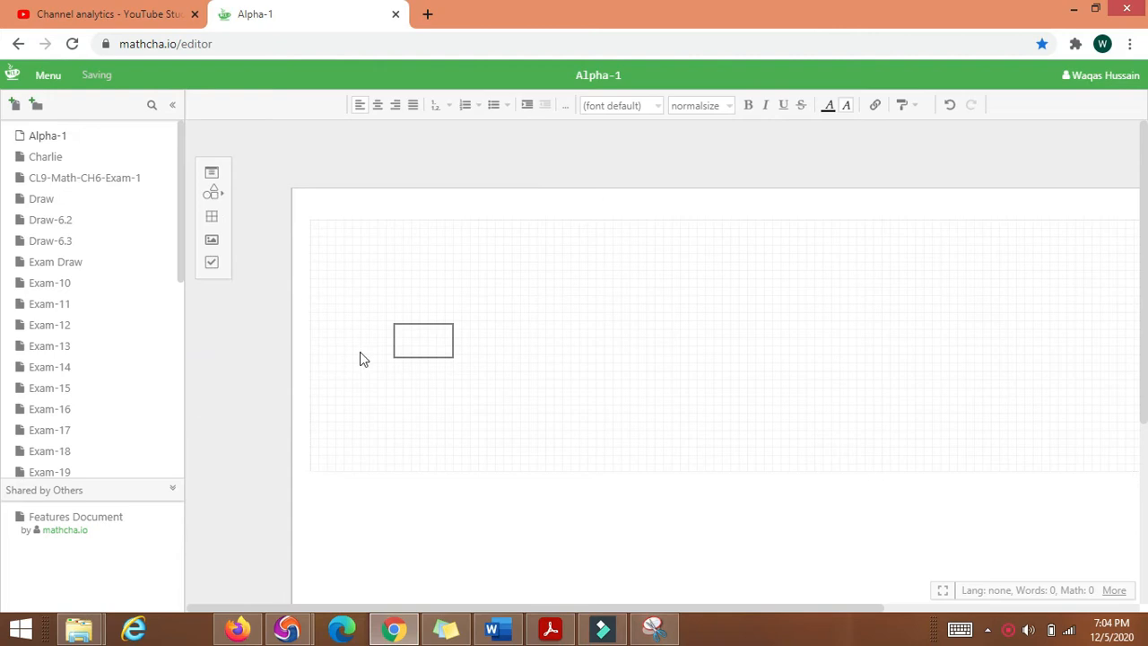
left_click(423, 340)
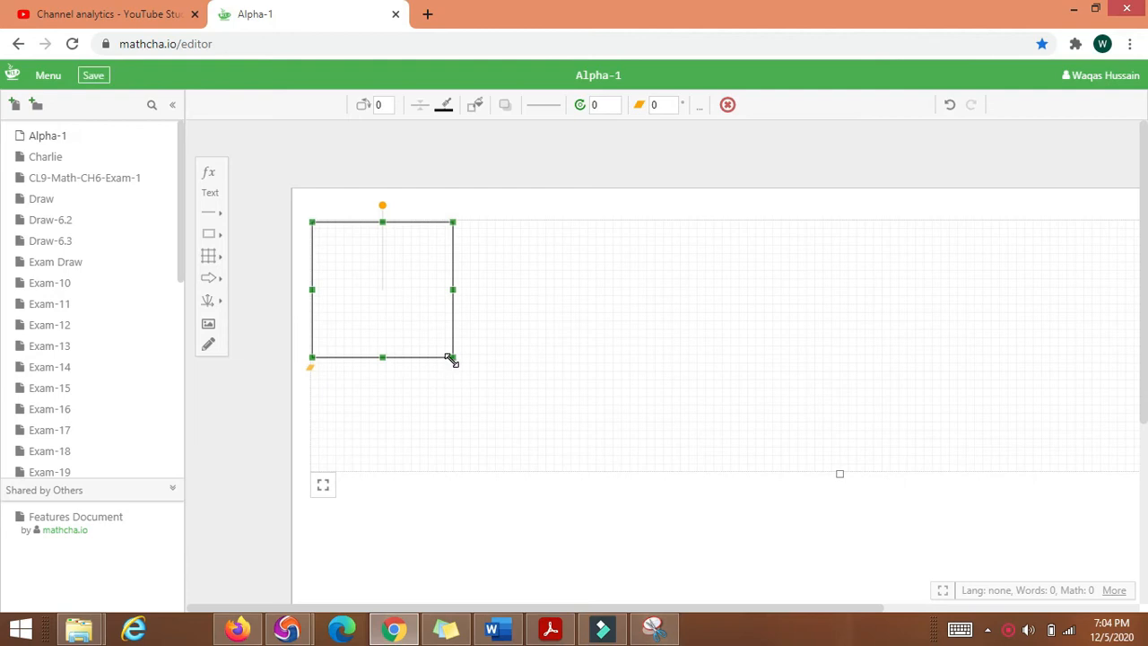
left_click_drag(453, 357, 1121, 466)
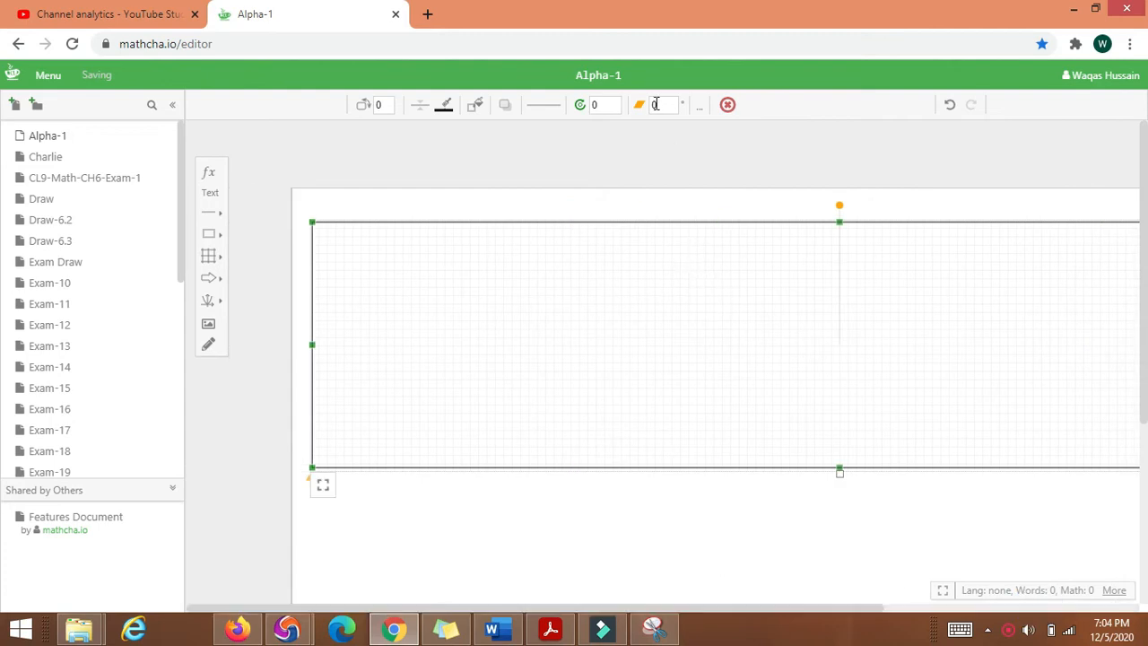
Give the canvas-wide rectangle a solid black fill
left_click(477, 105)
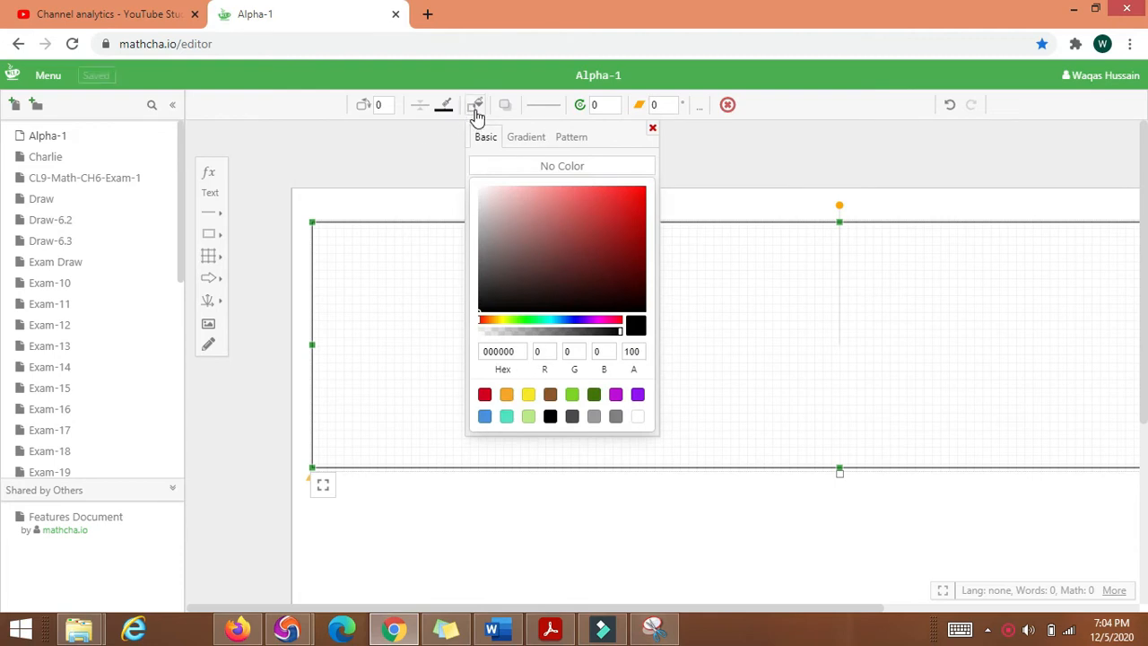
mouse_move(479, 115)
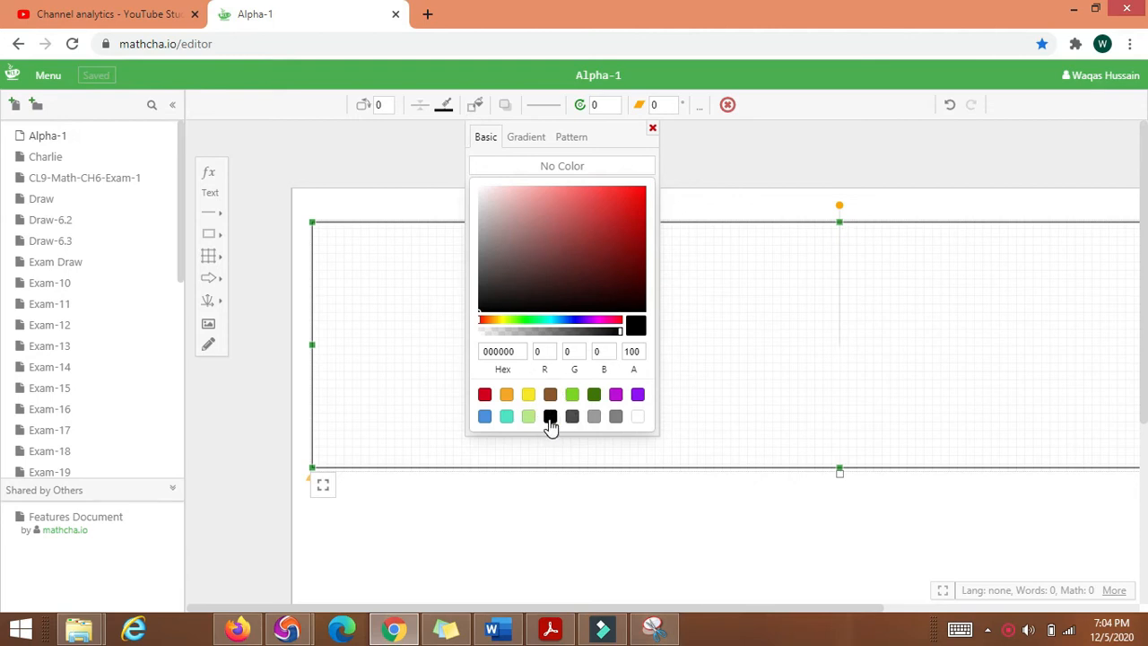
left_click(550, 415)
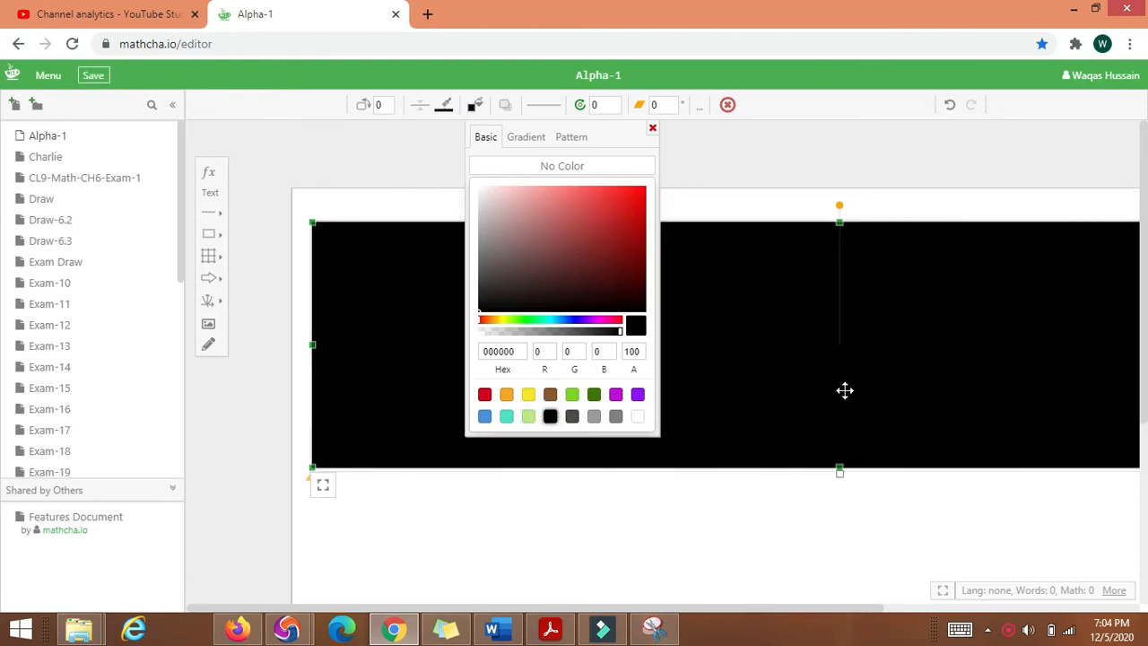
left_click(652, 128)
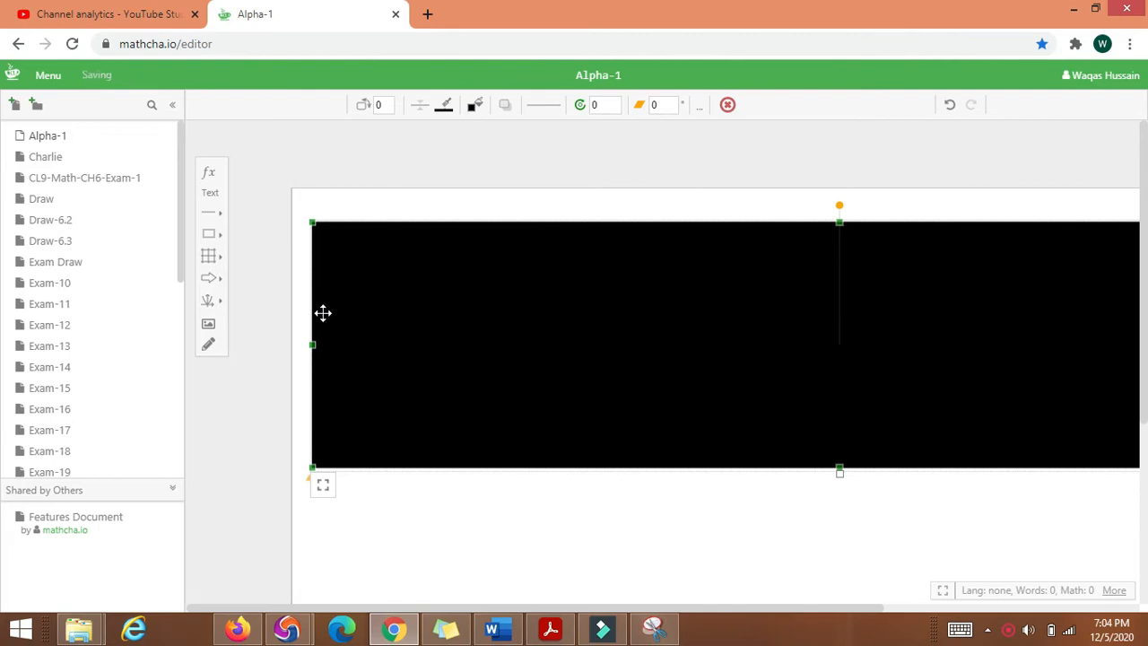
mouse_move(209, 192)
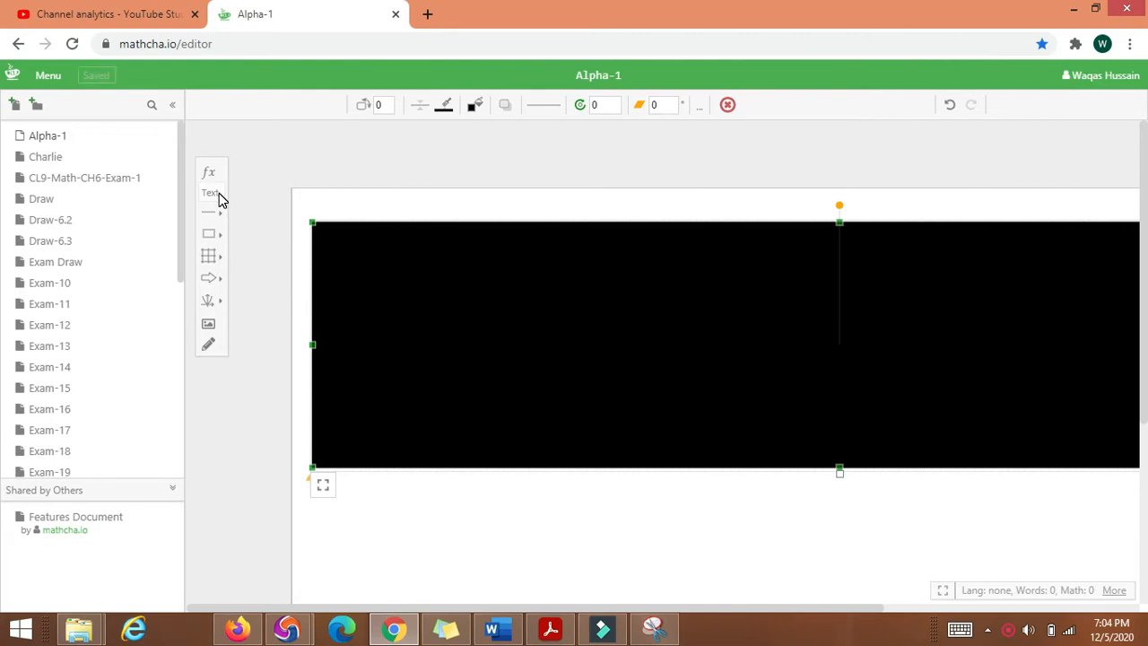
Add a text box holding the triangle-angles question and colour the text white
left_click(210, 192)
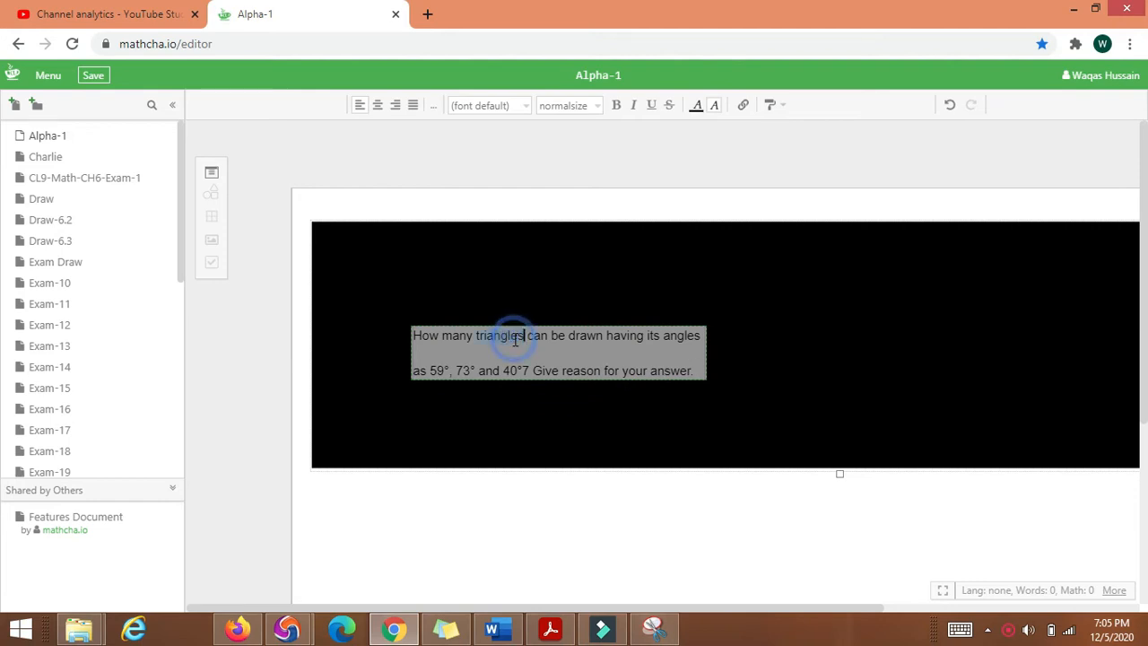
left_click(93, 75)
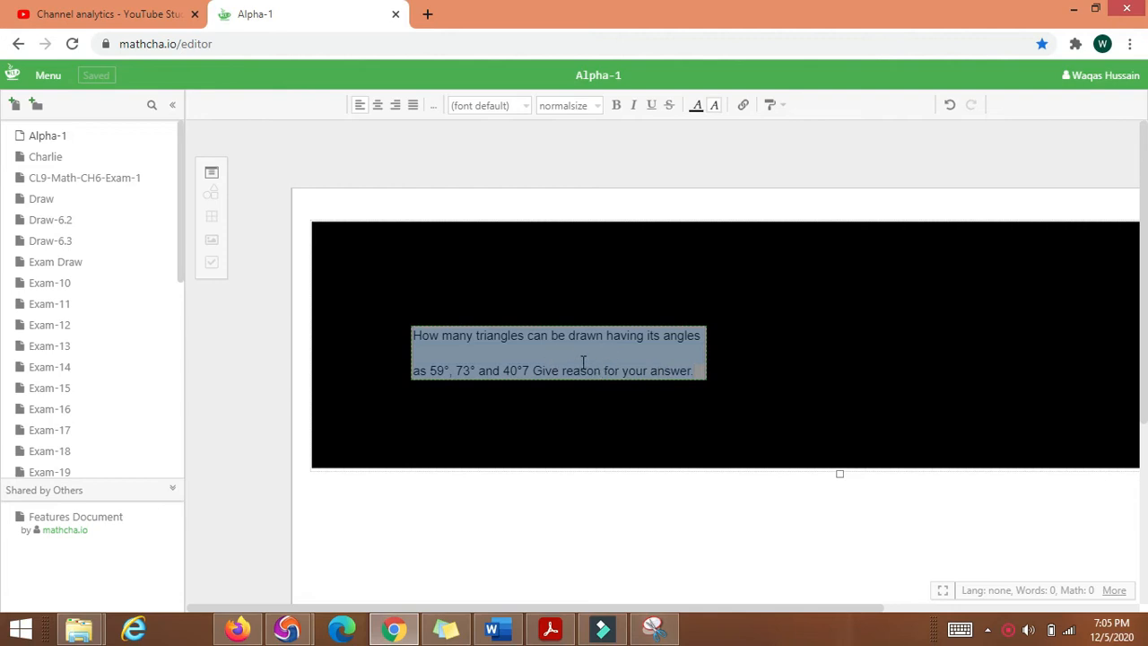
mouse_move(699, 105)
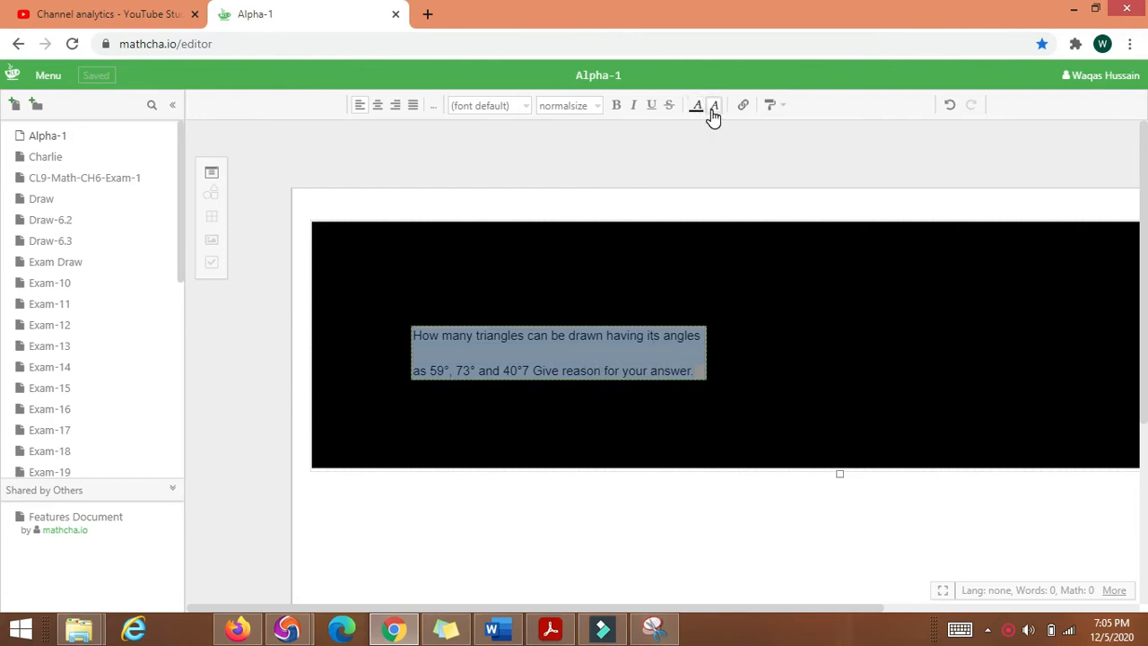
left_click(714, 105)
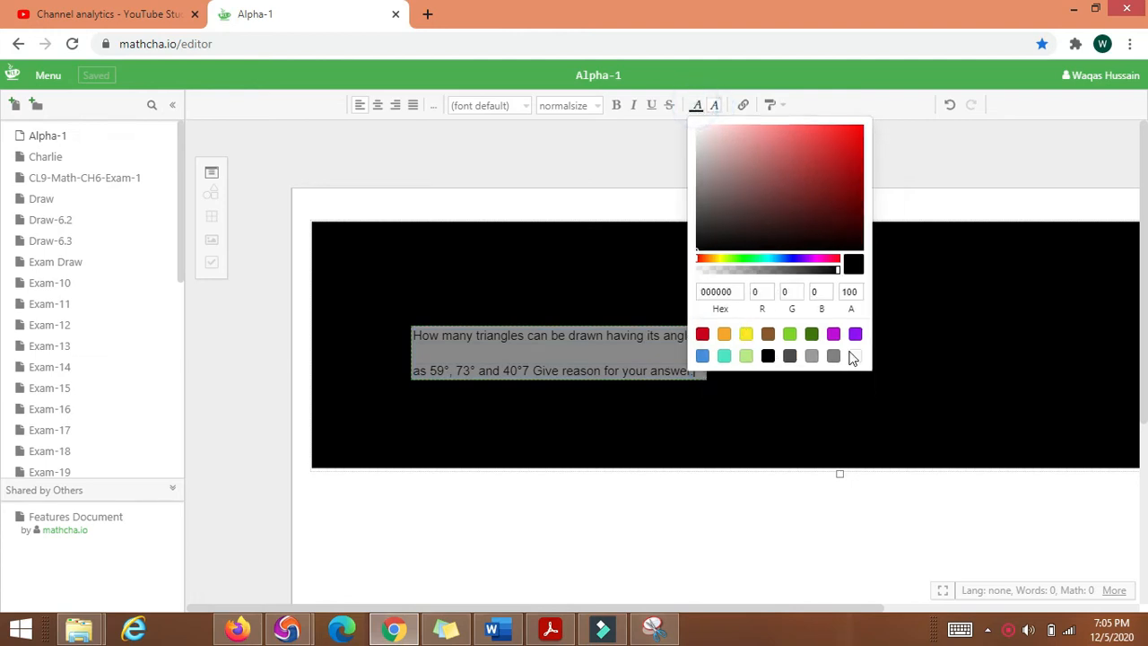
left_click(853, 356)
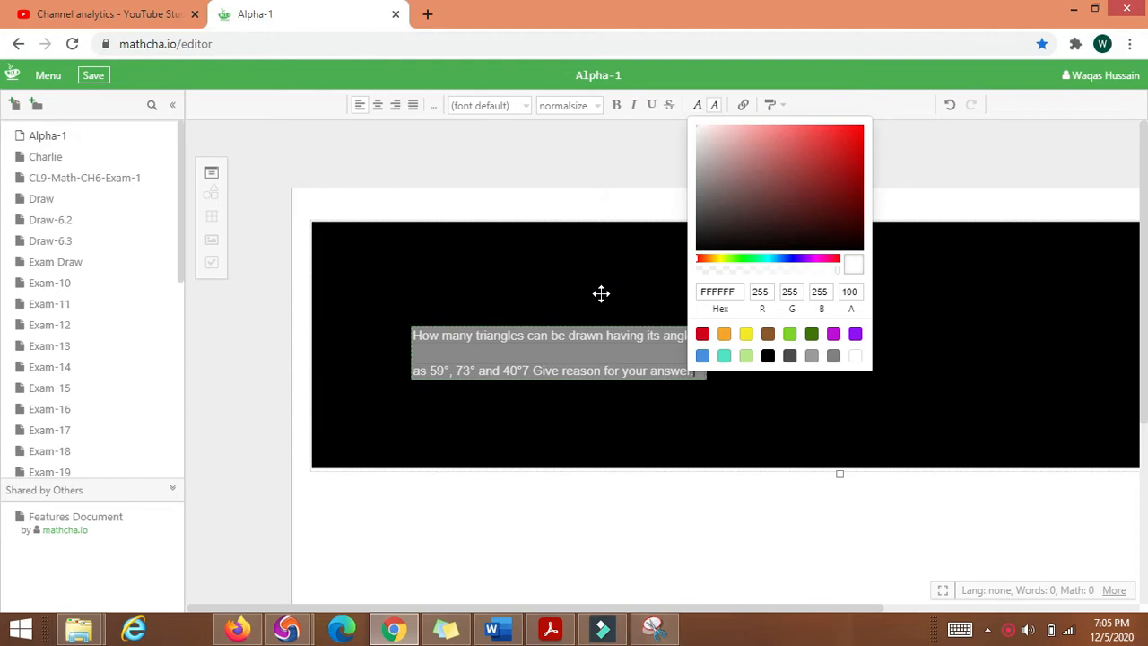
mouse_move(579, 350)
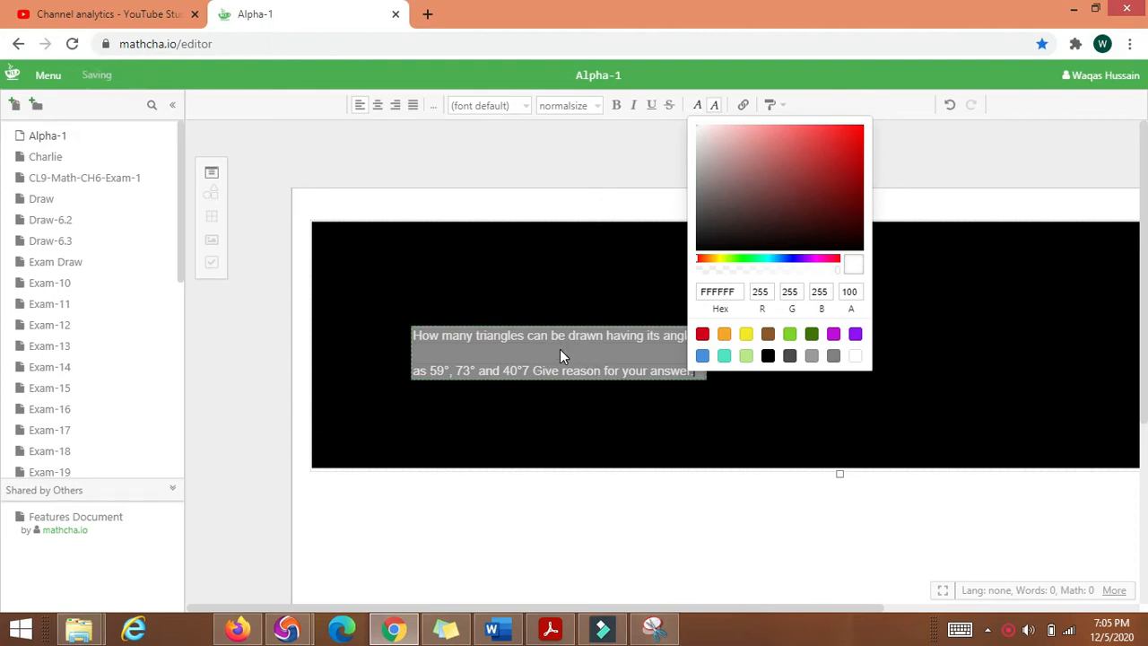
Enlarge the question text to 64 px
left_click(569, 105)
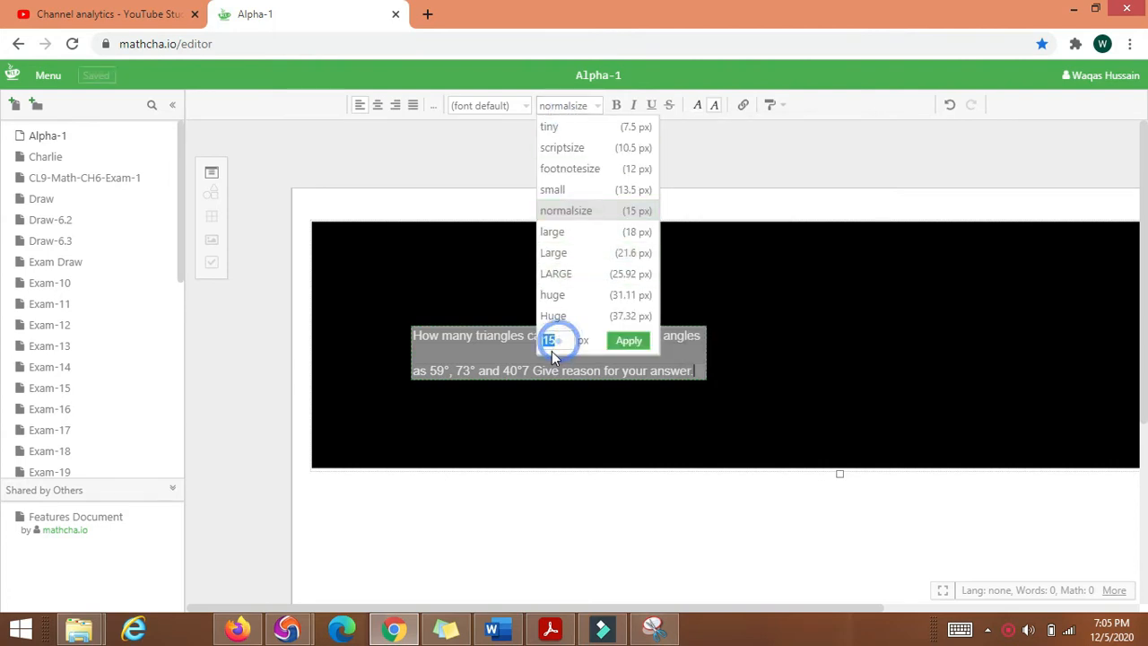
type("64")
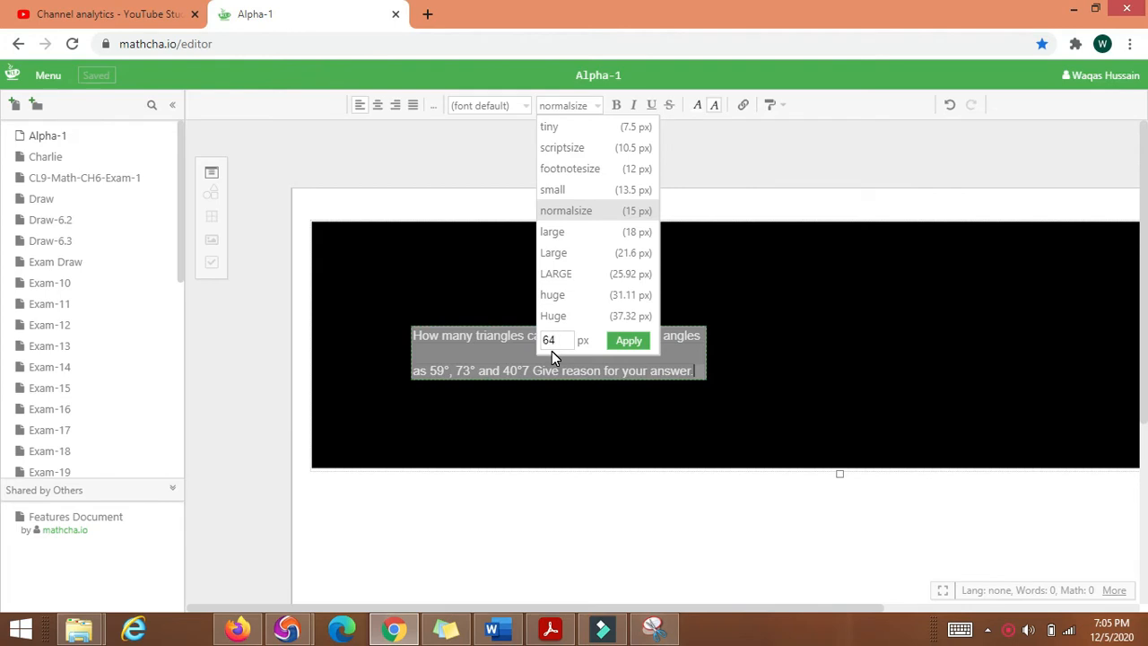
left_click(629, 340)
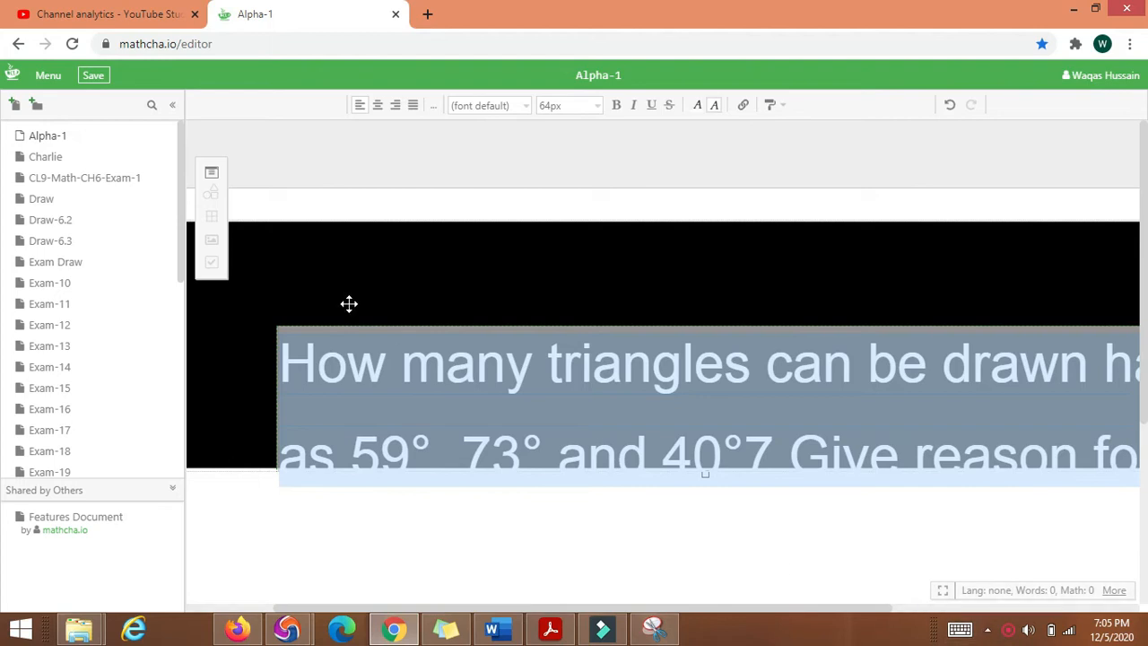
mouse_move(942, 591)
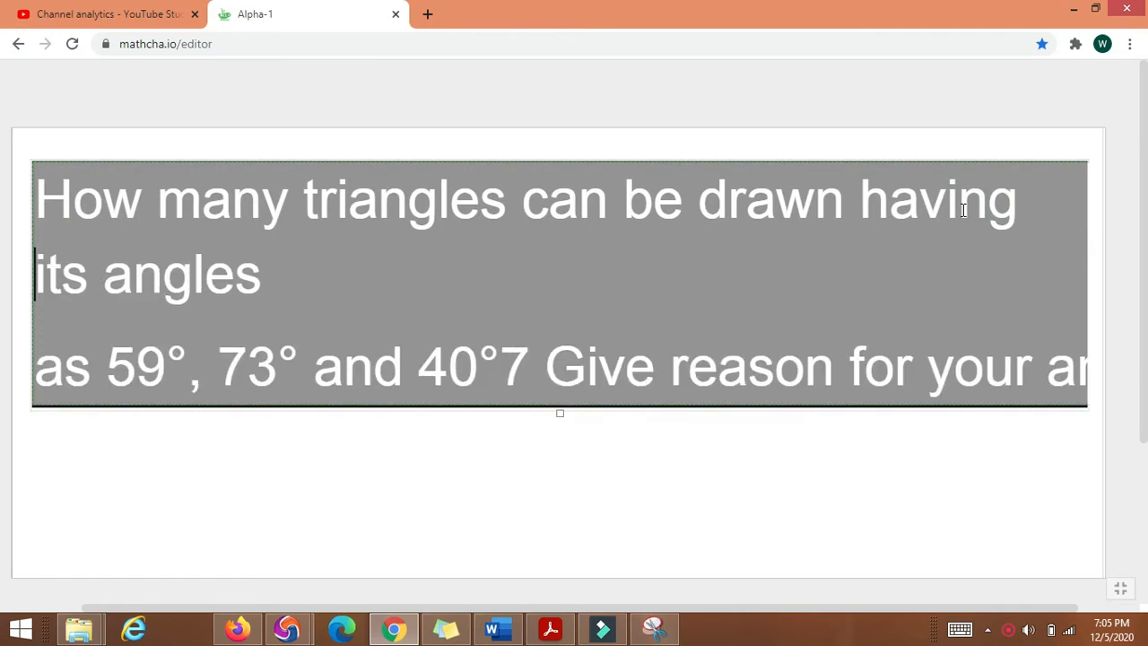
mouse_move(280, 282)
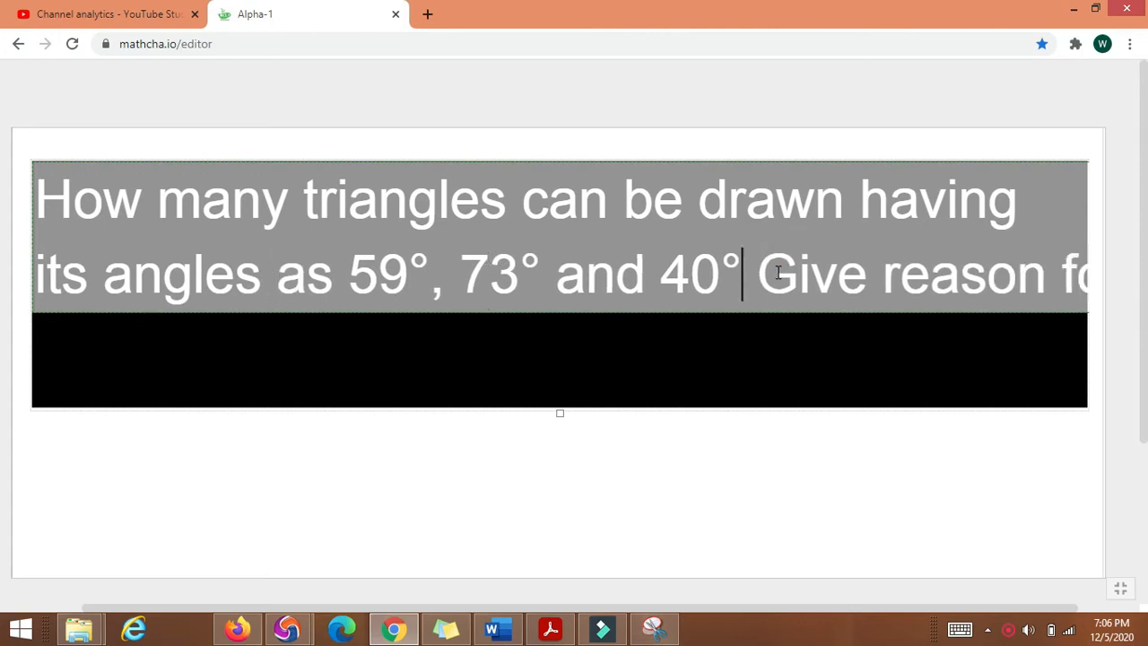
Edit the question text, typing '.', '5' and '0', then deselect it
type(".")
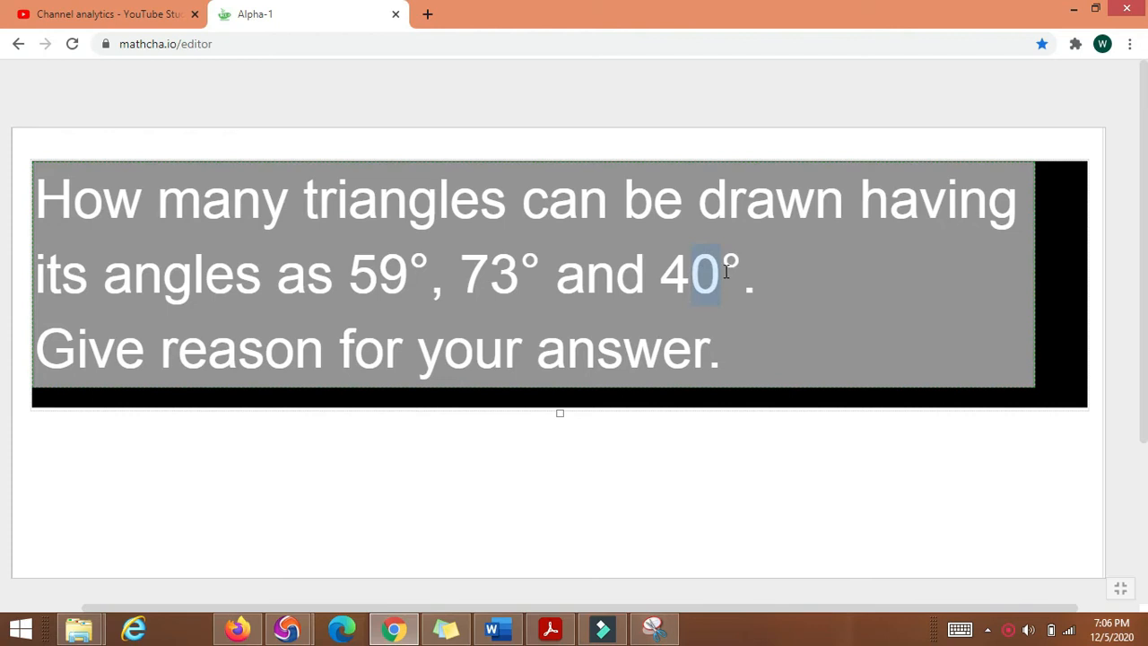
type("5")
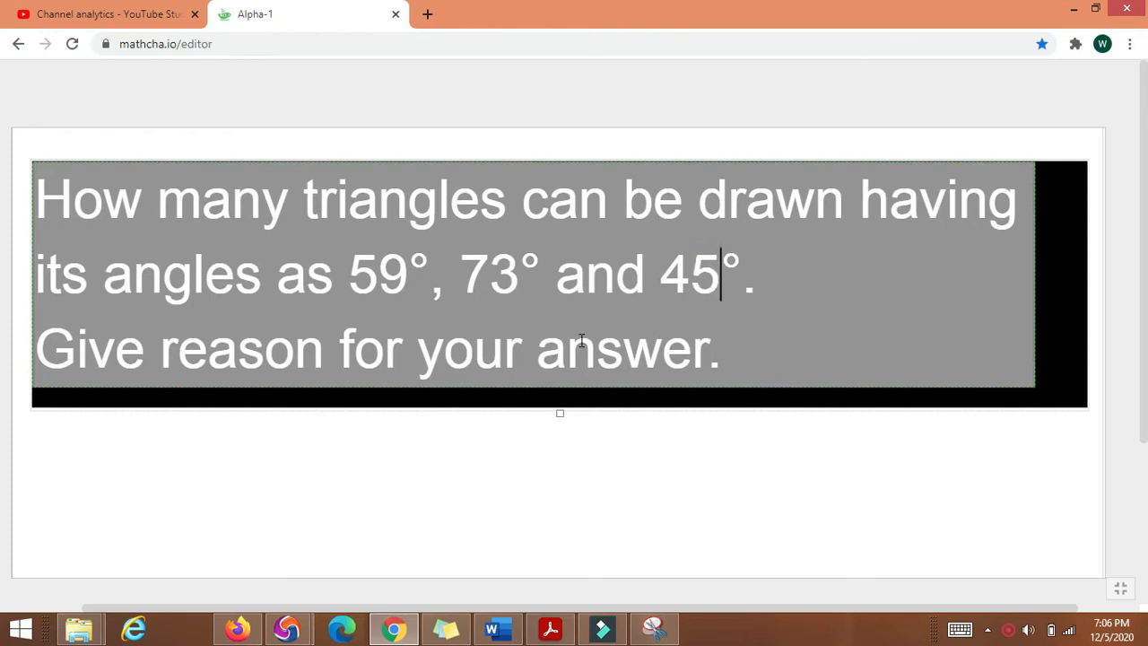
type("0")
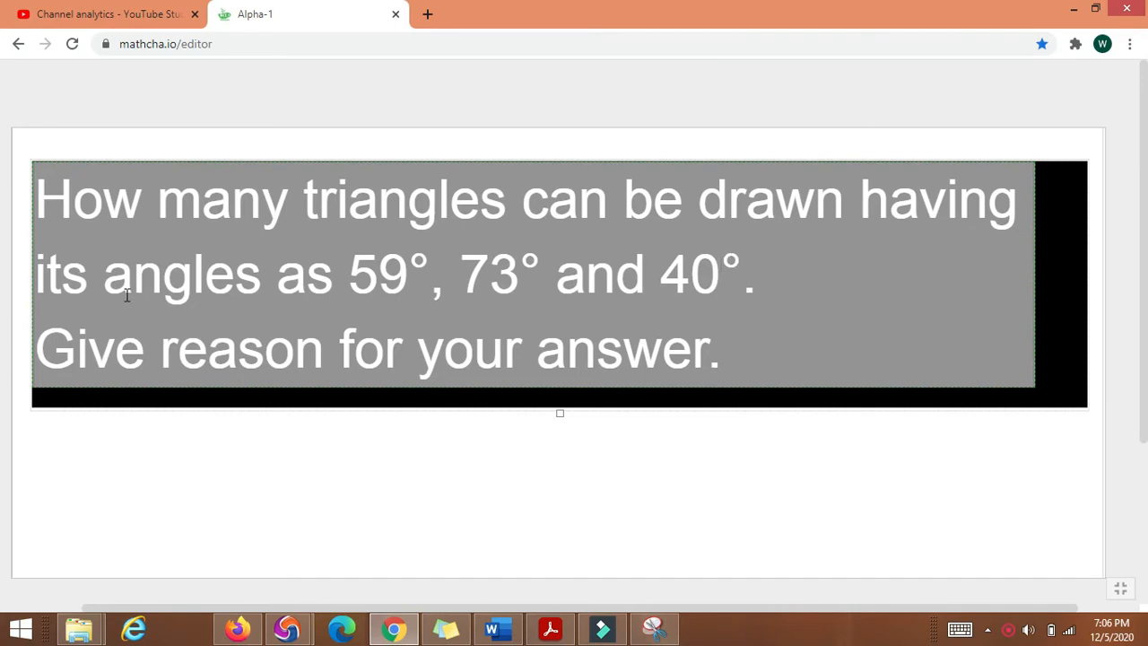
mouse_move(663, 348)
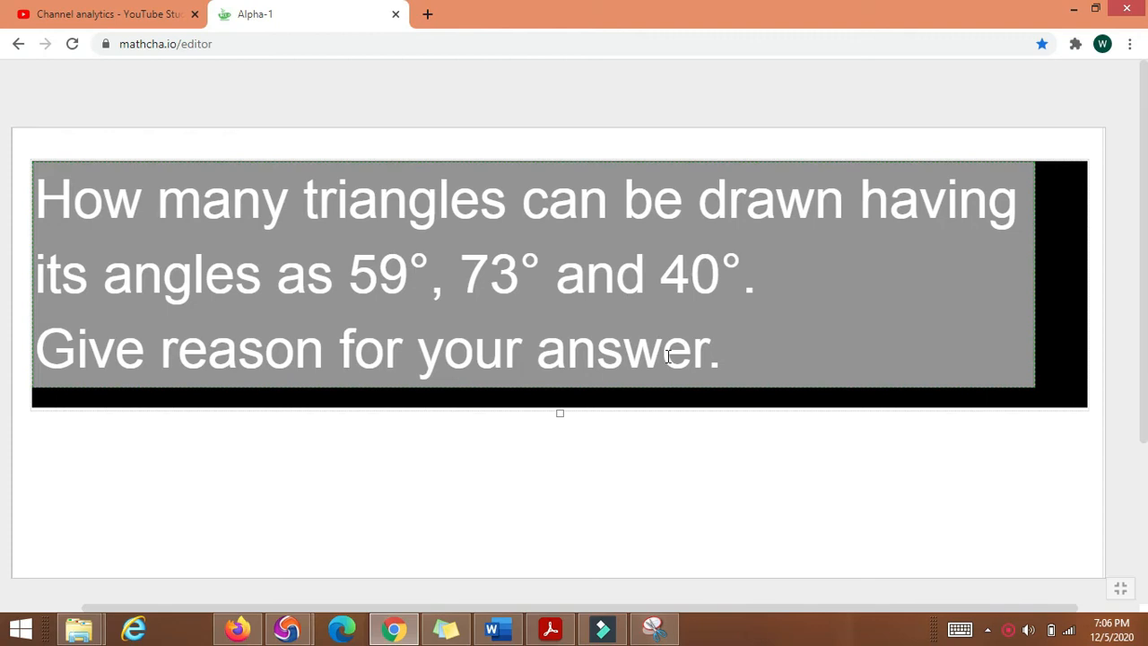
mouse_move(725, 328)
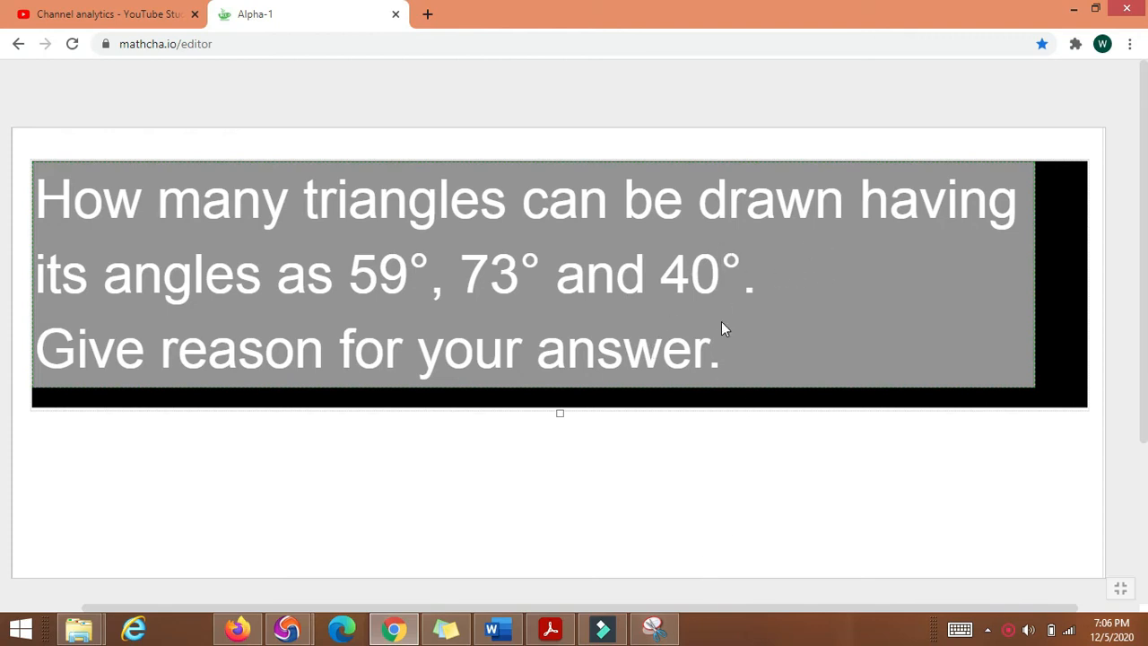
left_click(859, 445)
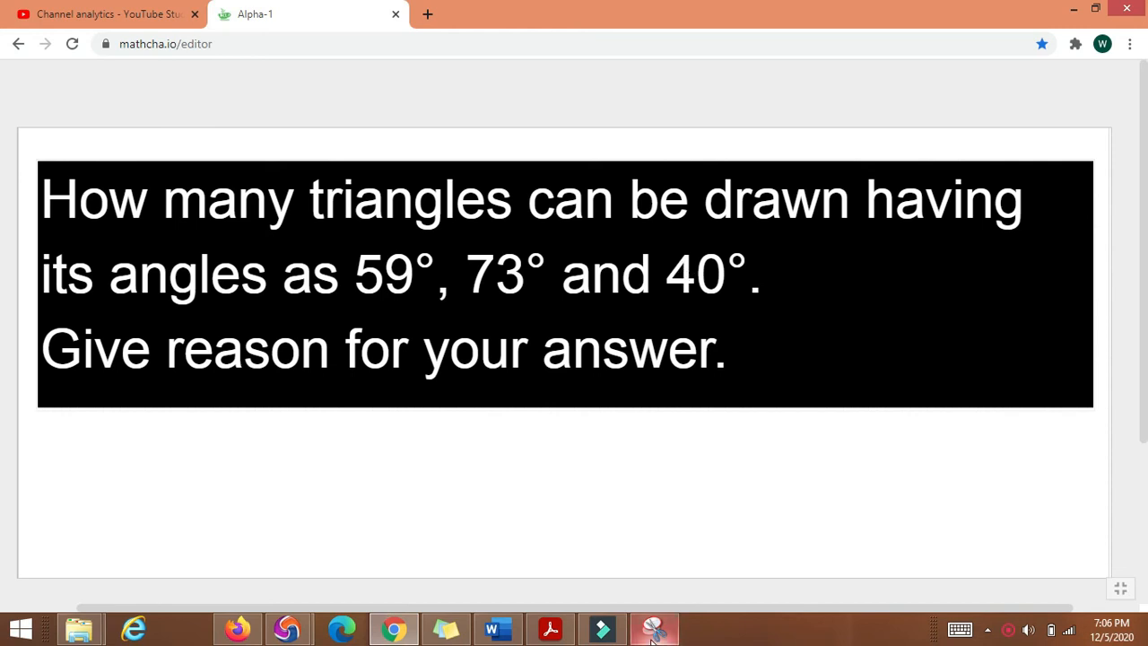
Snip the black three-line question, scribble trial pen marks, then erase them
left_click(654, 628)
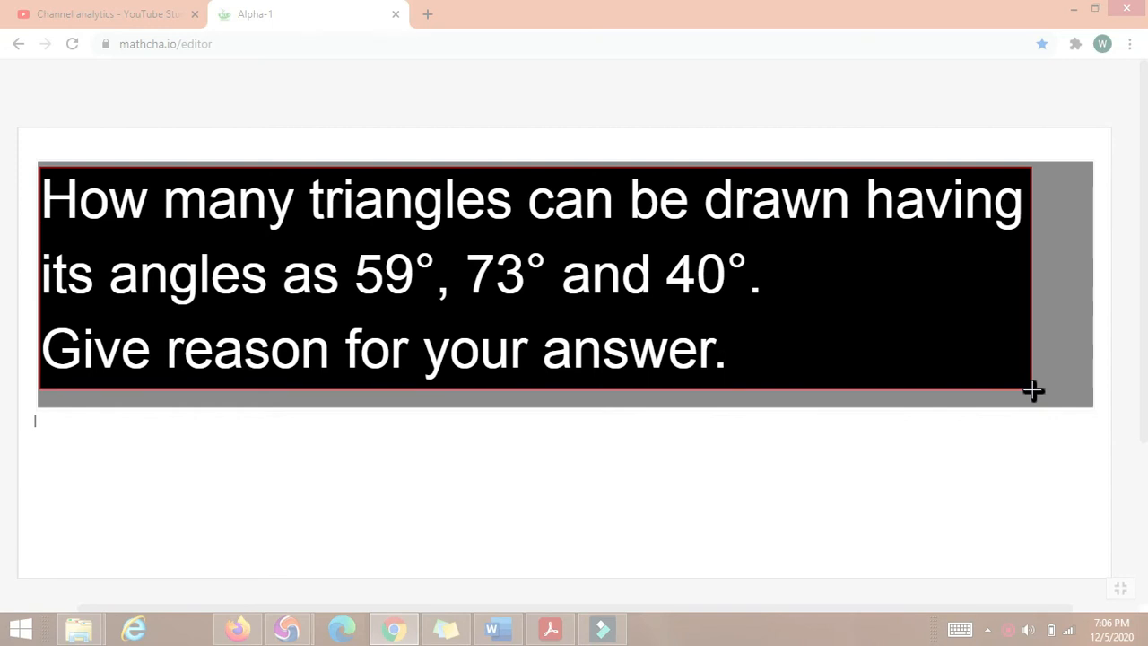
left_click(654, 628)
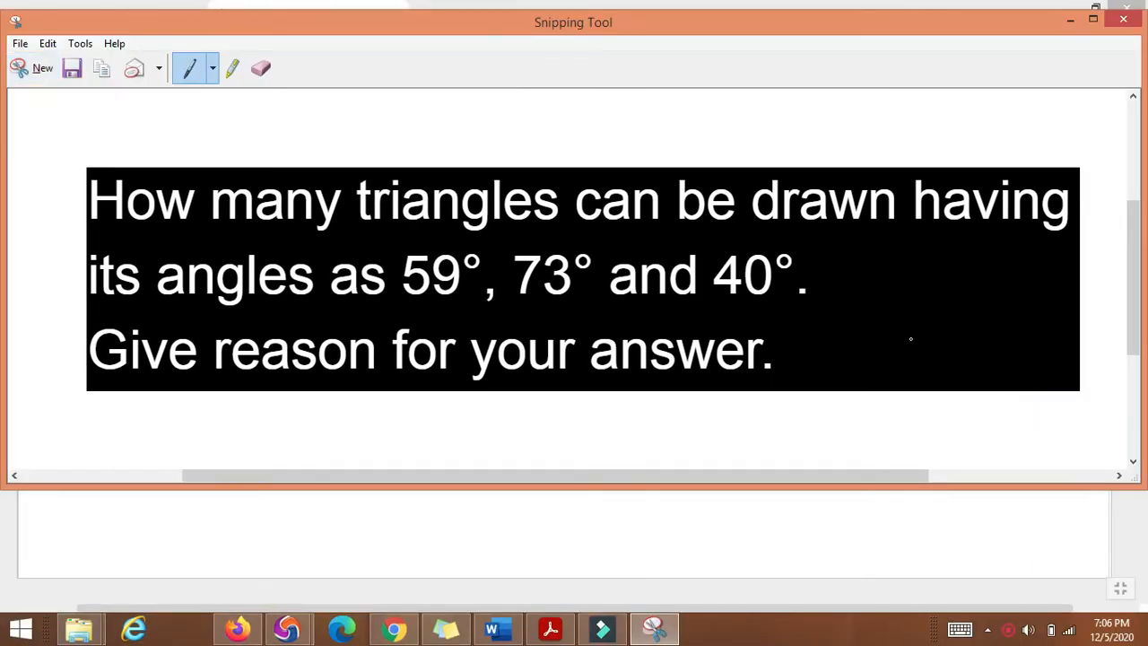
left_click_drag(870, 262, 978, 272)
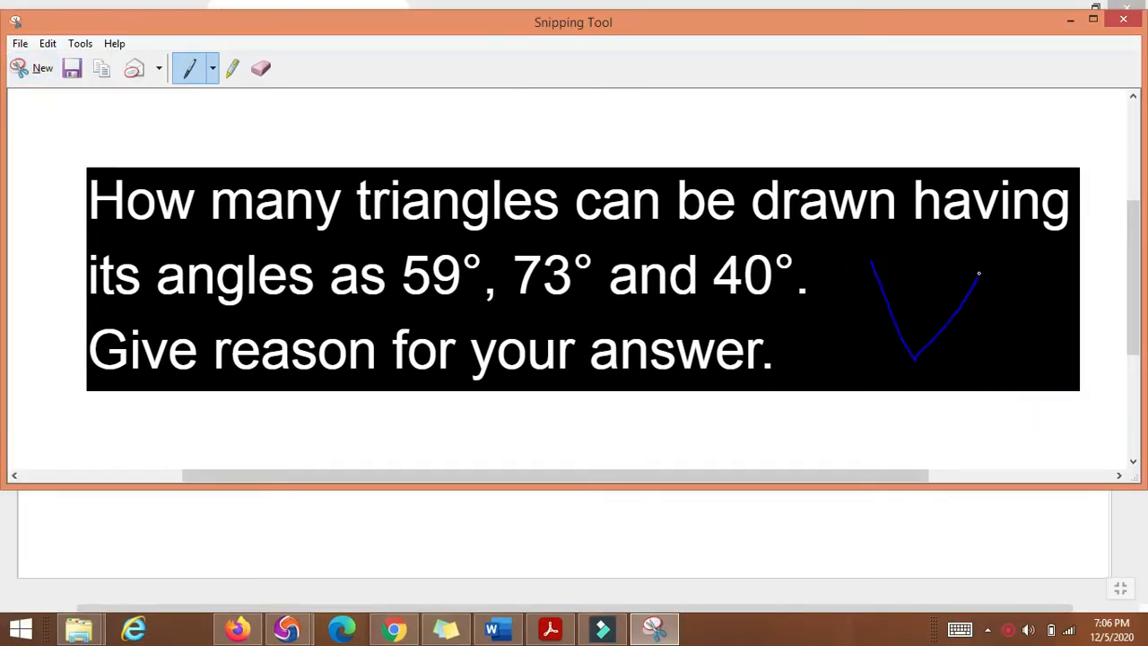
left_click_drag(977, 273, 1031, 337)
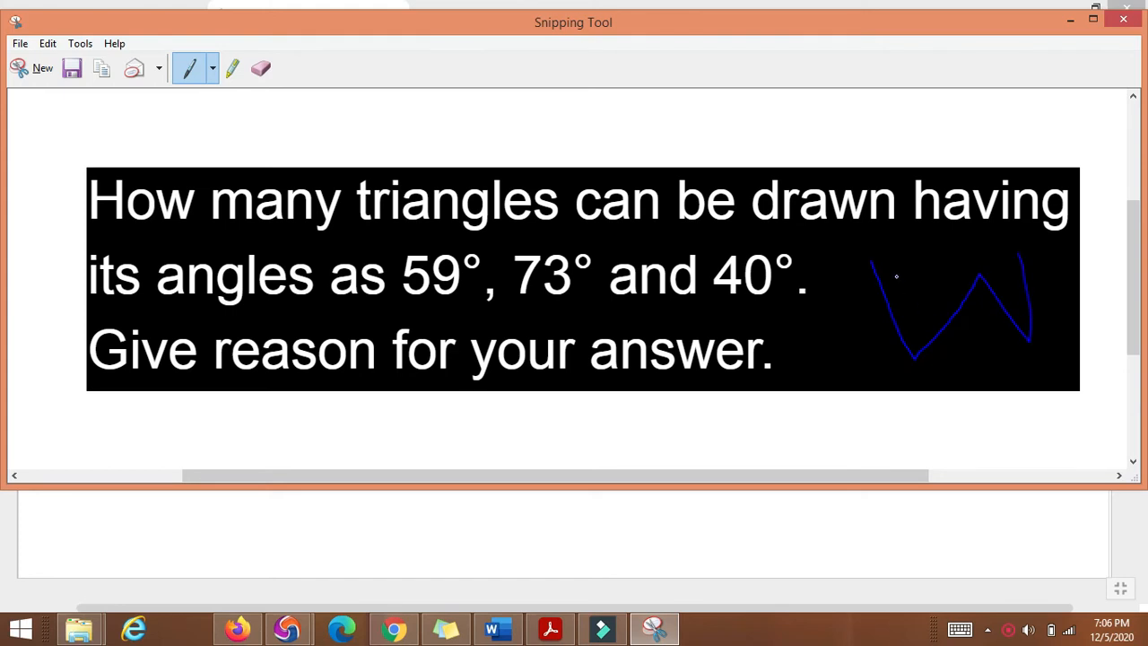
left_click_drag(875, 269, 1027, 364)
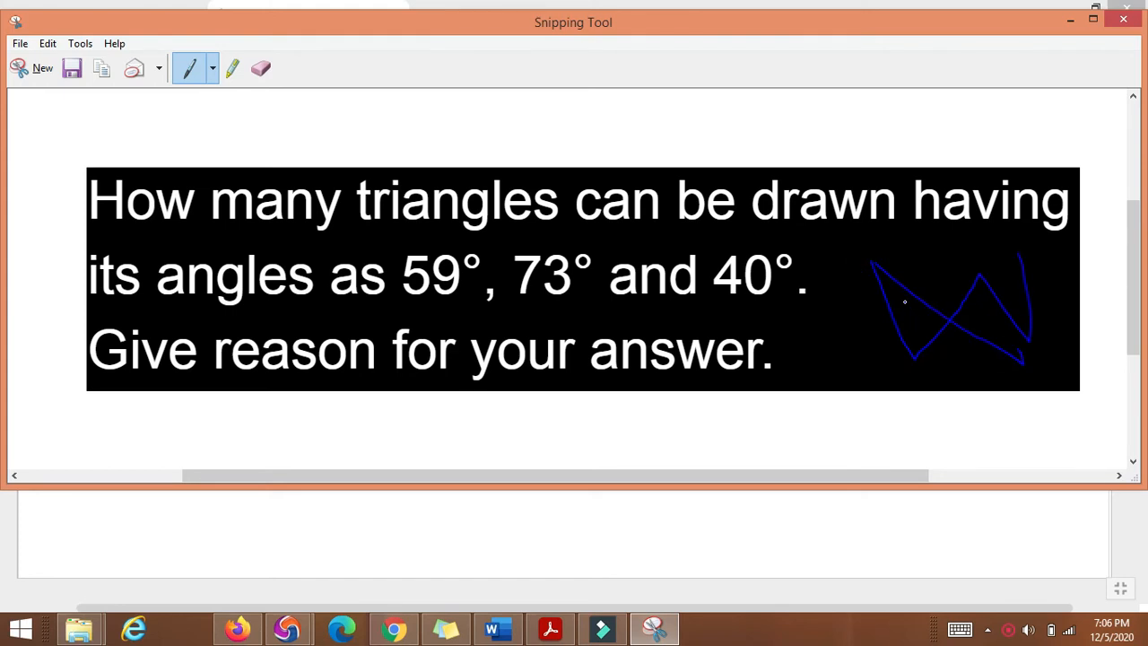
left_click_drag(906, 287, 897, 340)
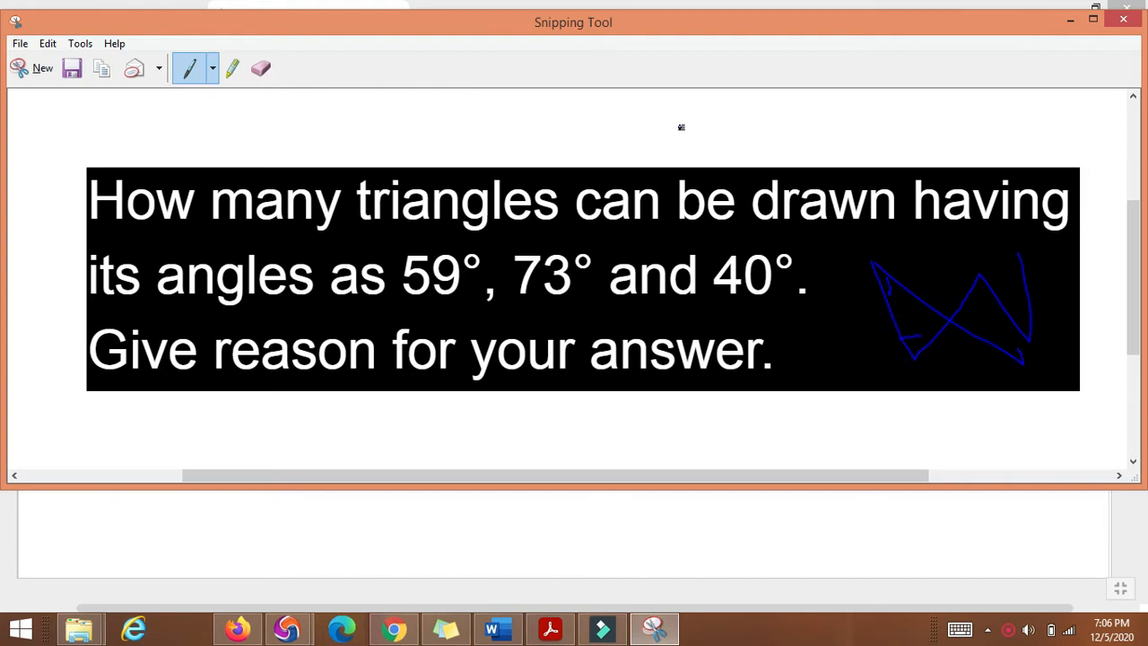
left_click(261, 68)
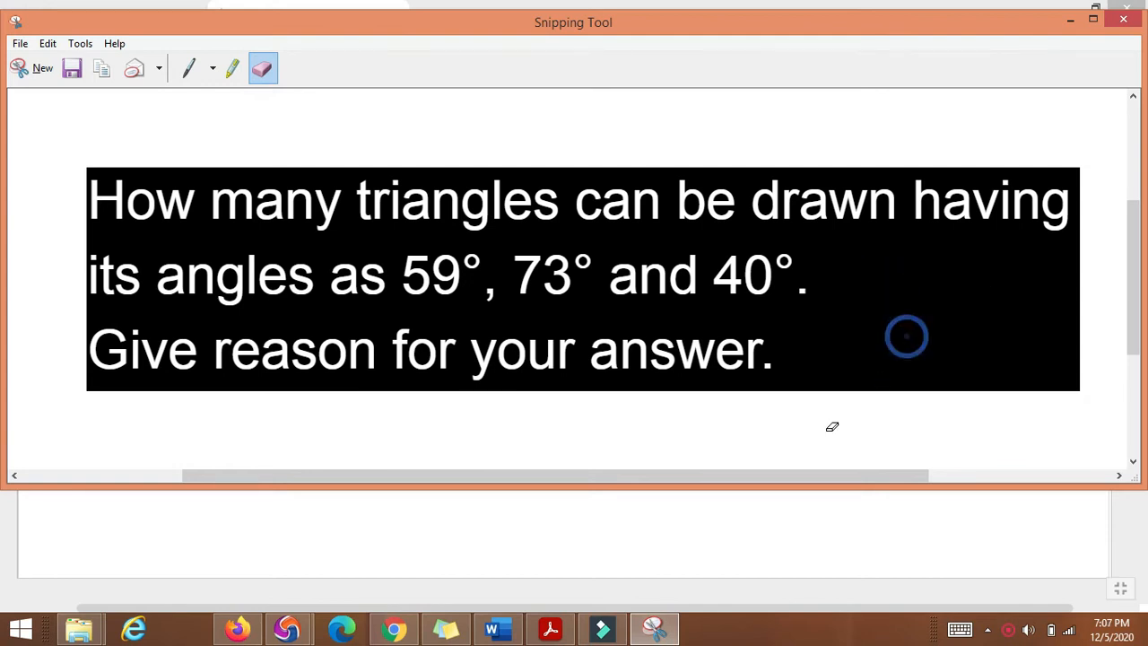
mouse_move(496, 628)
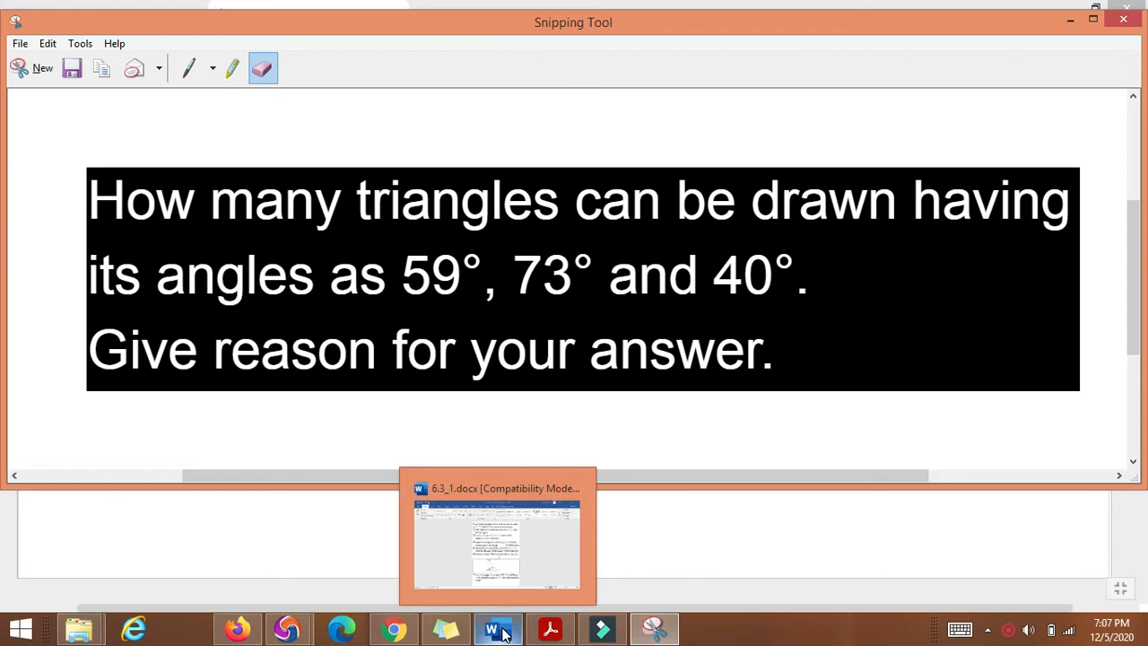
left_click(393, 628)
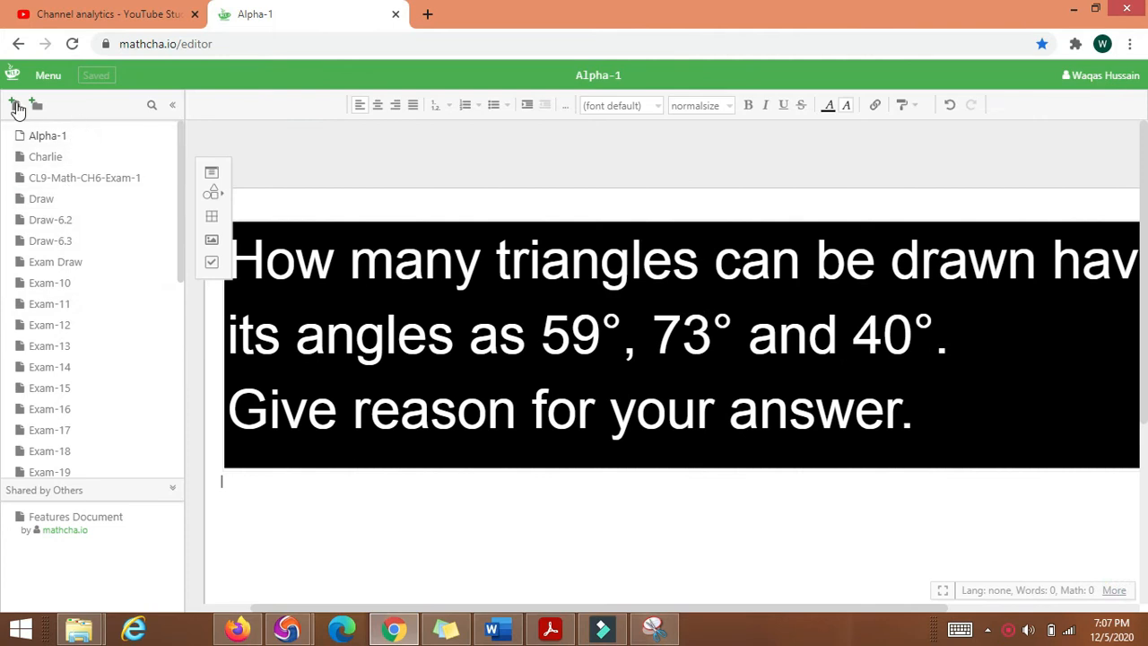
Create a new document named 'Alpha-Draw', correcting the extra trailing letter
left_click(36, 105)
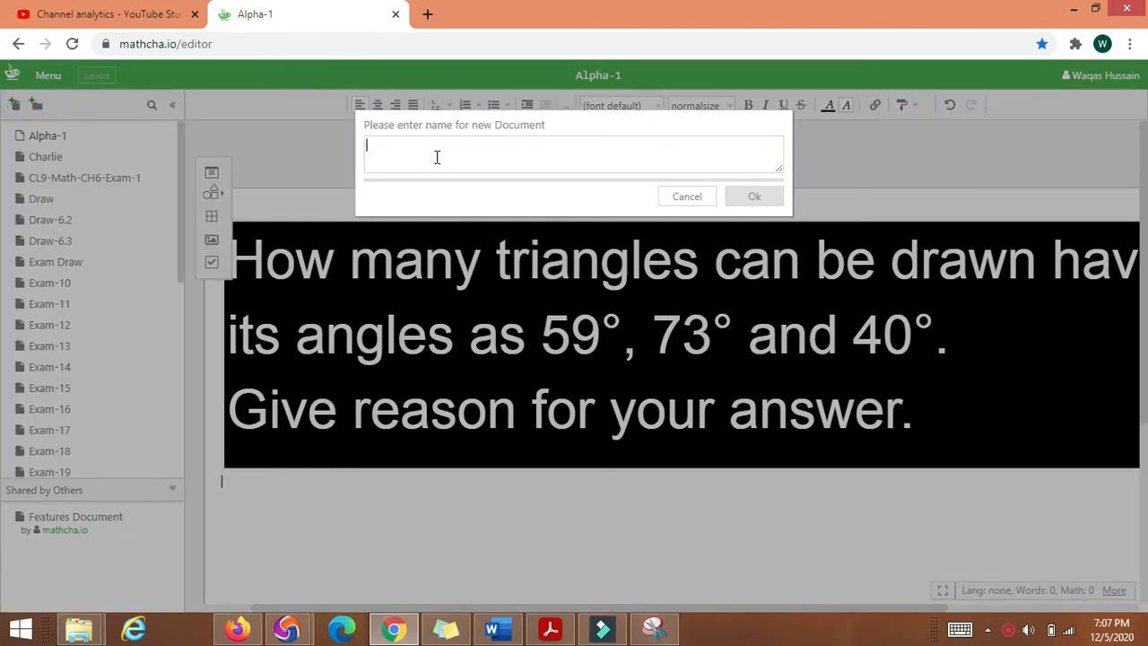
type("A1")
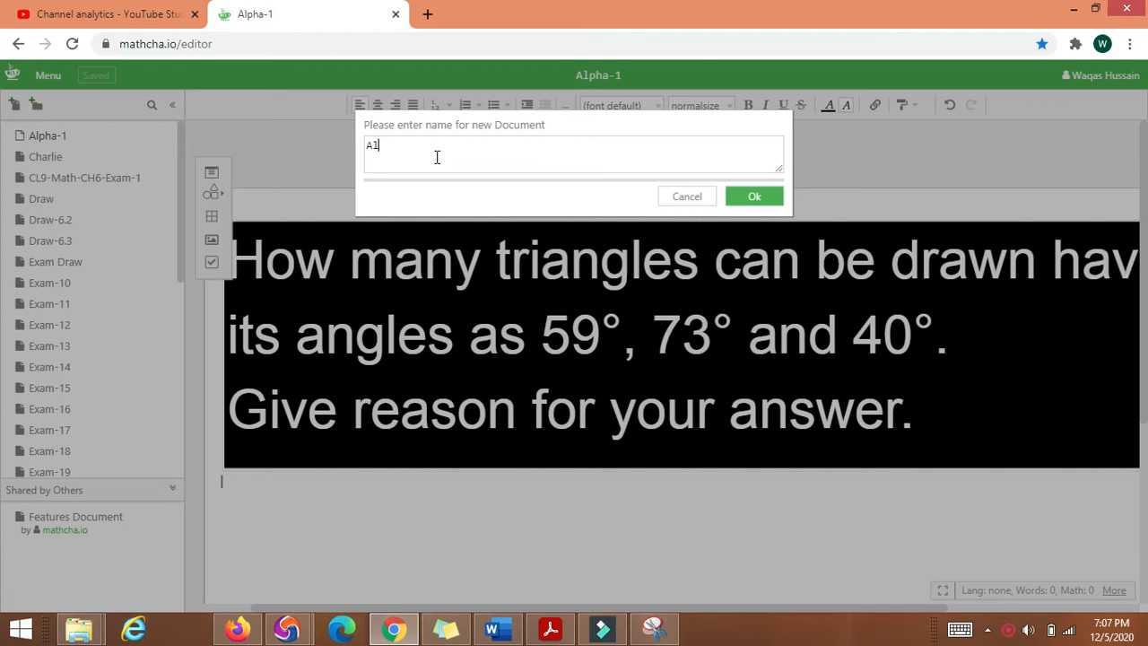
type("Alpha-")
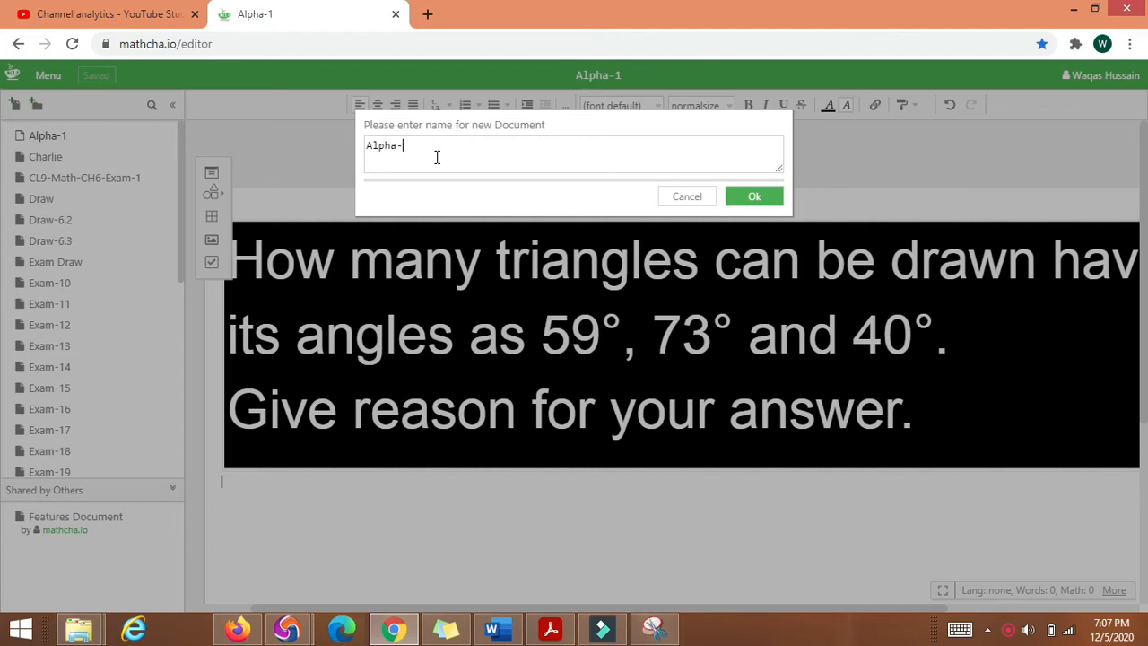
type("Dr")
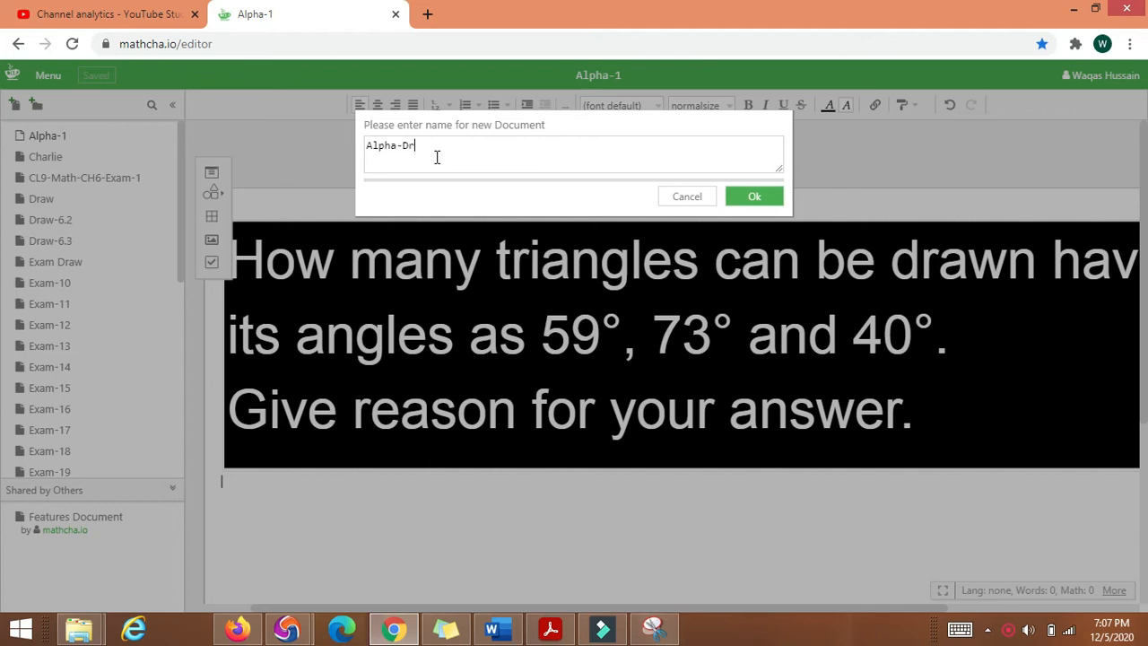
type("awa")
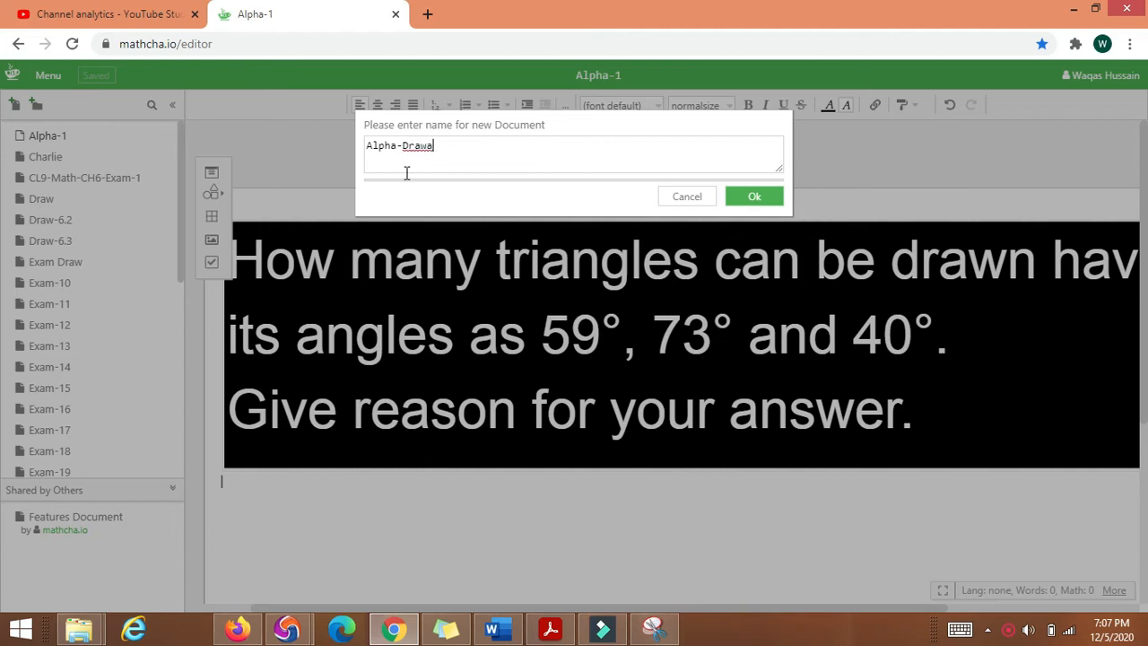
key("Backspace")
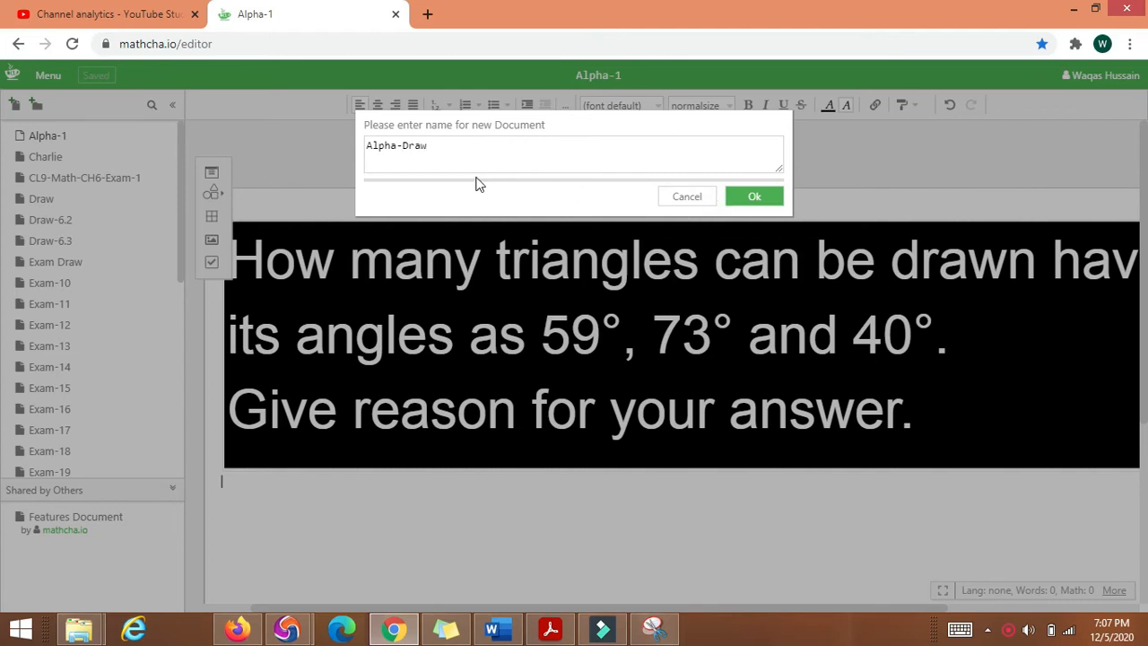
mouse_move(448, 171)
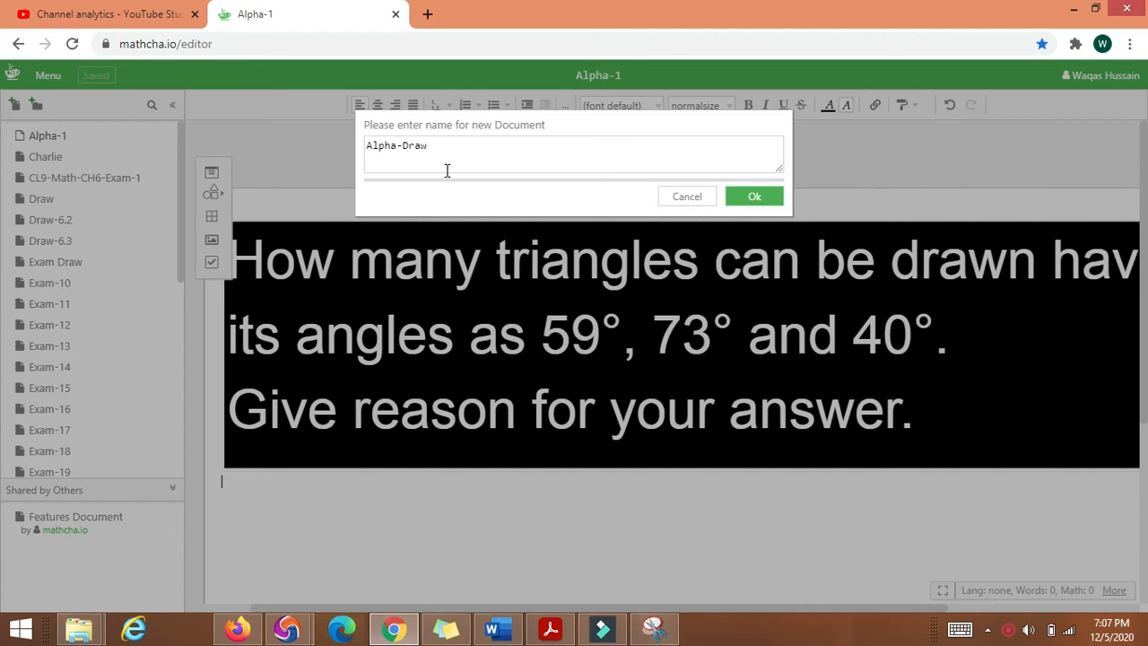
mouse_move(582, 184)
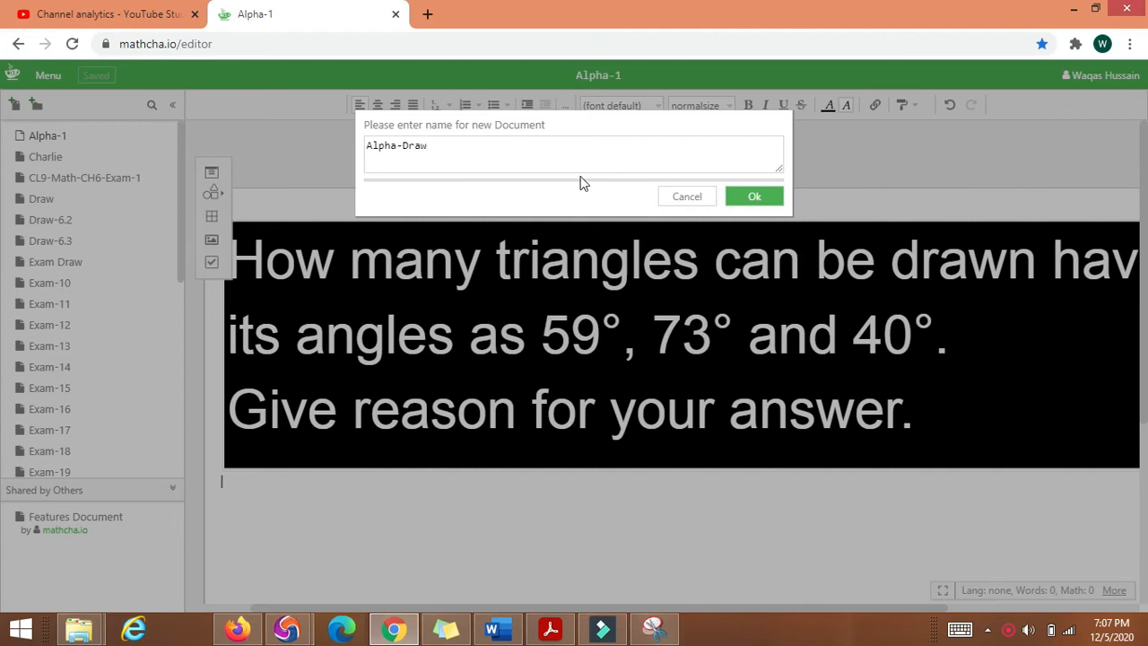
left_click(755, 196)
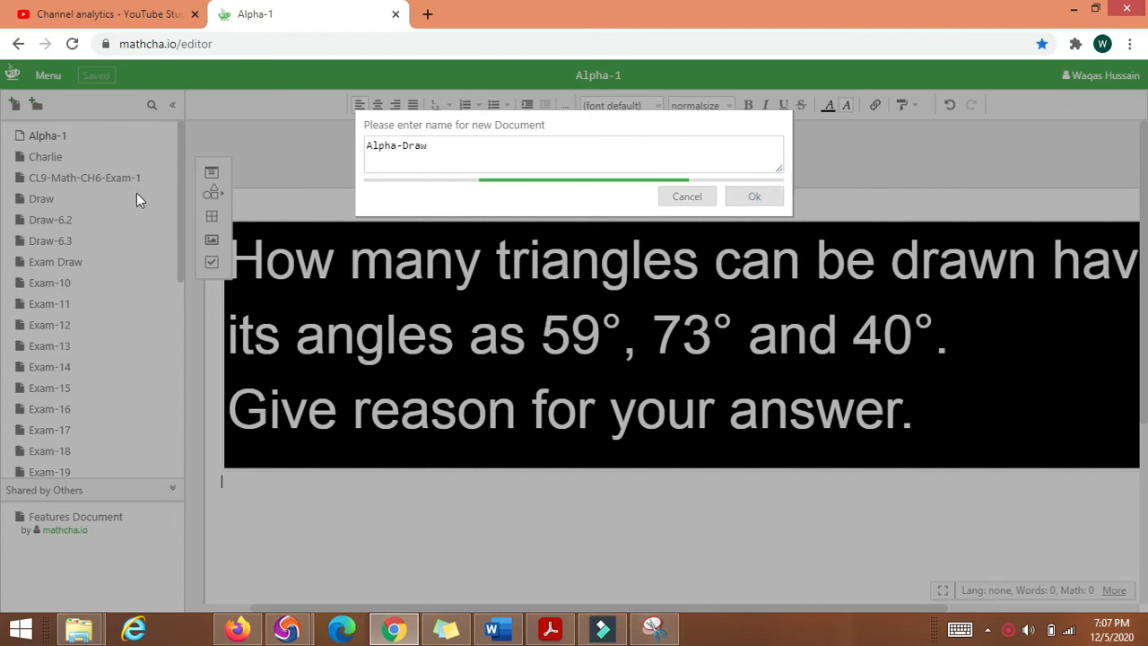
left_click(754, 196)
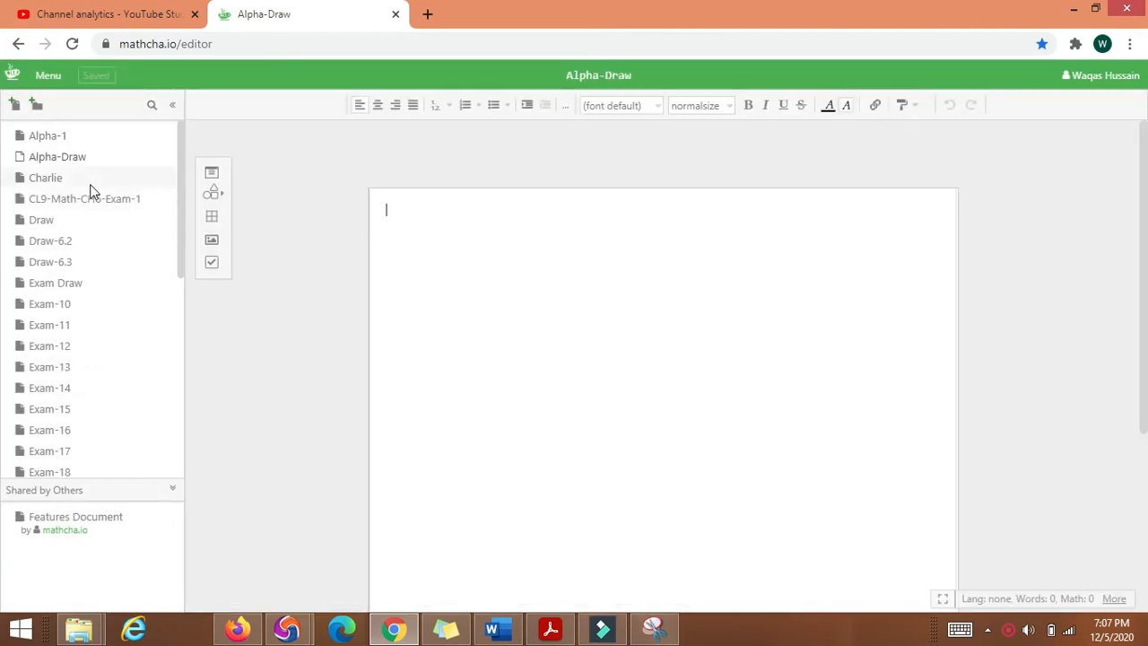
left_click(47, 76)
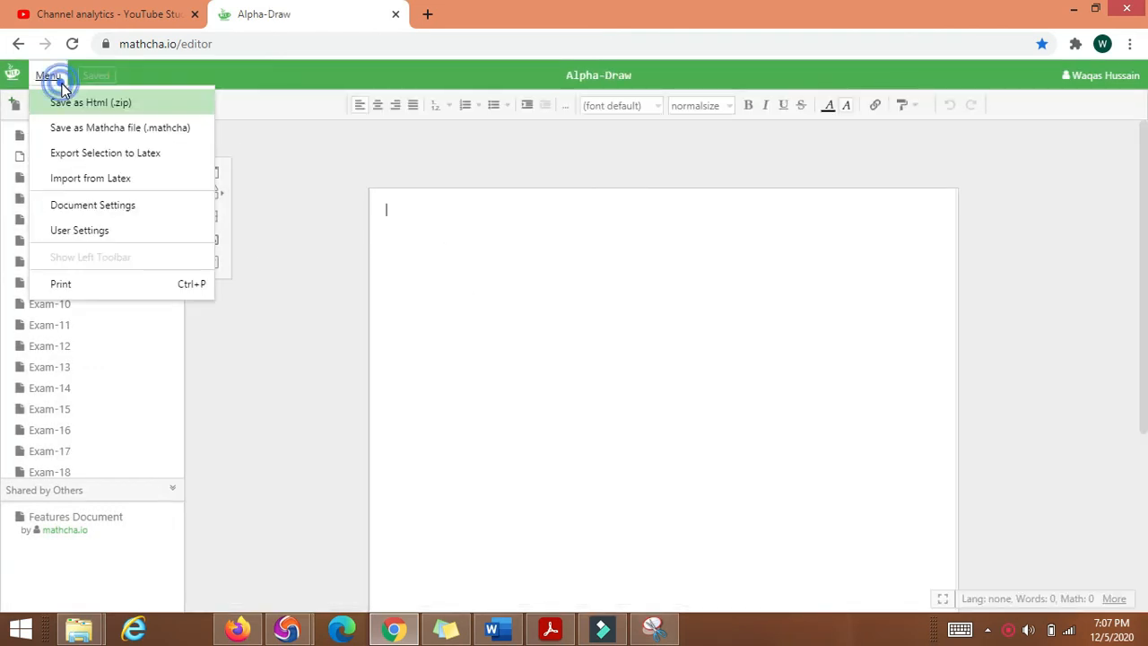
left_click(92, 204)
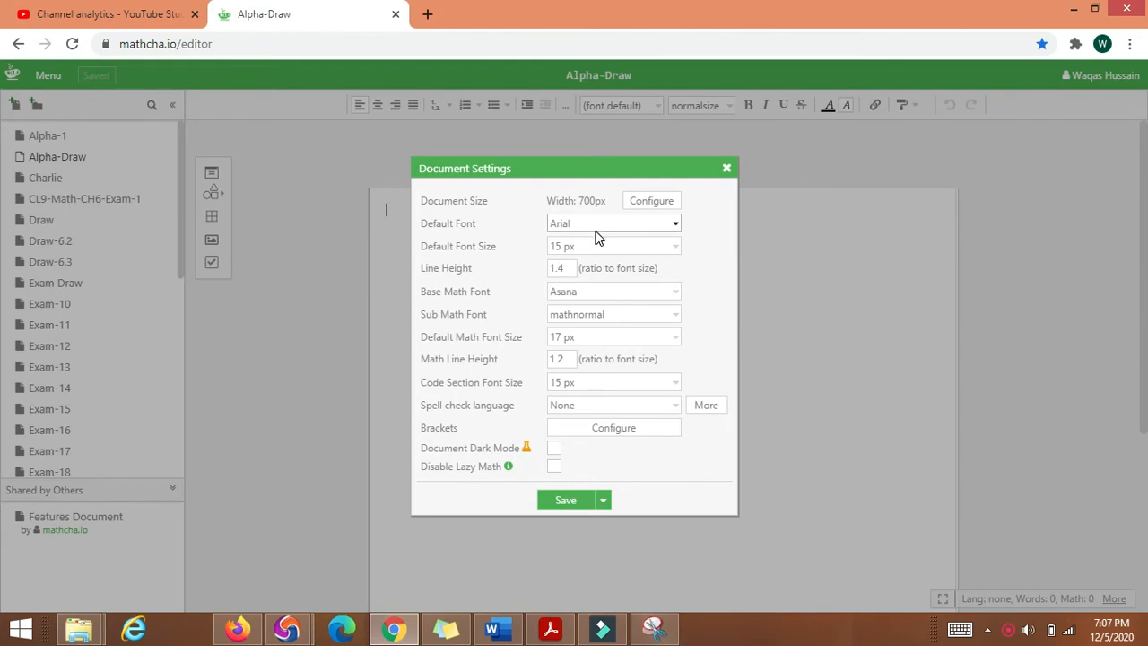
left_click(726, 167)
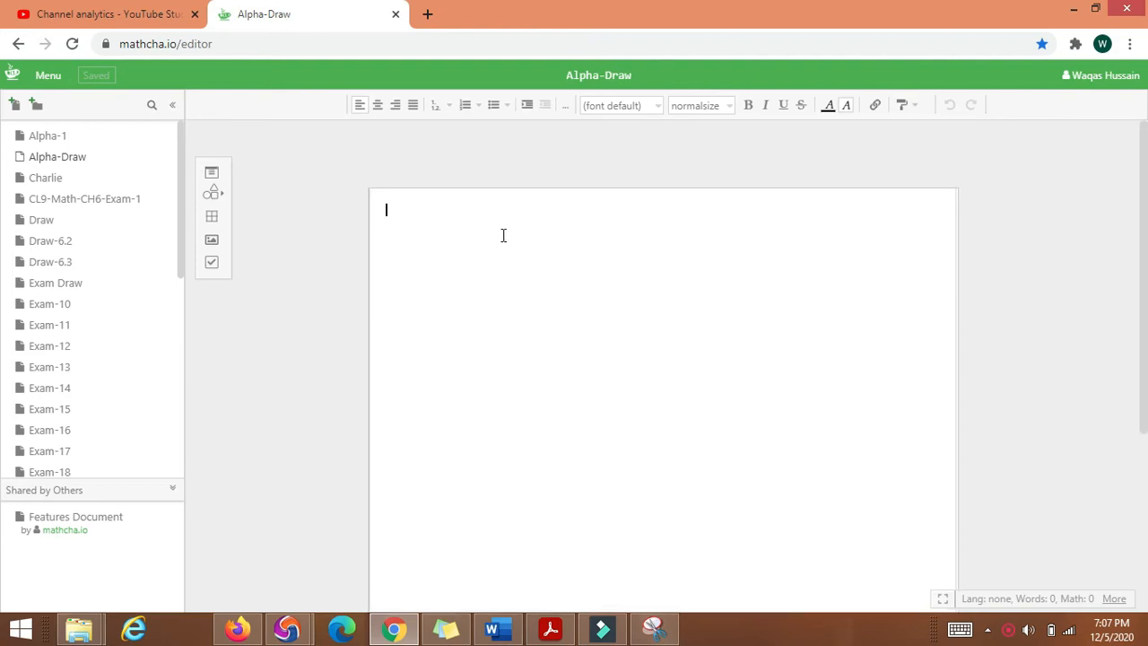
Insert a Drawing Area into Alpha-Draw and stretch it to fill most of the page
left_click(211, 192)
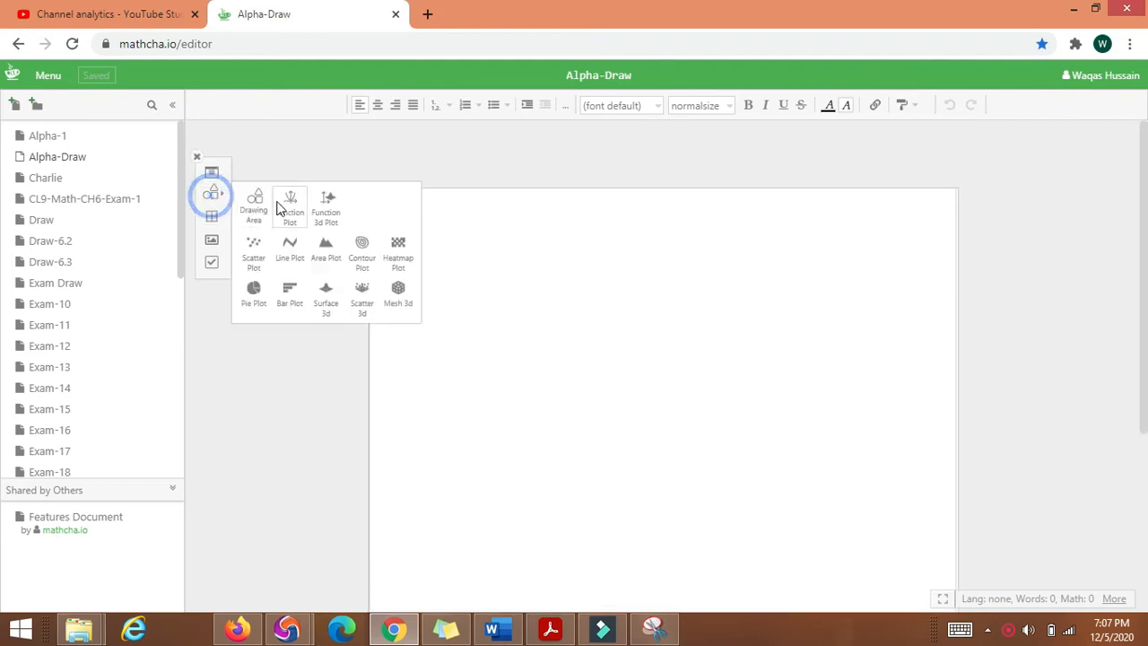
left_click(254, 206)
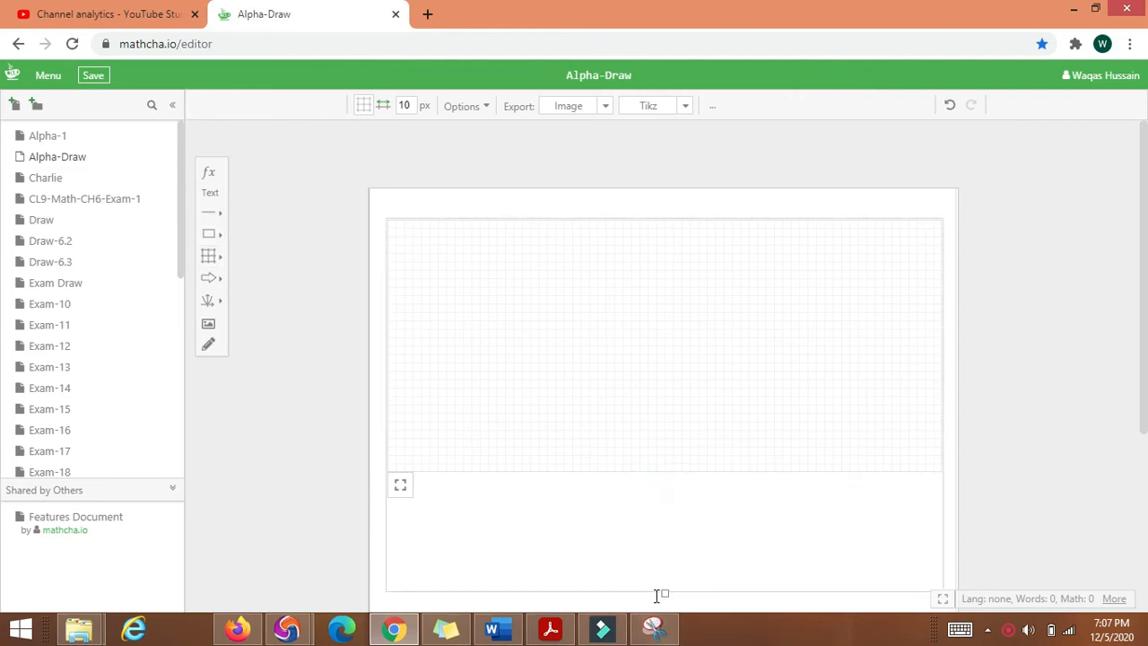
left_click(93, 74)
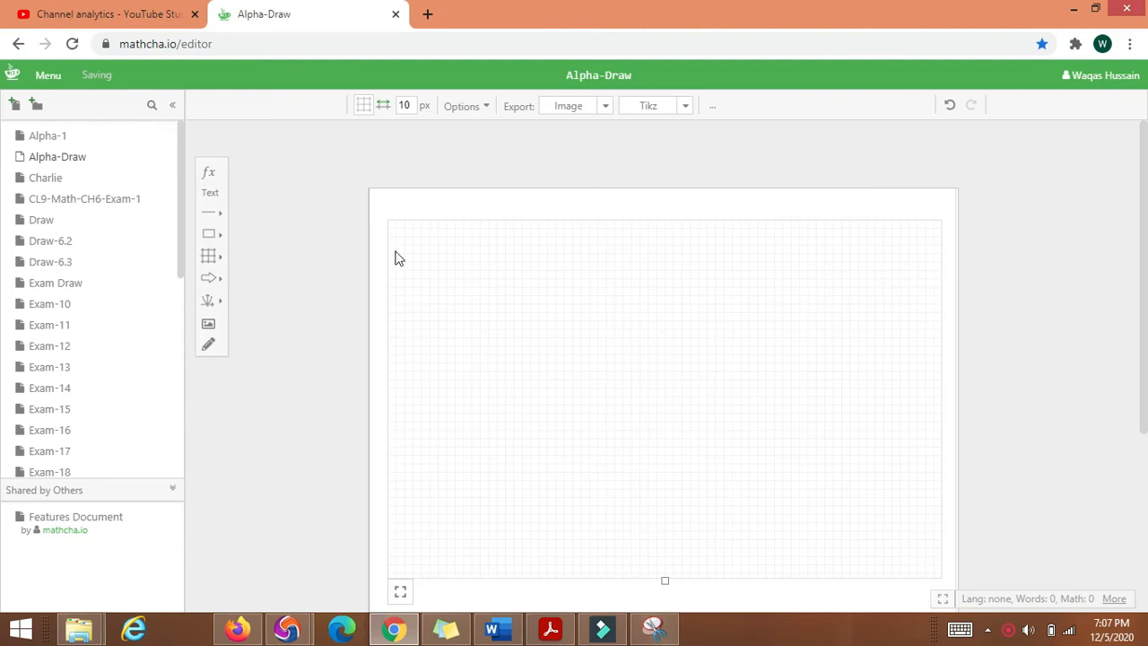
mouse_move(737, 297)
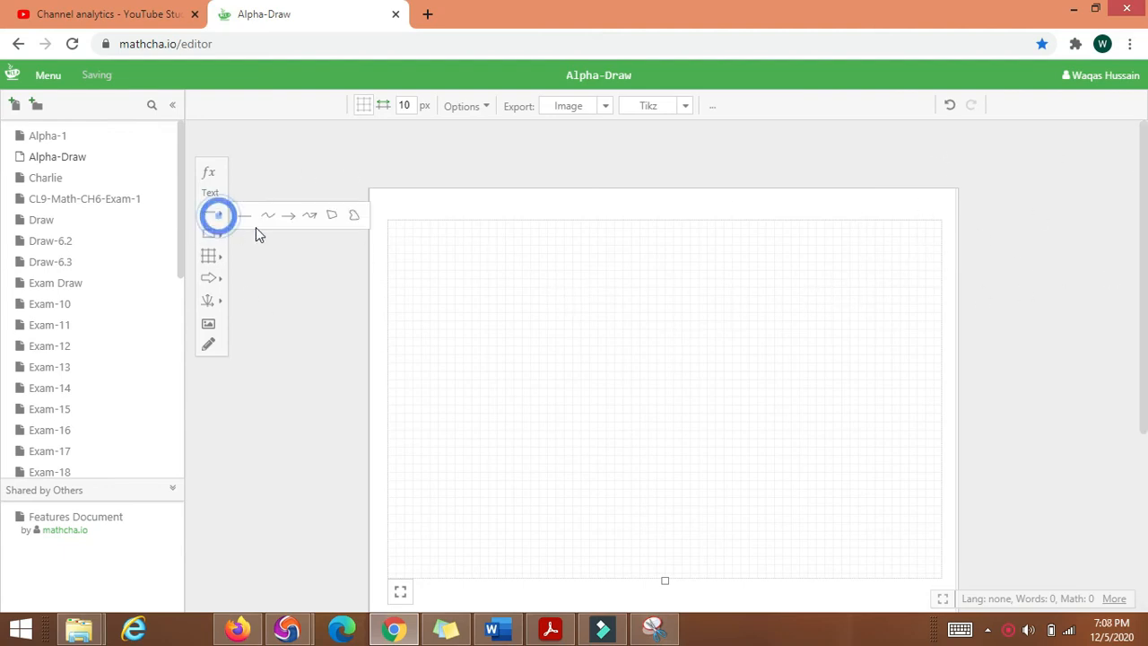
Draw horizontal, vertical and 45° diagonal arrows radiating from one common origin point
left_click_drag(471, 305, 553, 387)
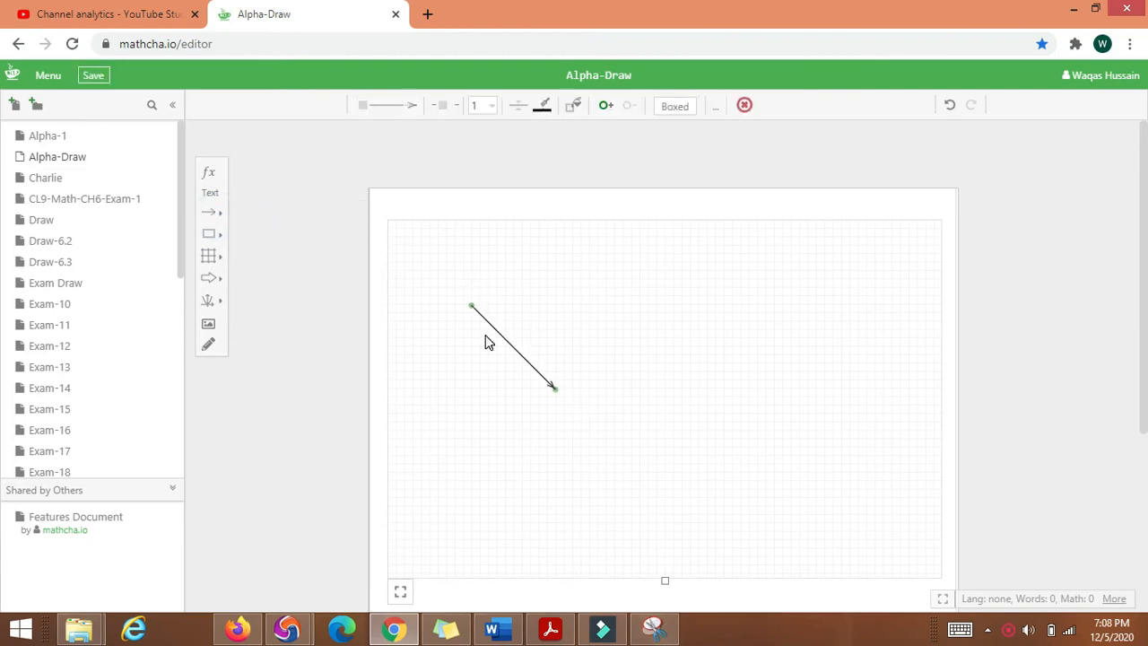
left_click_drag(488, 341, 551, 502)
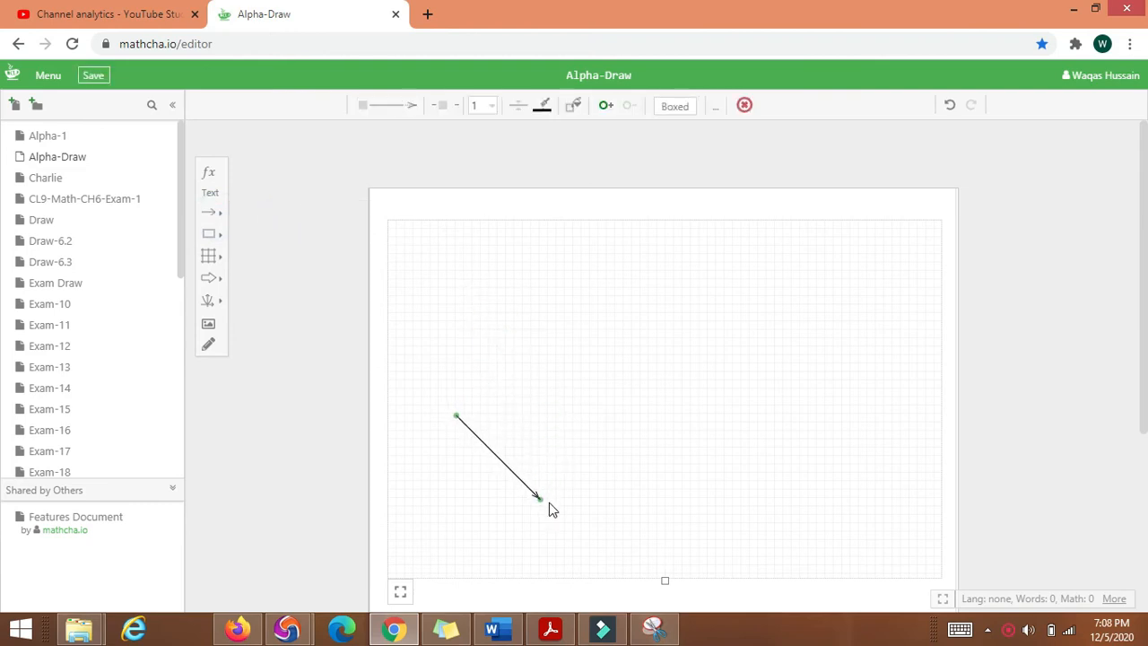
left_click_drag(539, 497, 592, 414)
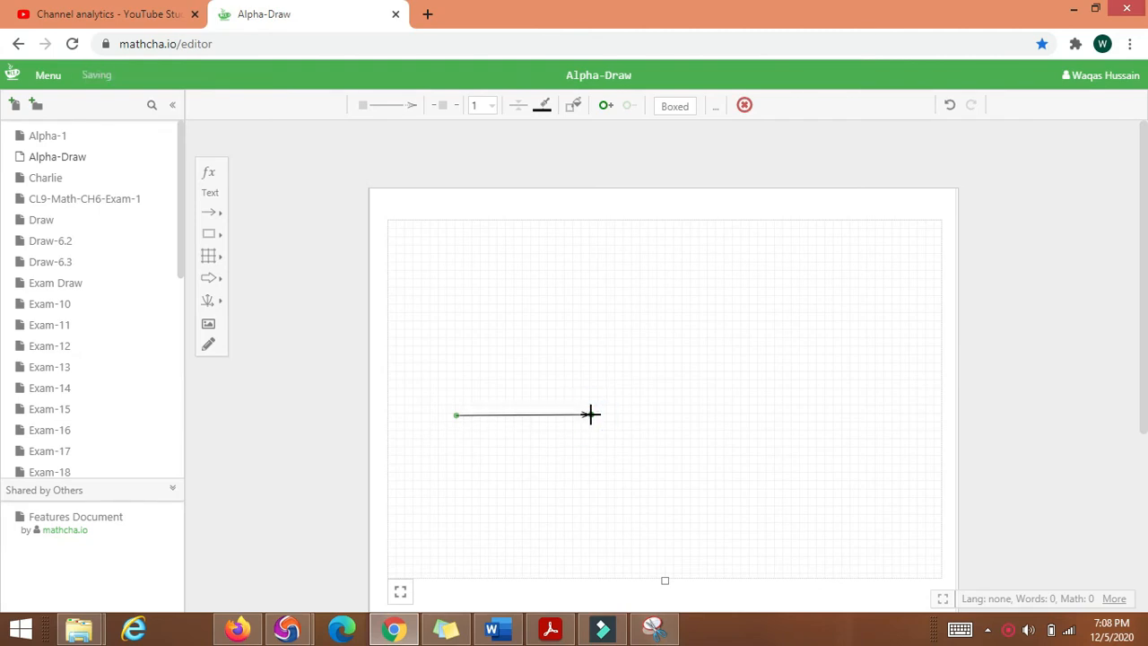
left_click(212, 213)
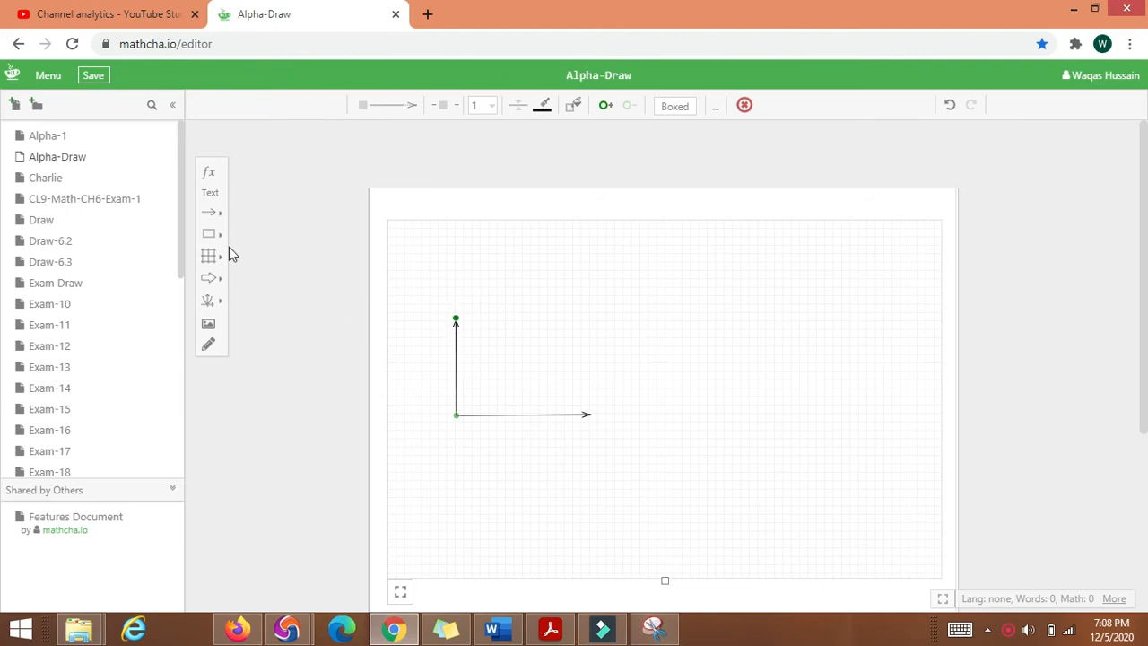
left_click(211, 213)
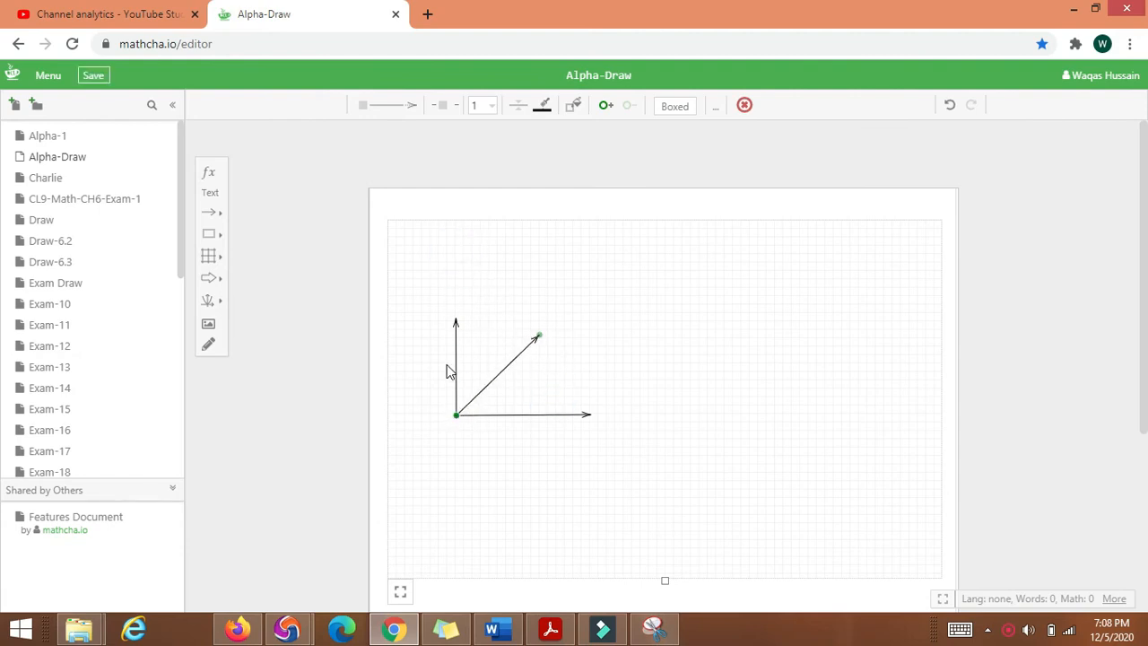
mouse_move(226, 210)
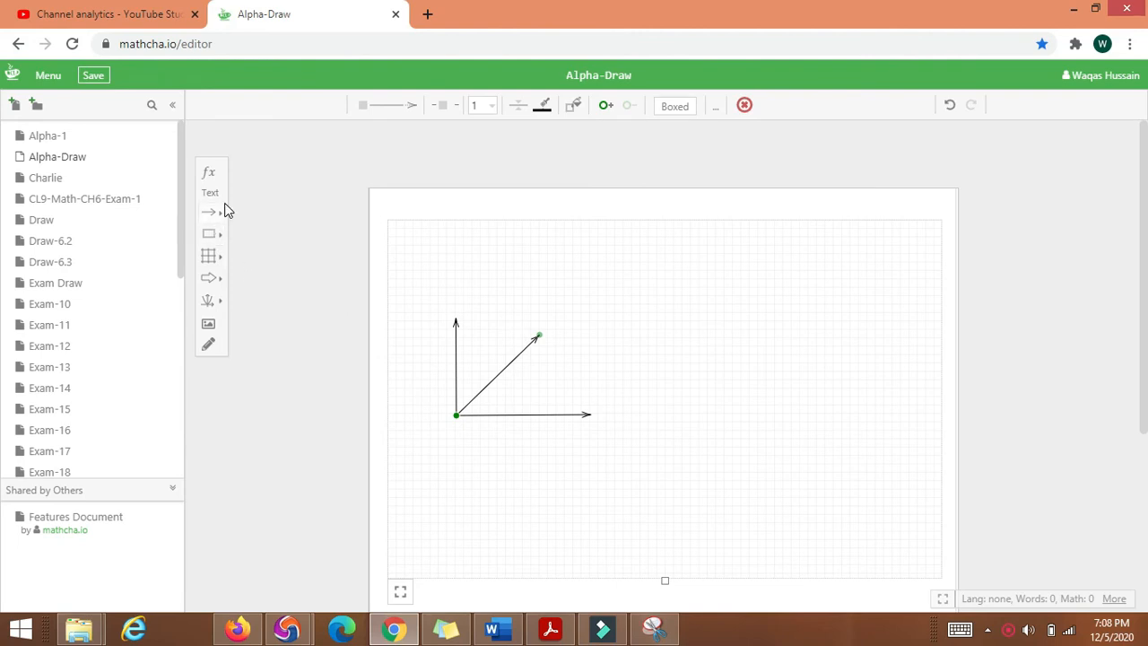
mouse_move(215, 223)
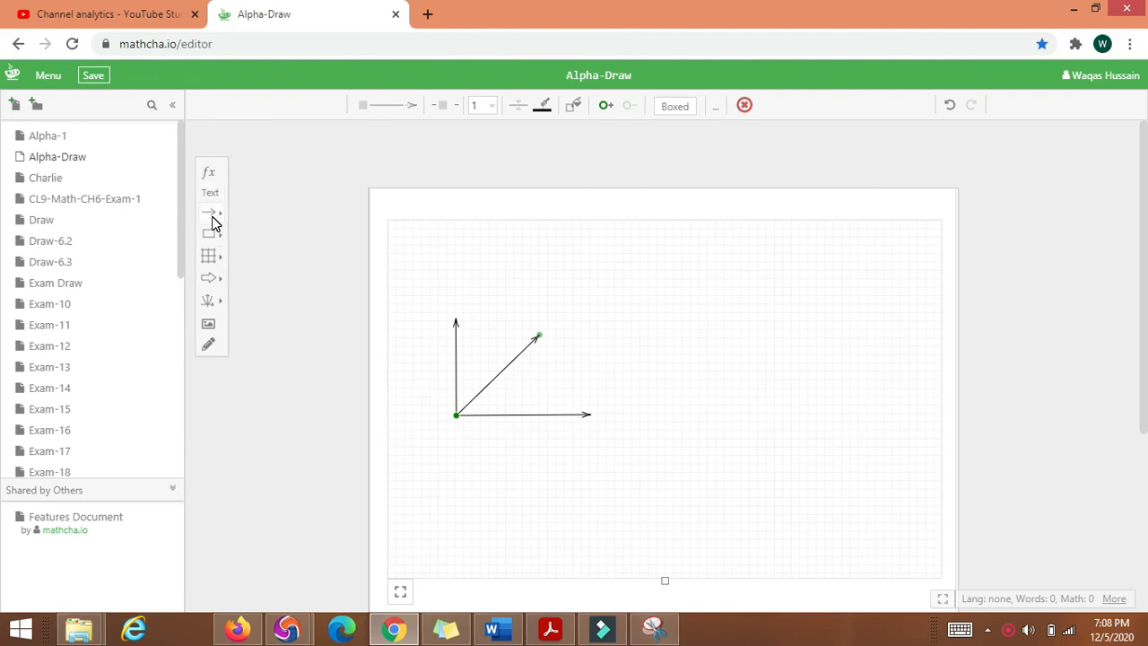
Fit a small arc at the origin spanning the angle between the vertical and diagonal arrows
left_click(207, 233)
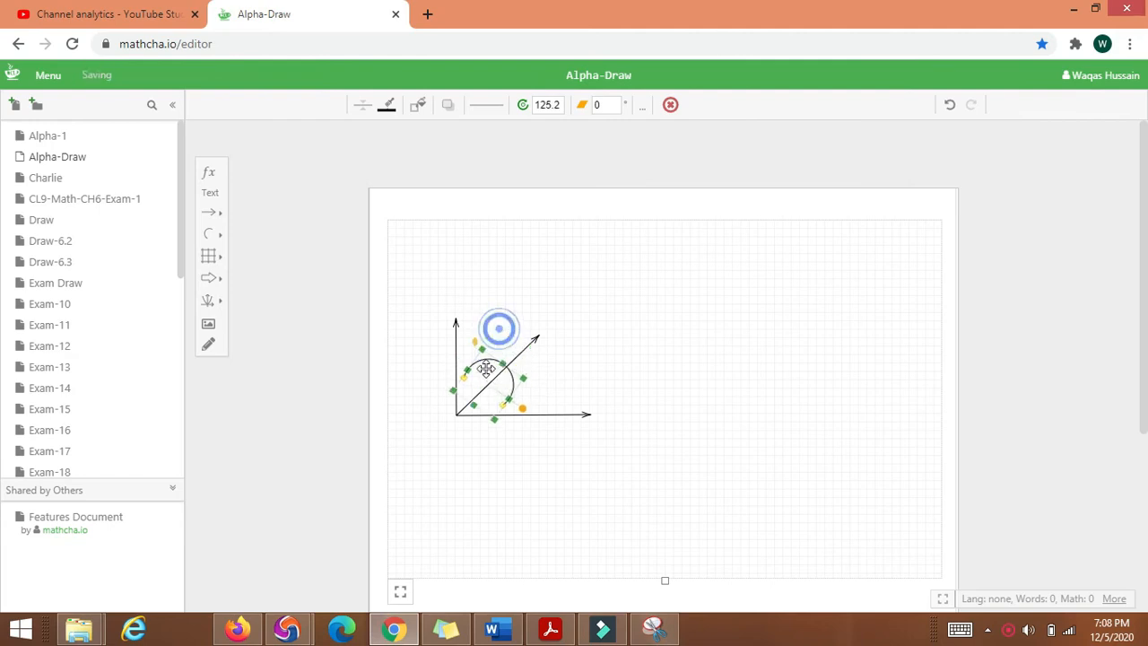
left_click_drag(487, 369, 486, 385)
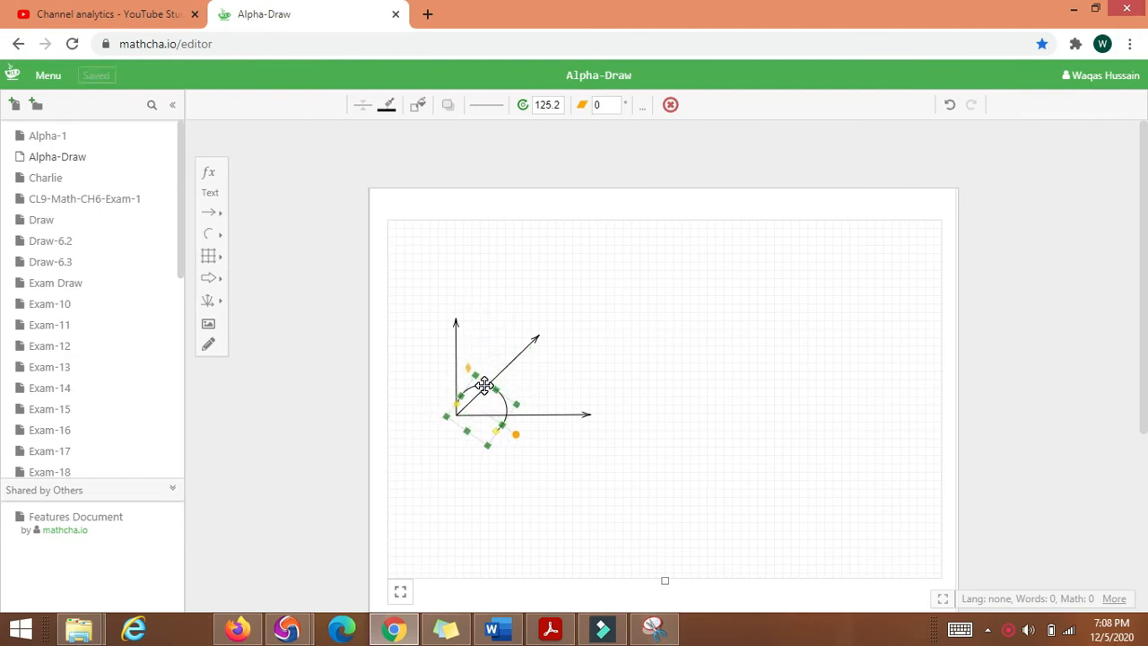
left_click_drag(484, 385, 507, 412)
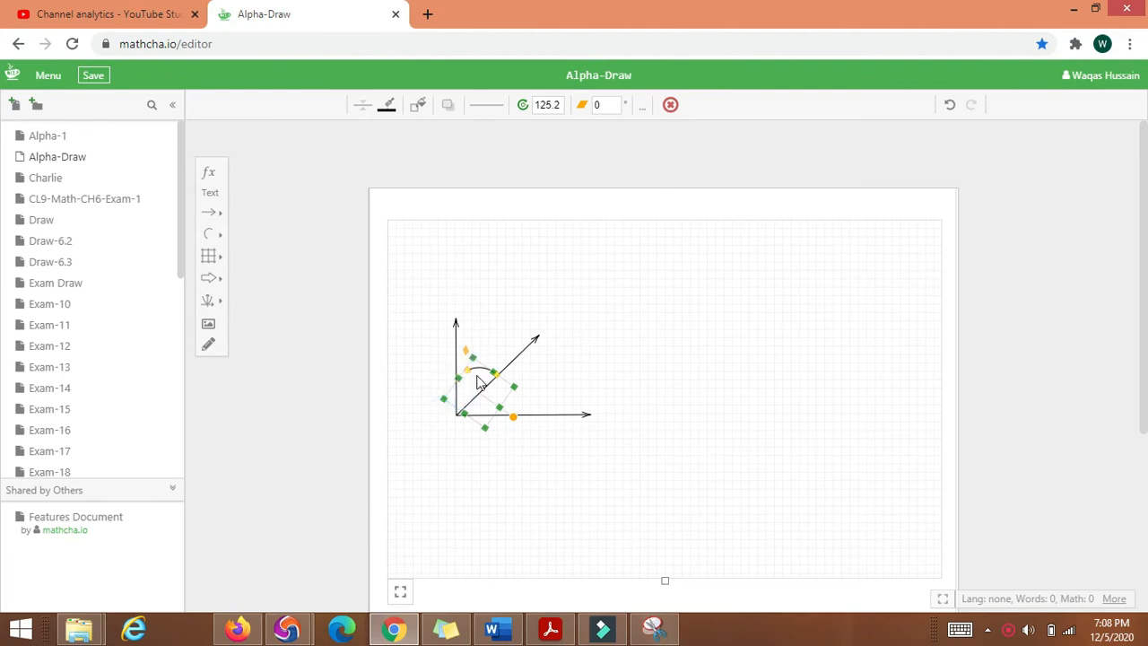
left_click(491, 370)
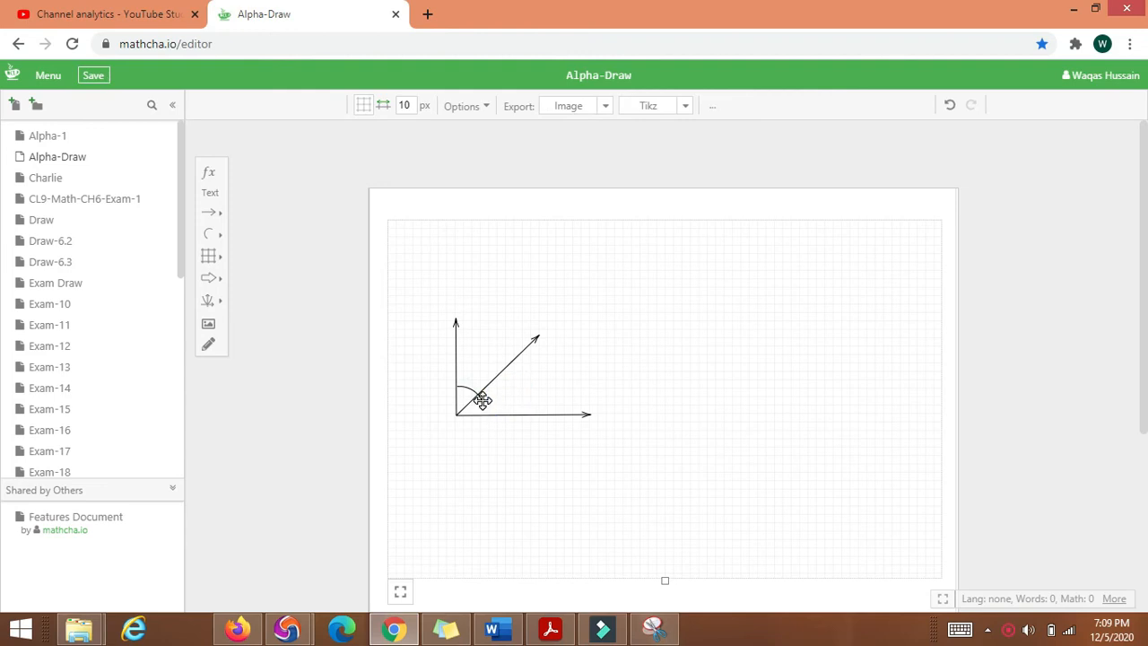
left_click(470, 399)
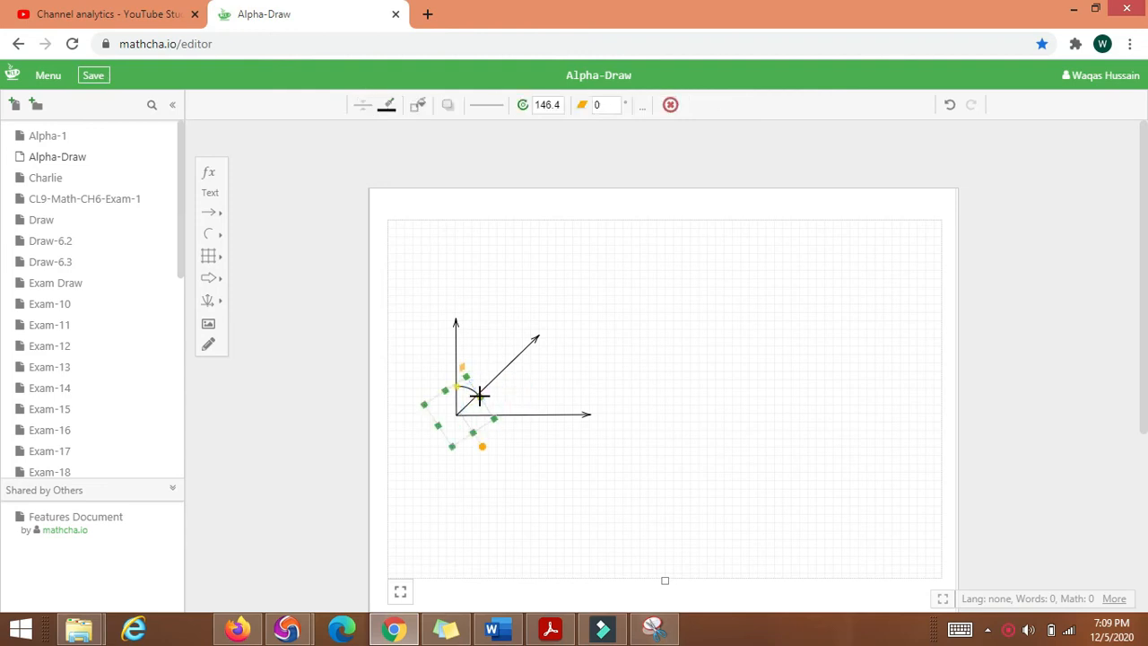
left_click(500, 443)
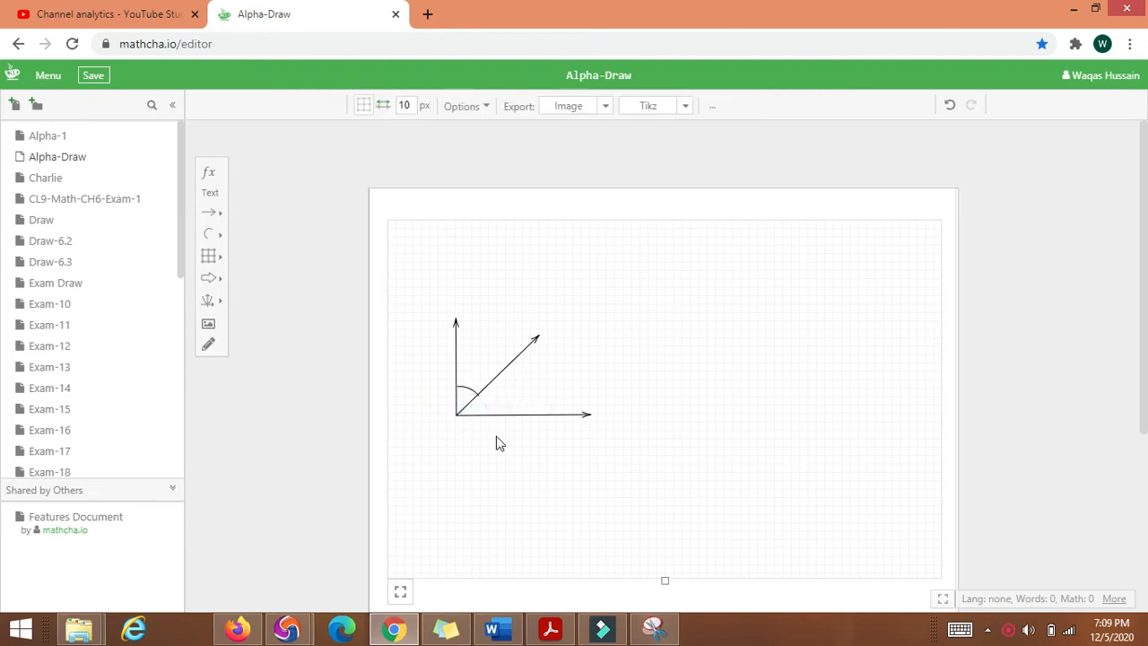
left_click(208, 255)
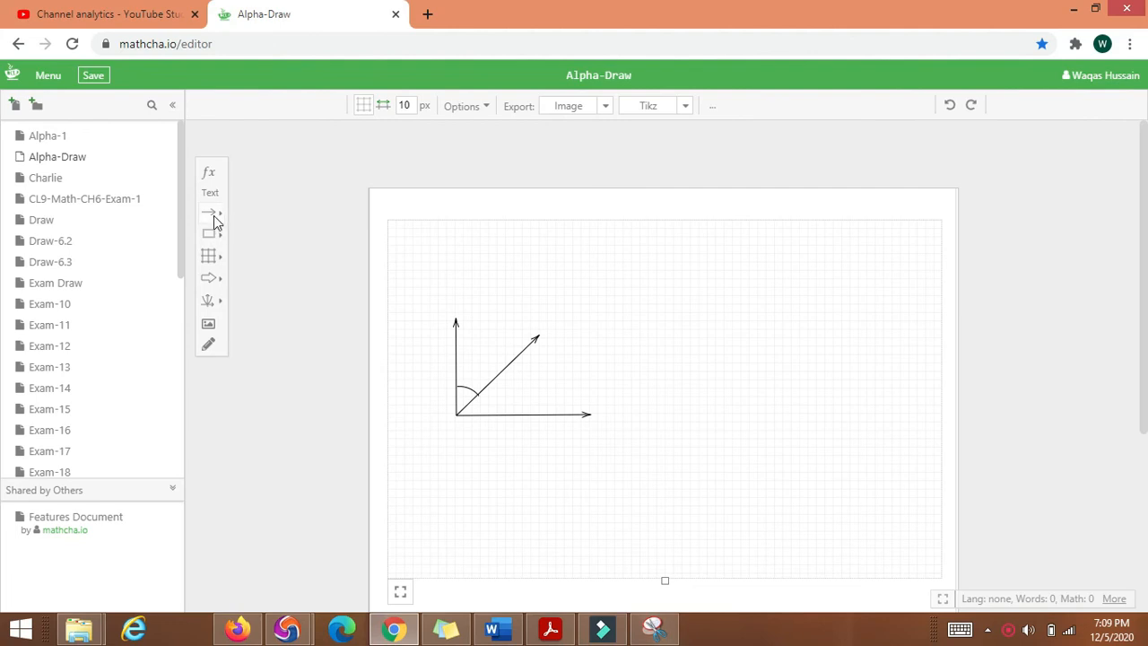
Add a larger arc spanning the lower angle between the diagonal and horizontal arrows
left_click(208, 233)
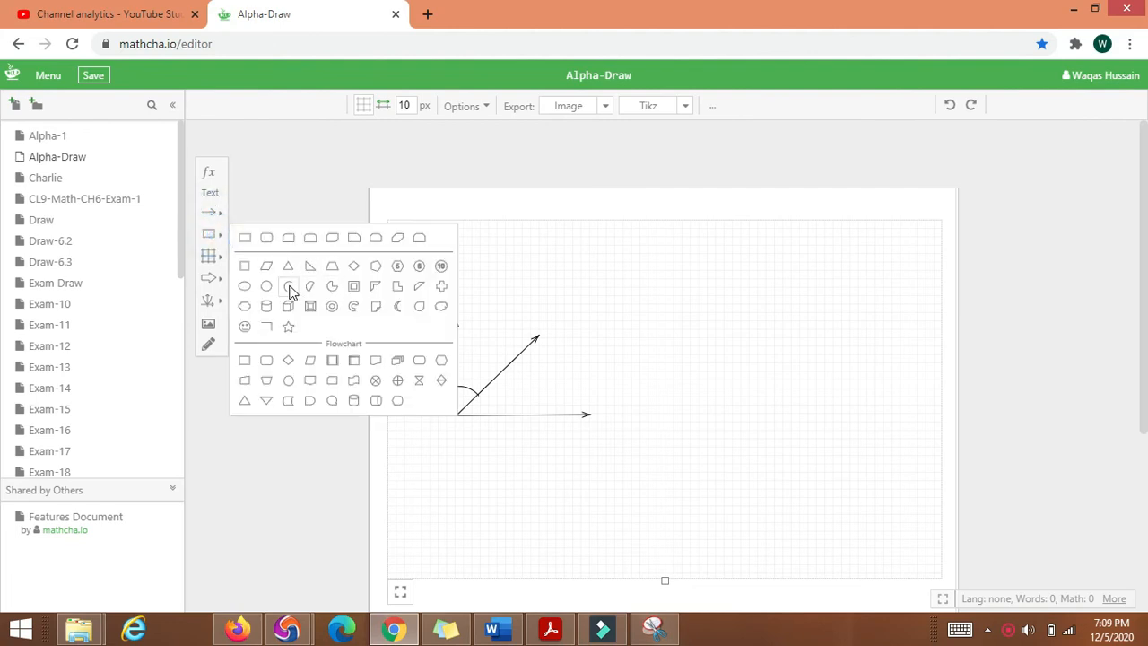
left_click(288, 286)
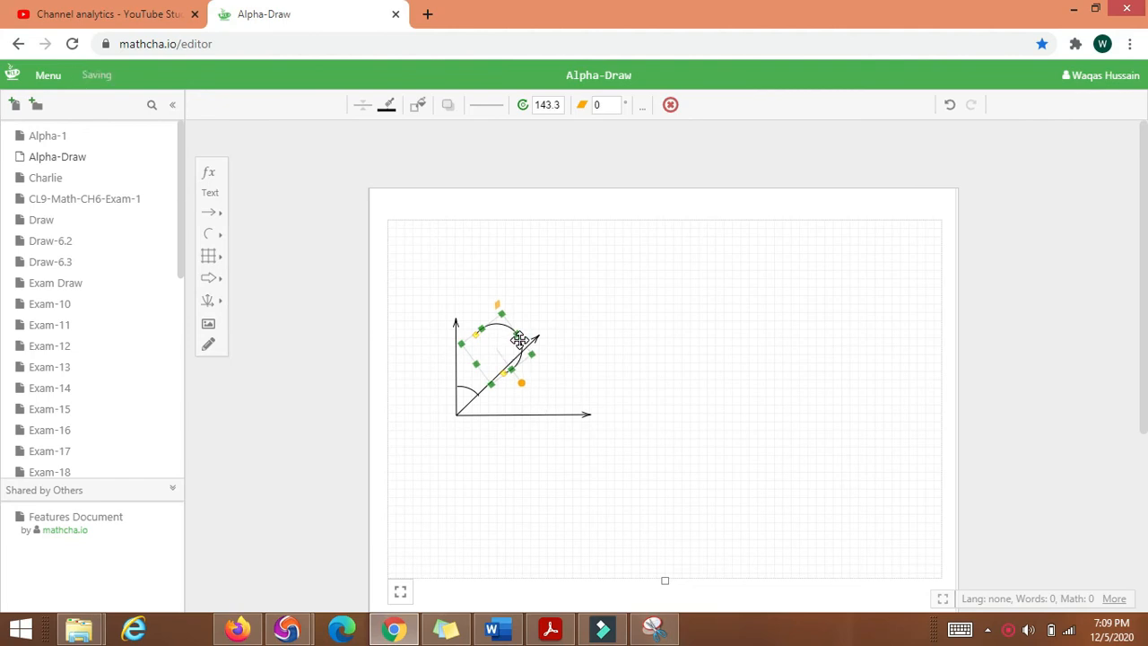
left_click_drag(519, 339, 527, 397)
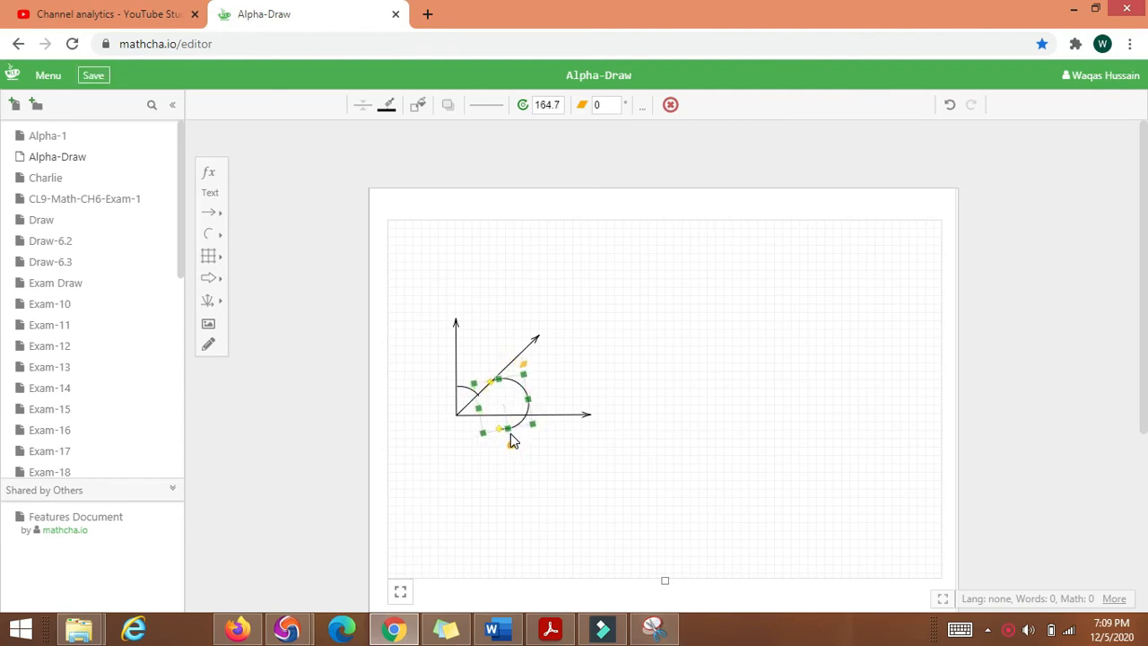
left_click_drag(500, 429, 530, 415)
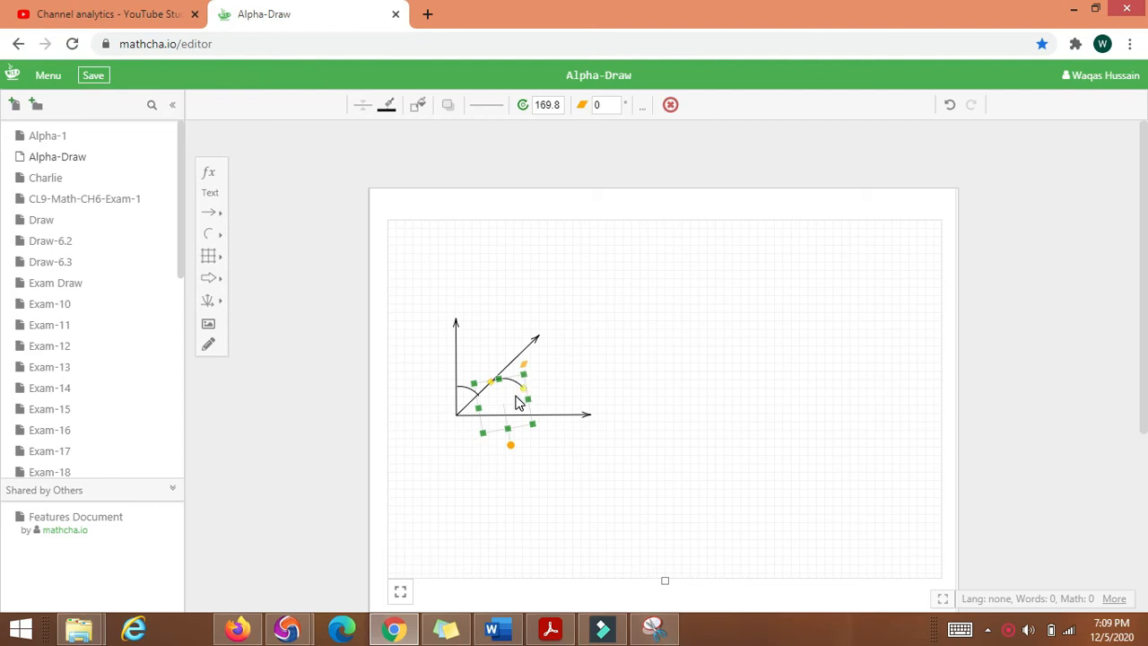
left_click_drag(516, 401, 510, 388)
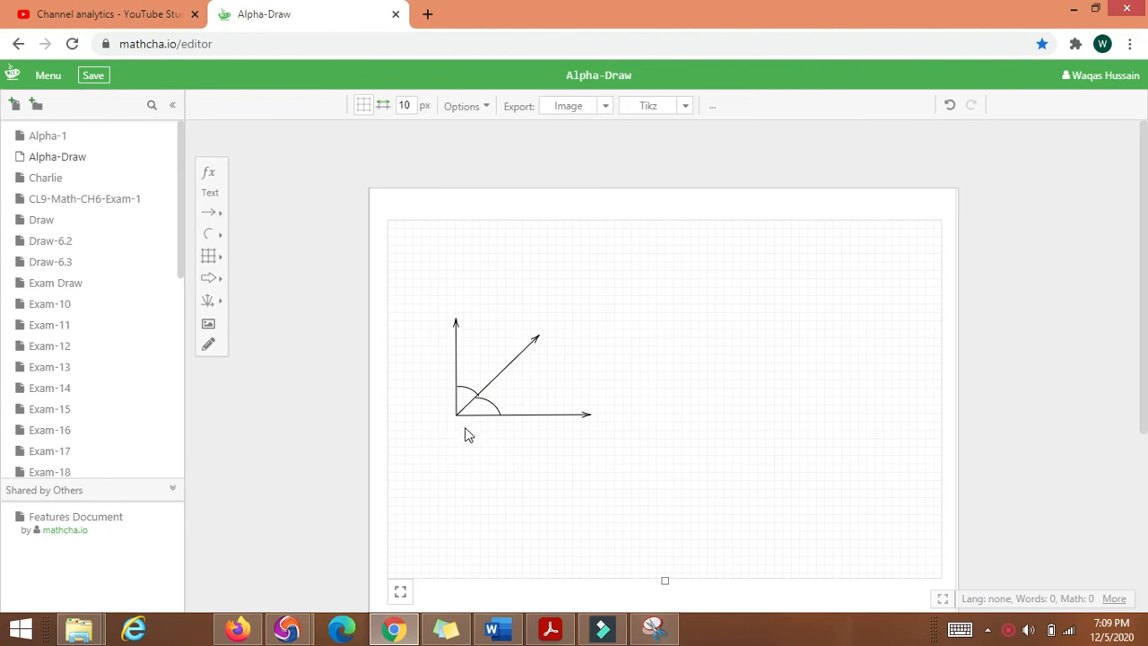
Add a large-size x text label inside the upper angle
left_click(210, 181)
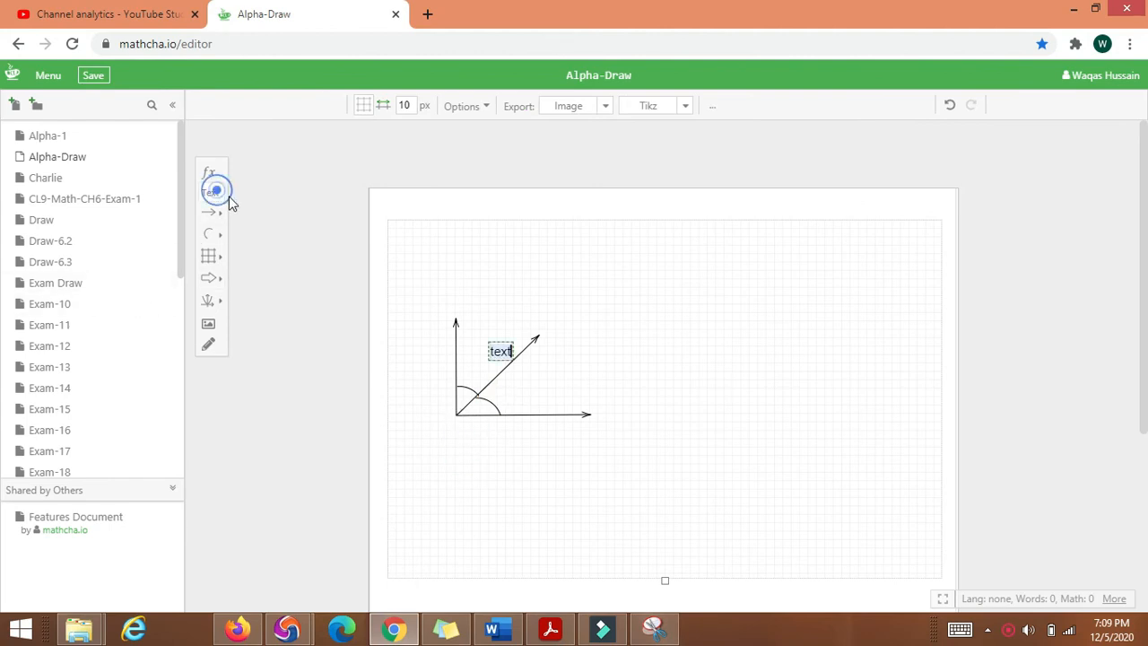
left_click(500, 351)
type("x")
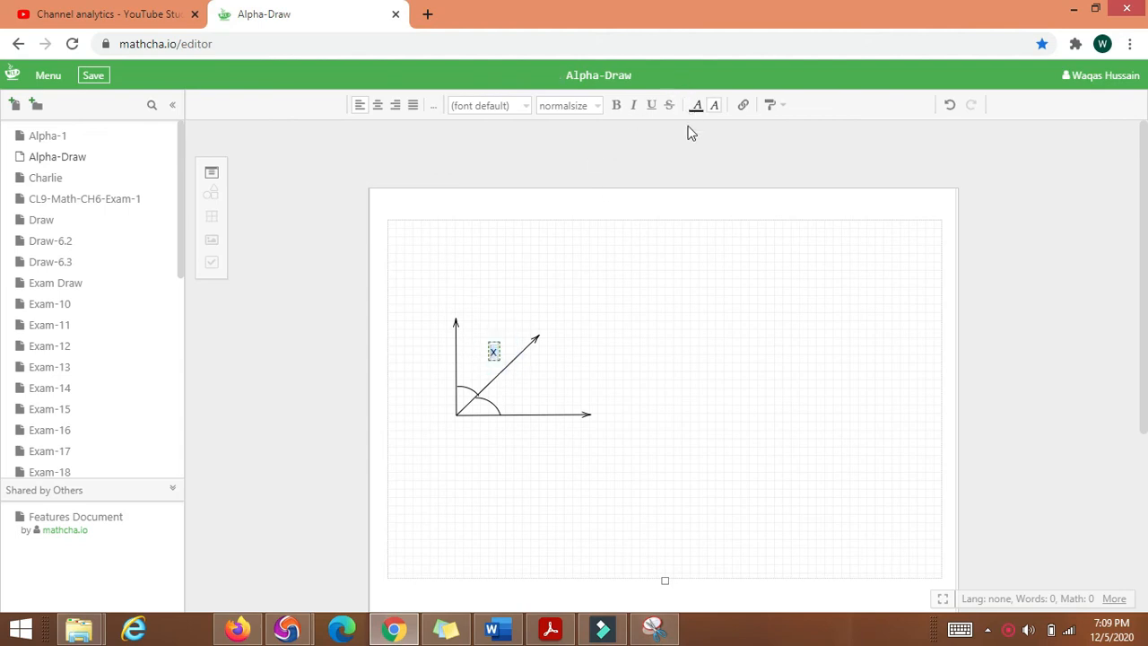
left_click(567, 105)
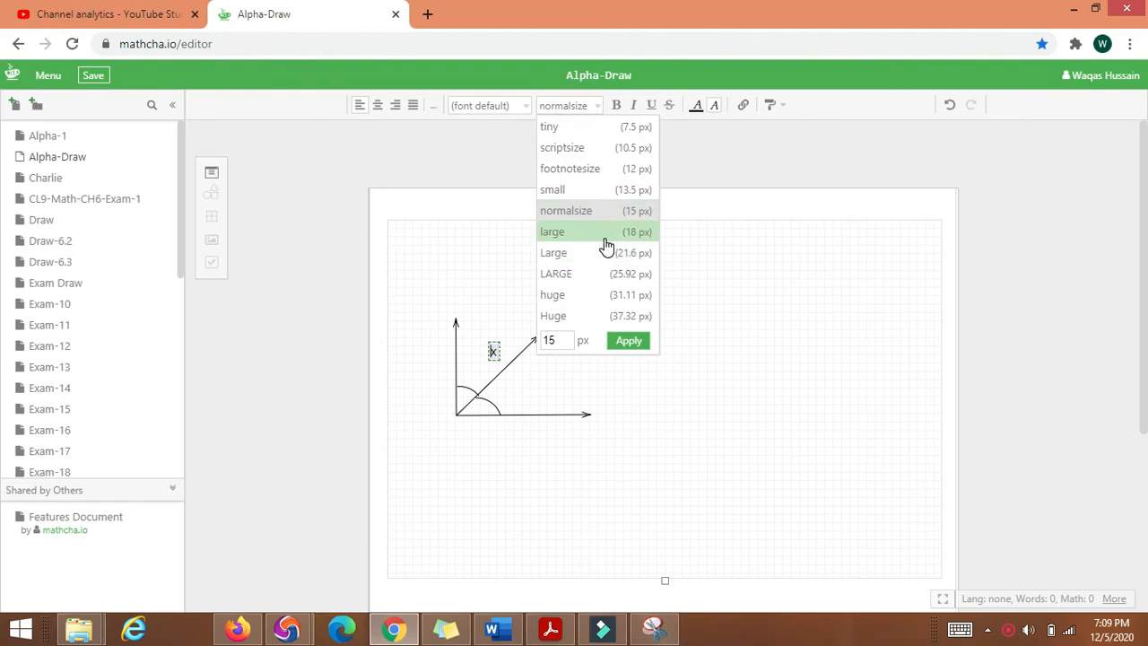
left_click(552, 231)
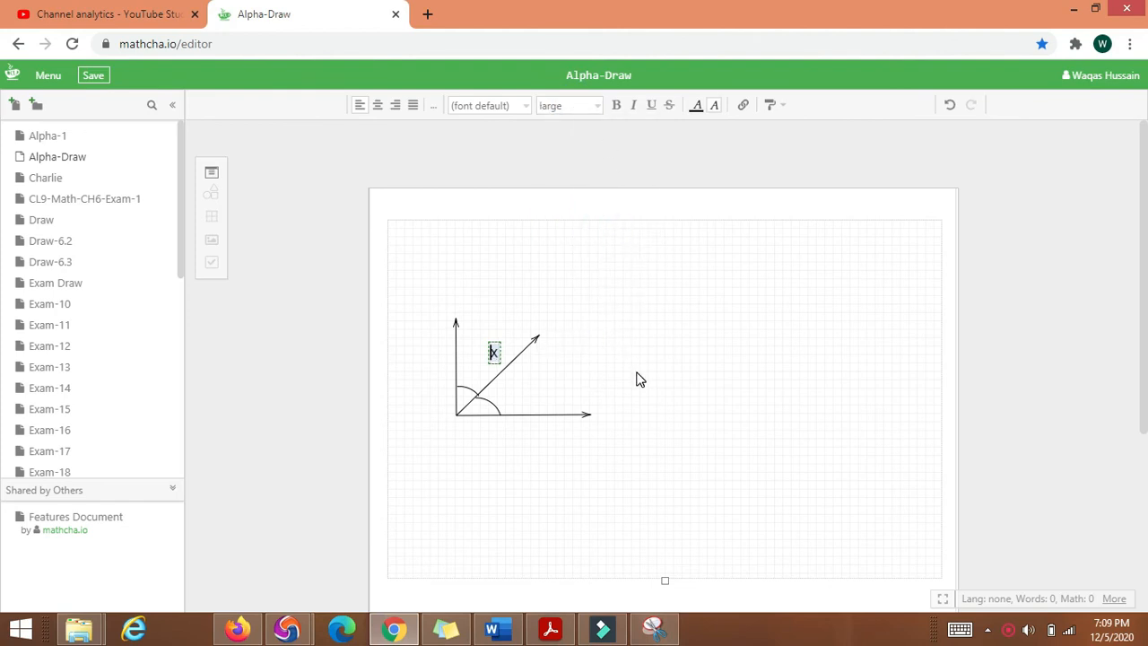
Add a y text label beside the lower angle
left_click(494, 352)
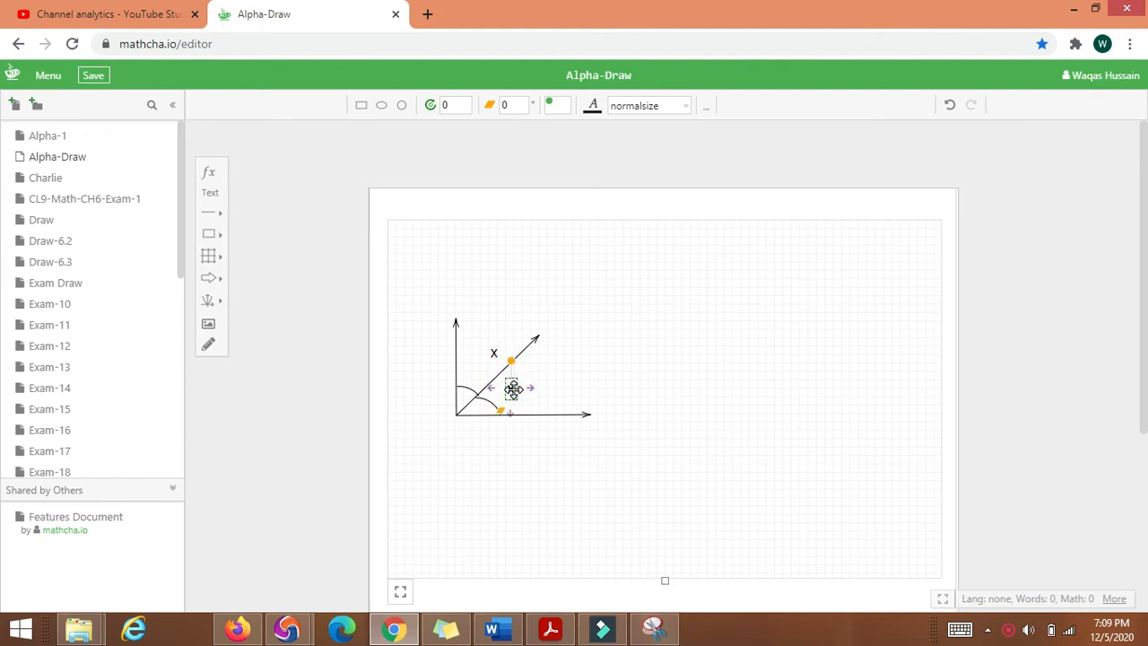
double_click(512, 387)
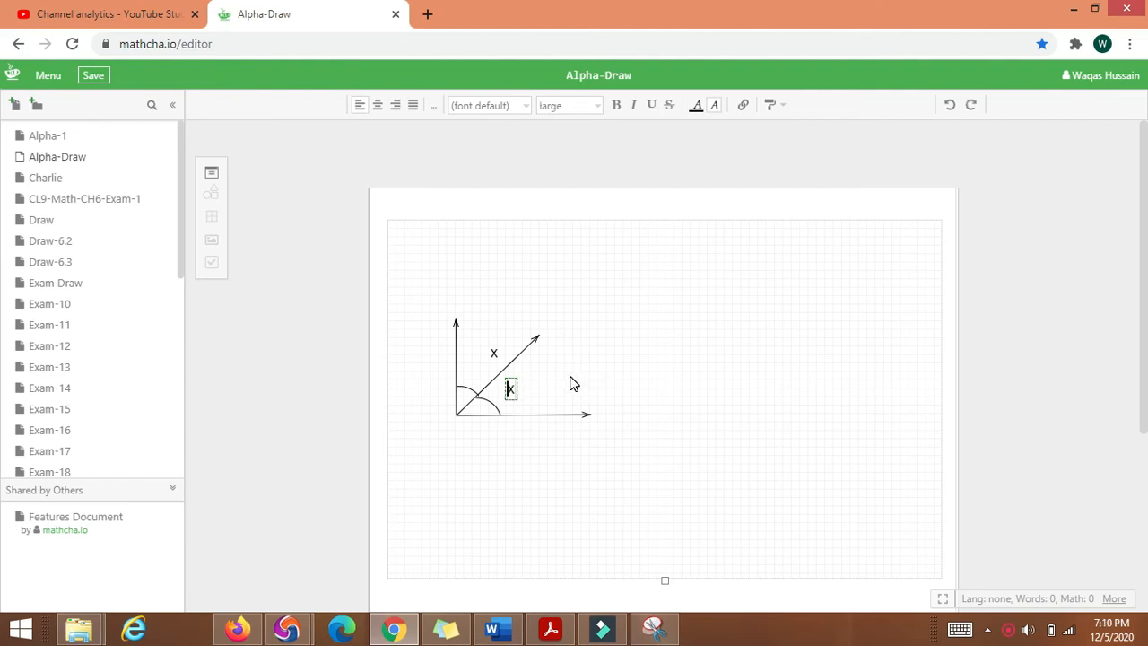
type("y")
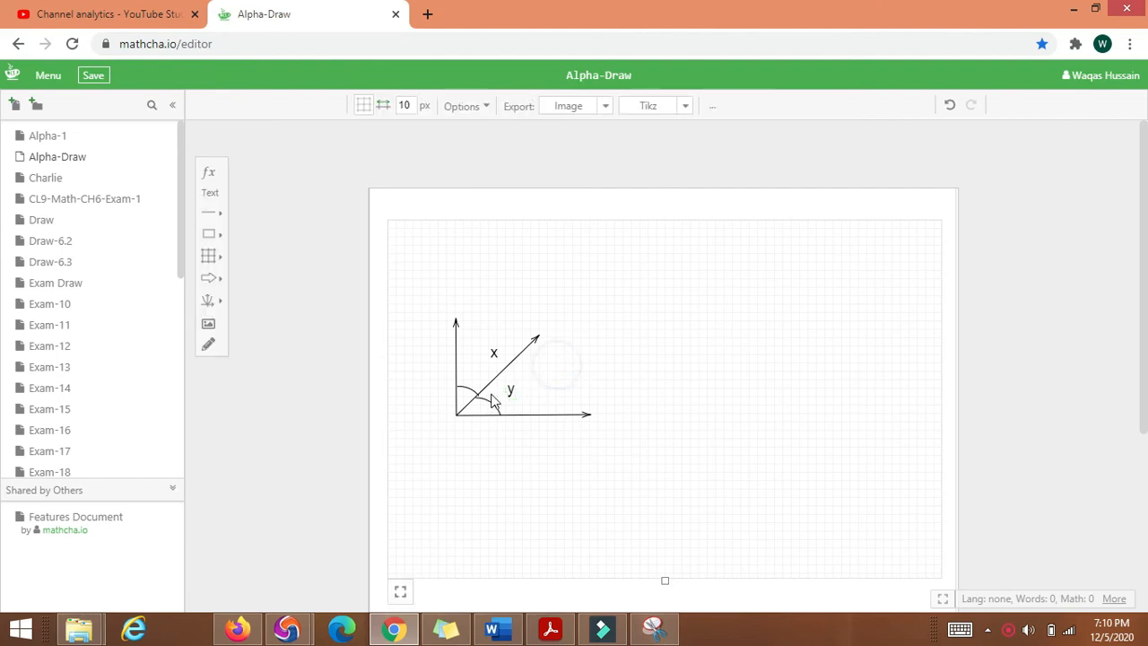
left_click(511, 389)
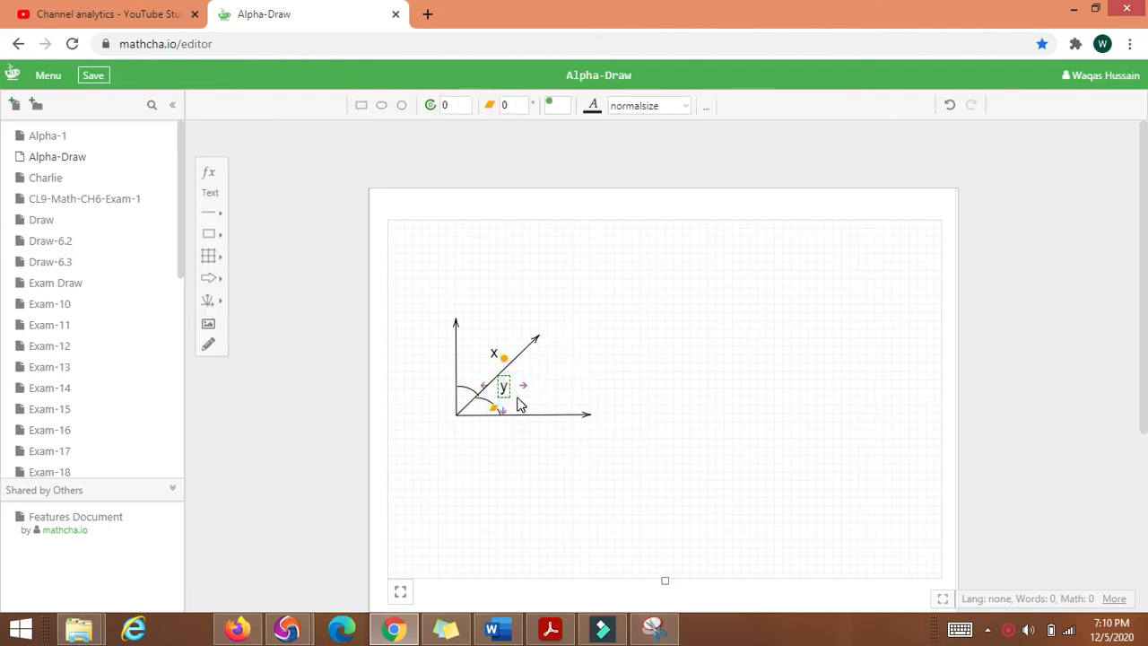
Duplicate the label onto the arrow tips as A (vertical), B (diagonal) and C (horizontal)
left_click(520, 402)
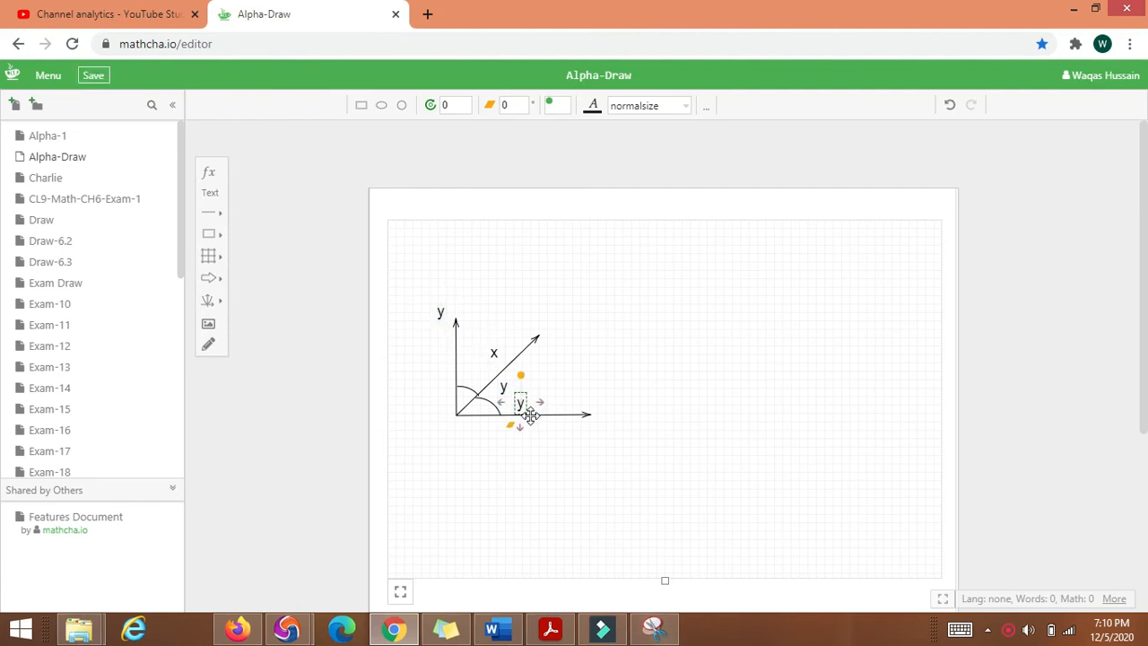
left_click_drag(521, 401, 550, 318)
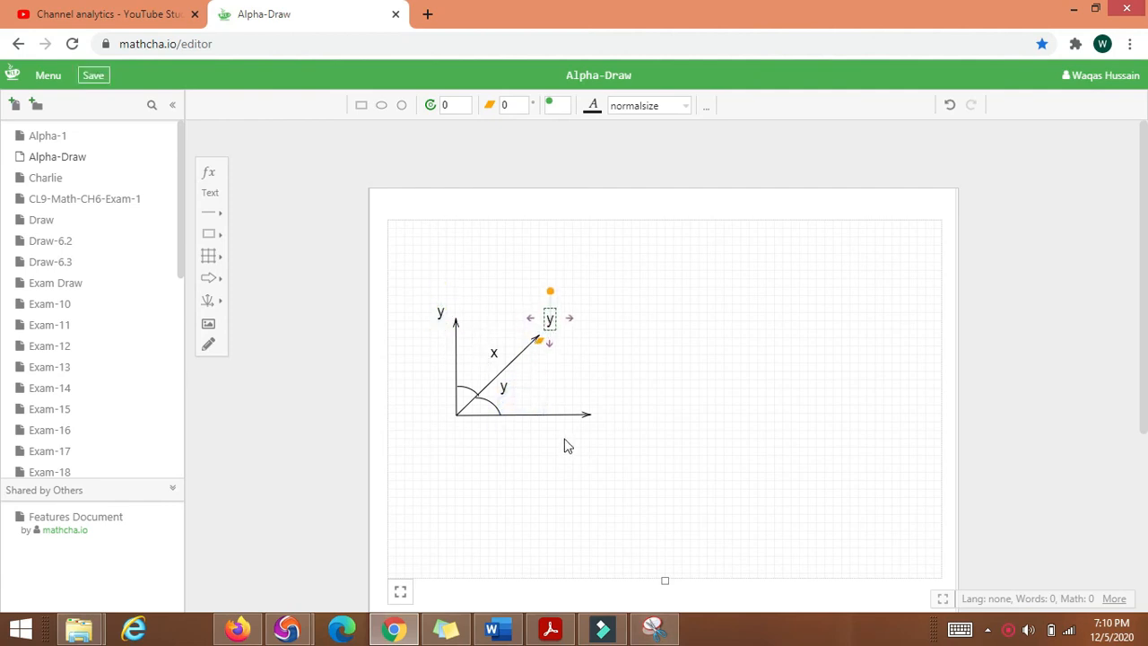
left_click_drag(549, 318, 566, 335)
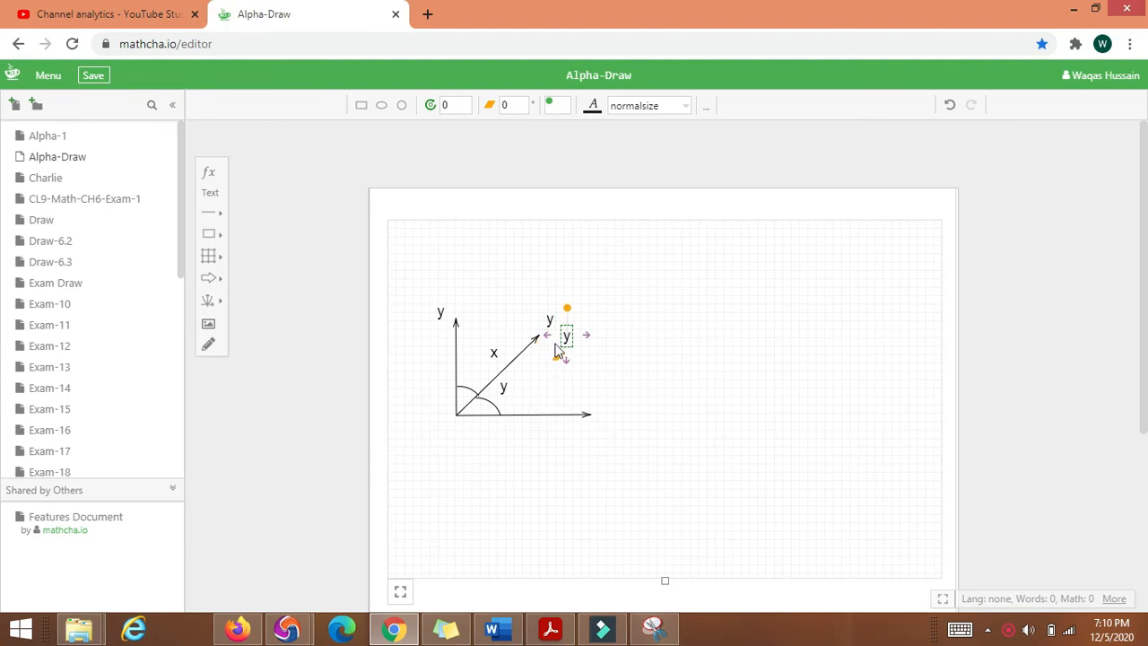
left_click_drag(565, 335, 608, 413)
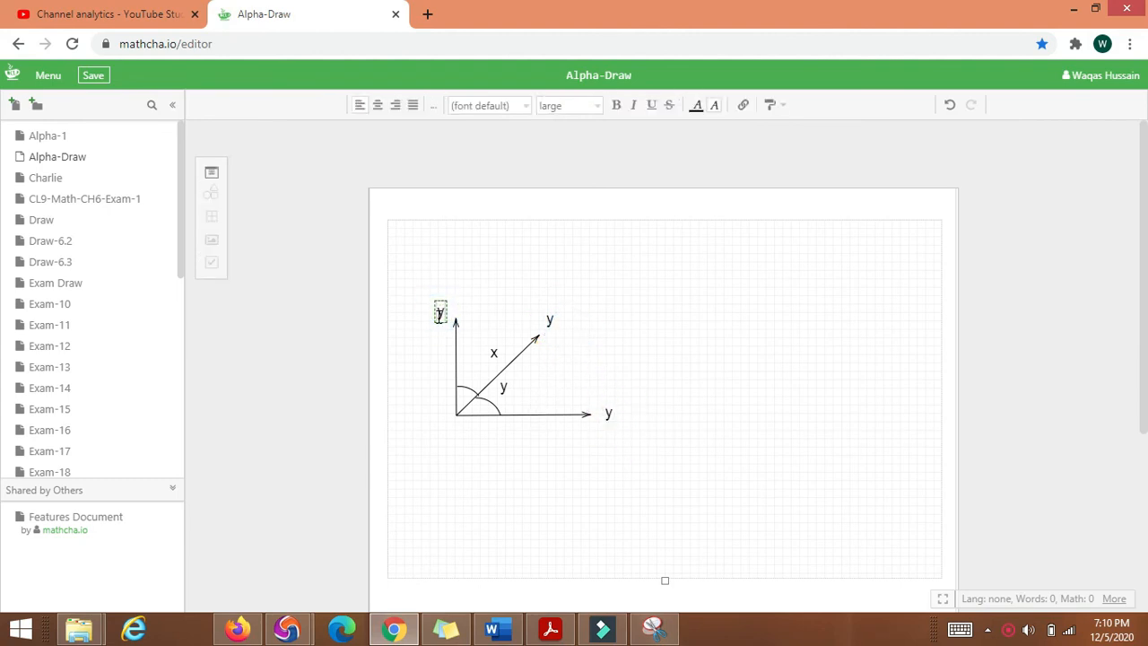
type("A")
left_click(609, 413)
type("C")
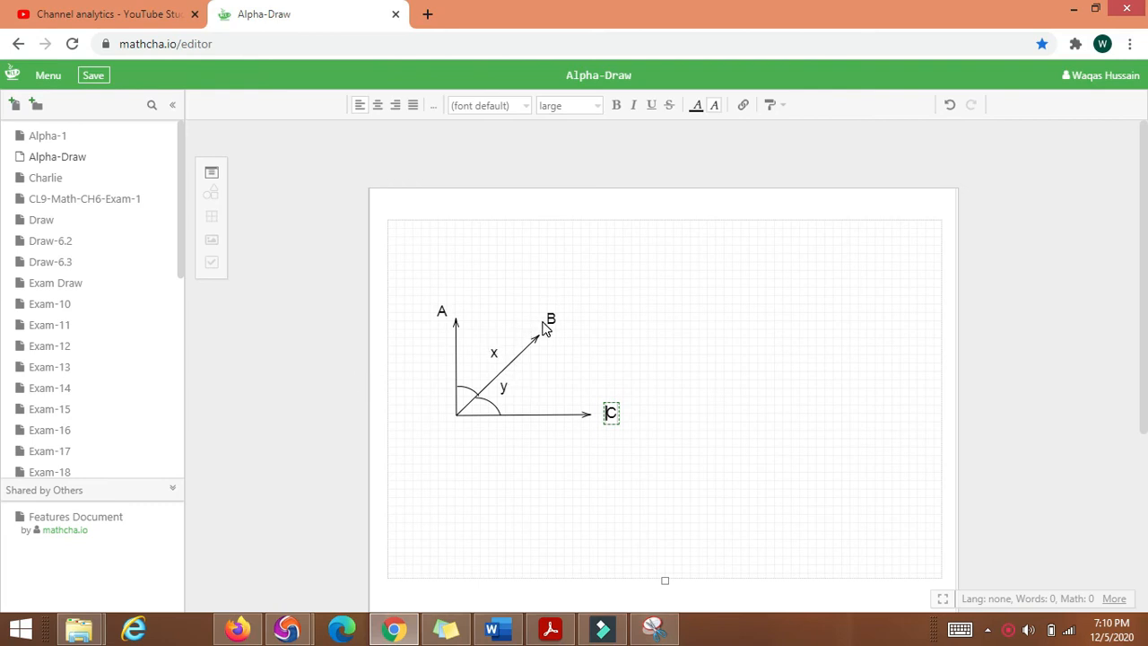
Move a copied label to the vertex where the arrows meet and rename it O
left_click(550, 319)
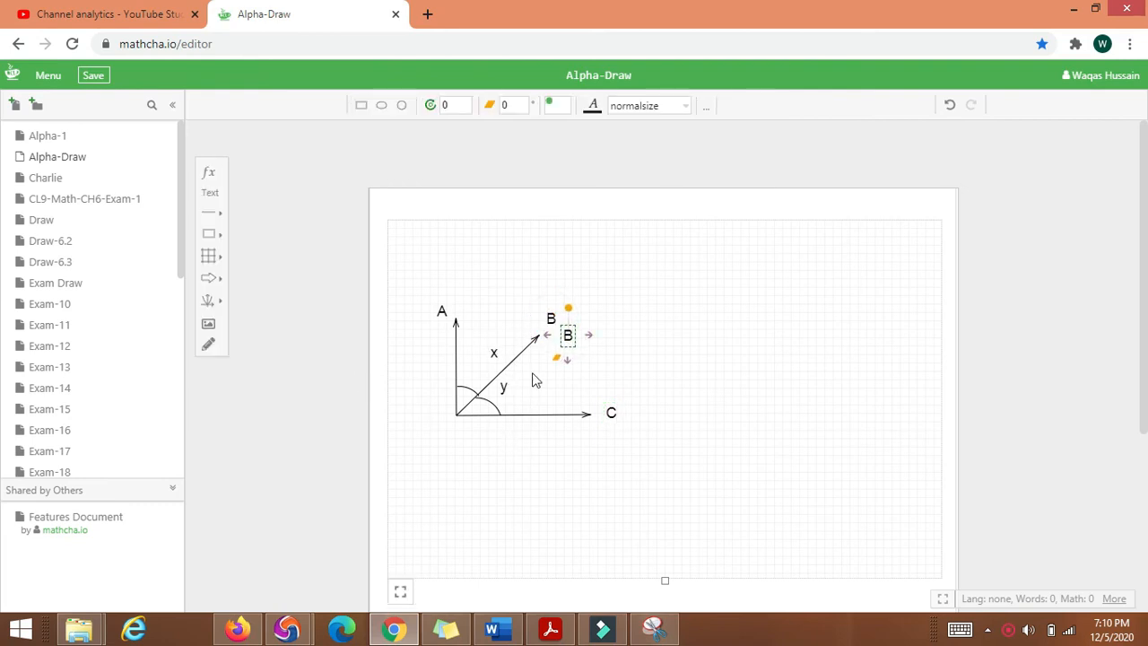
left_click_drag(567, 334, 443, 424)
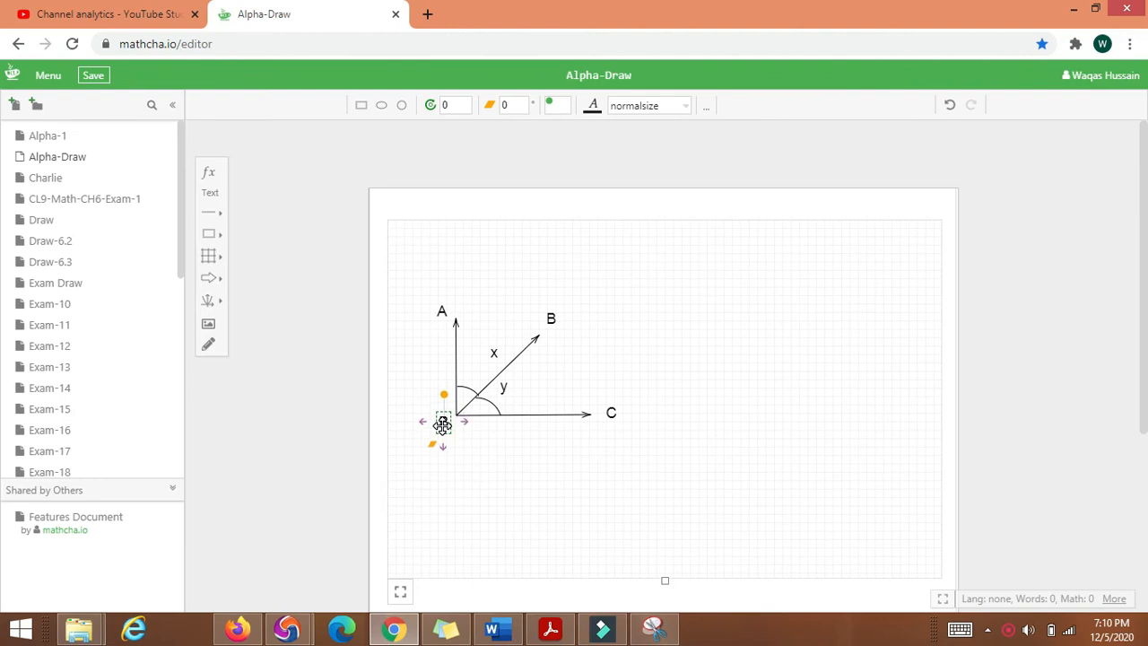
double_click(443, 422)
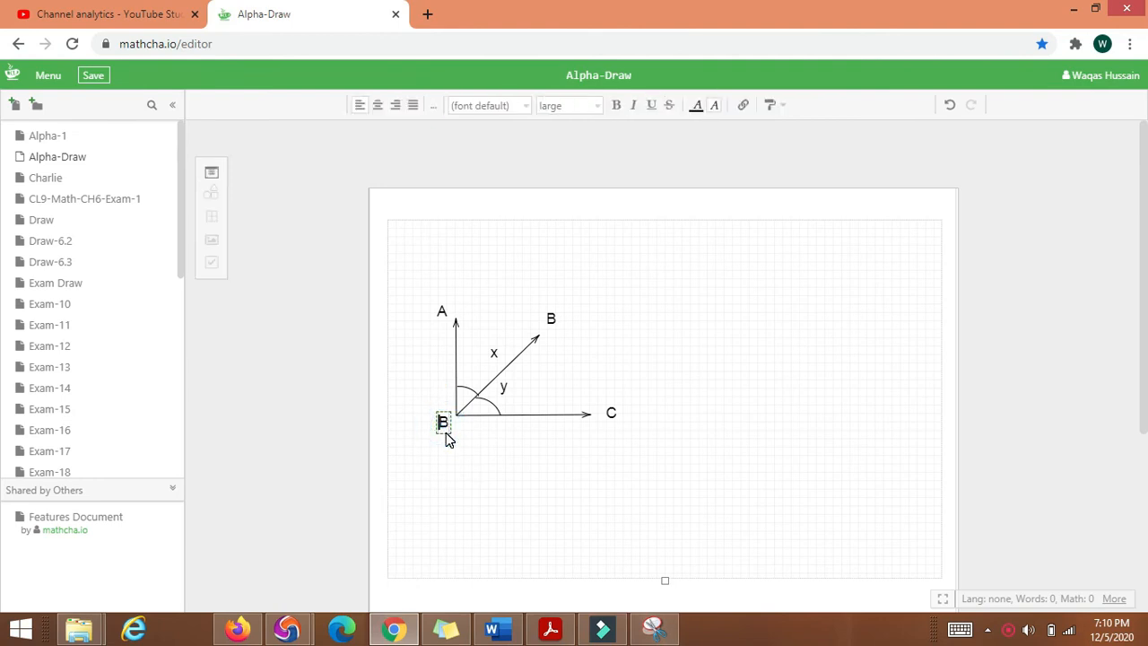
type("O")
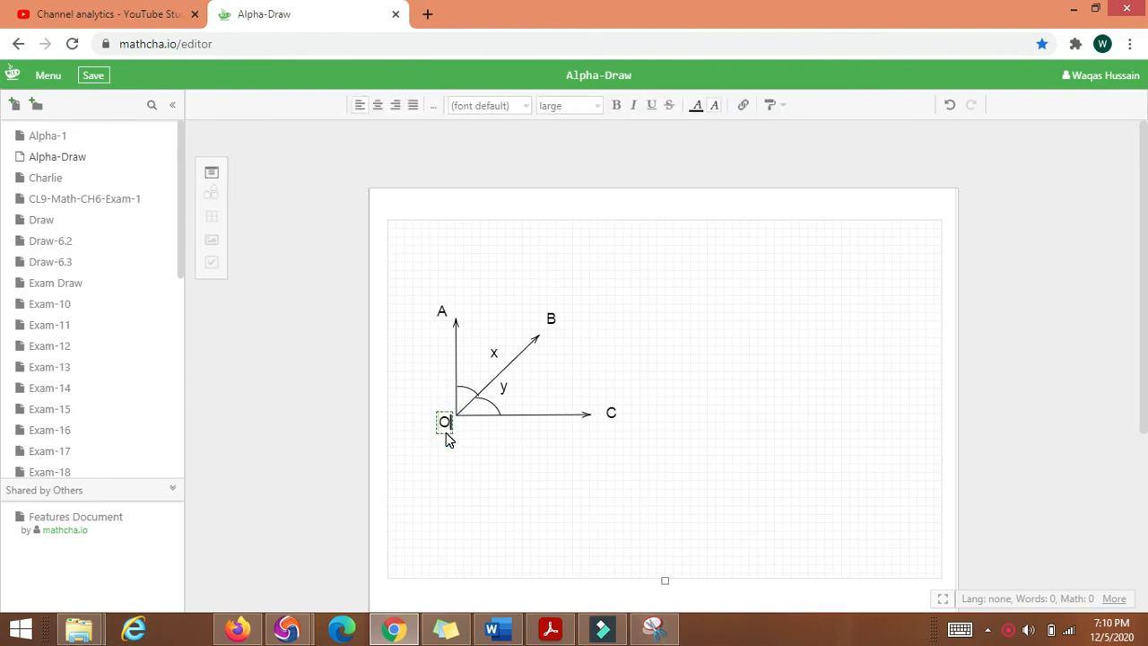
left_click(550, 533)
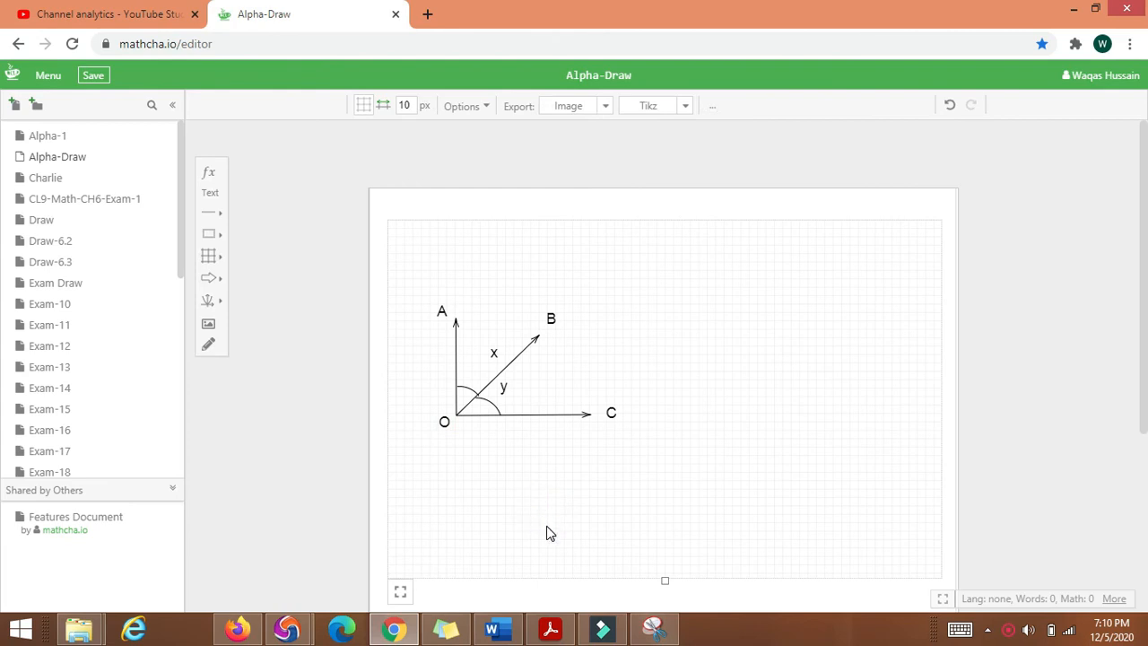
mouse_move(635, 317)
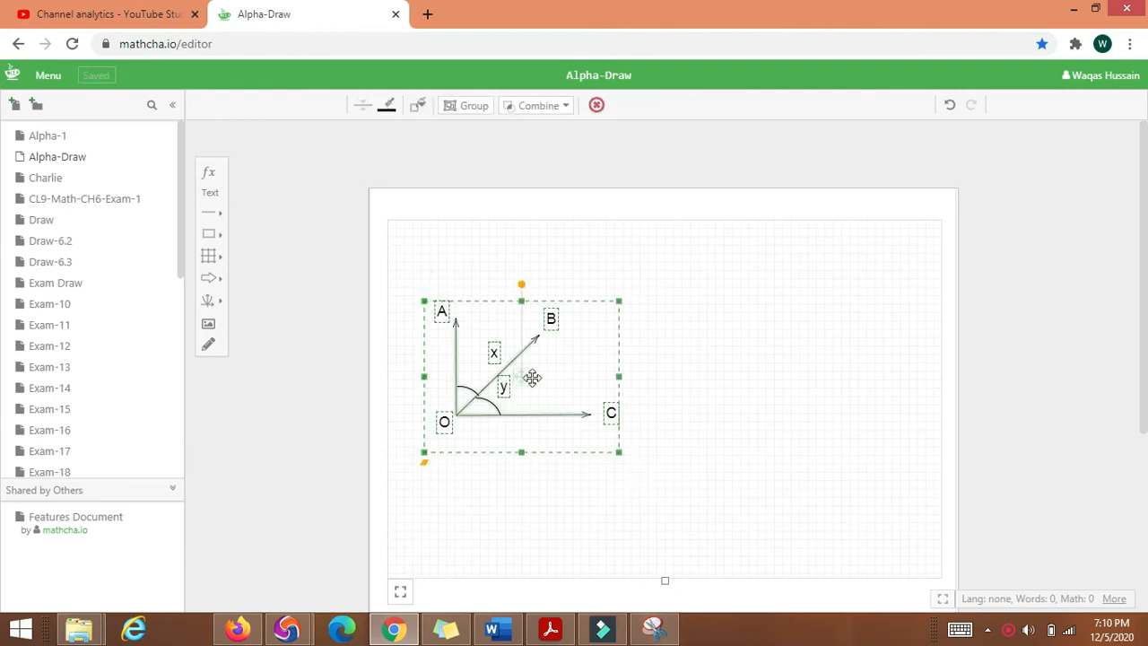
mouse_move(476, 132)
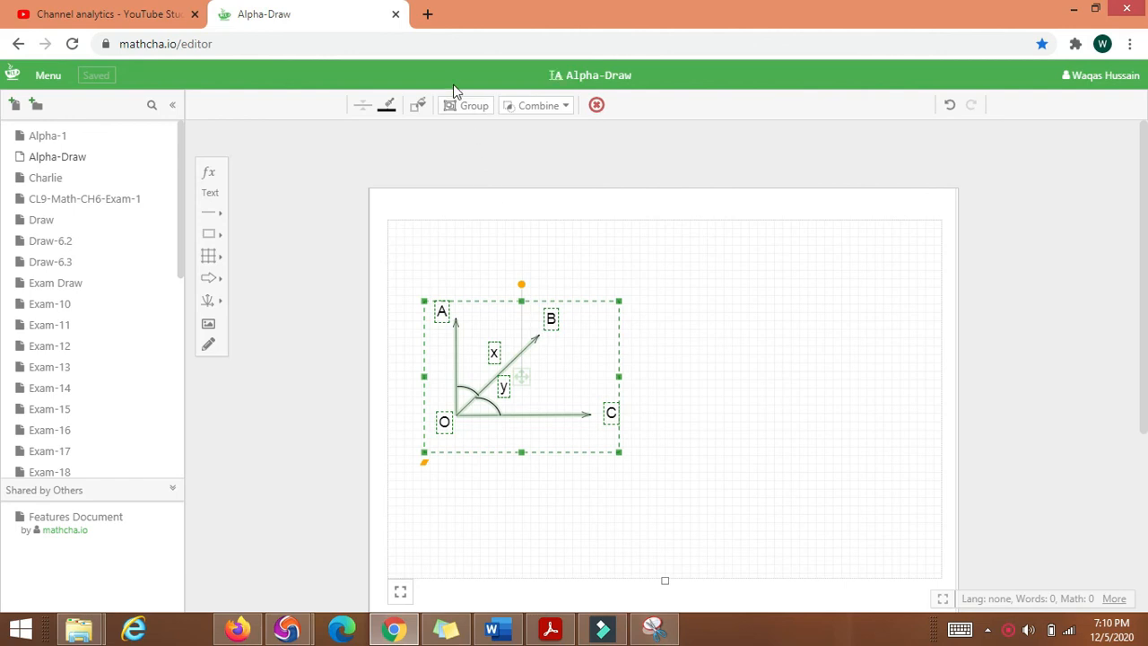
Group the whole angle diagram into one object and set its stroke colour to blue
left_click(465, 105)
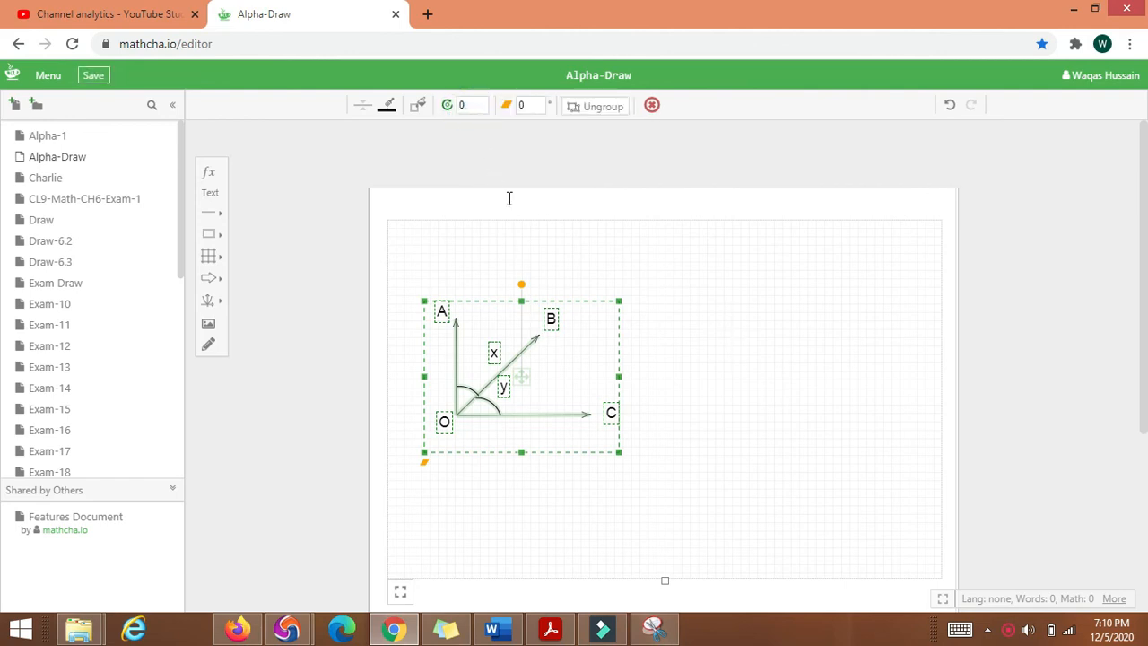
left_click(417, 105)
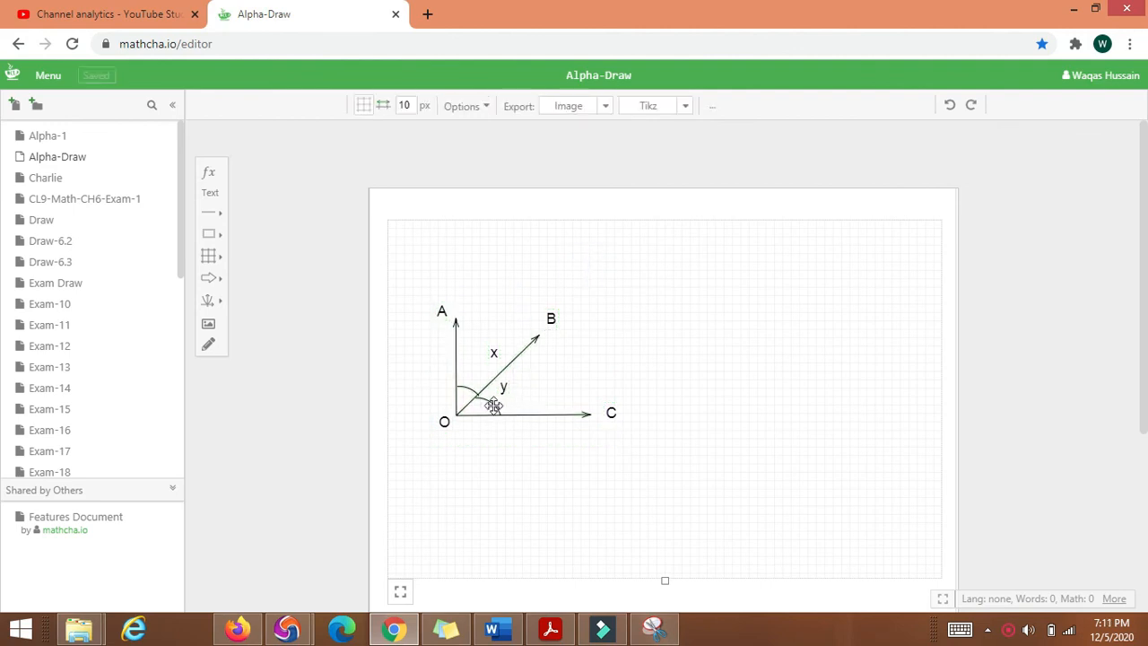
left_click(494, 406)
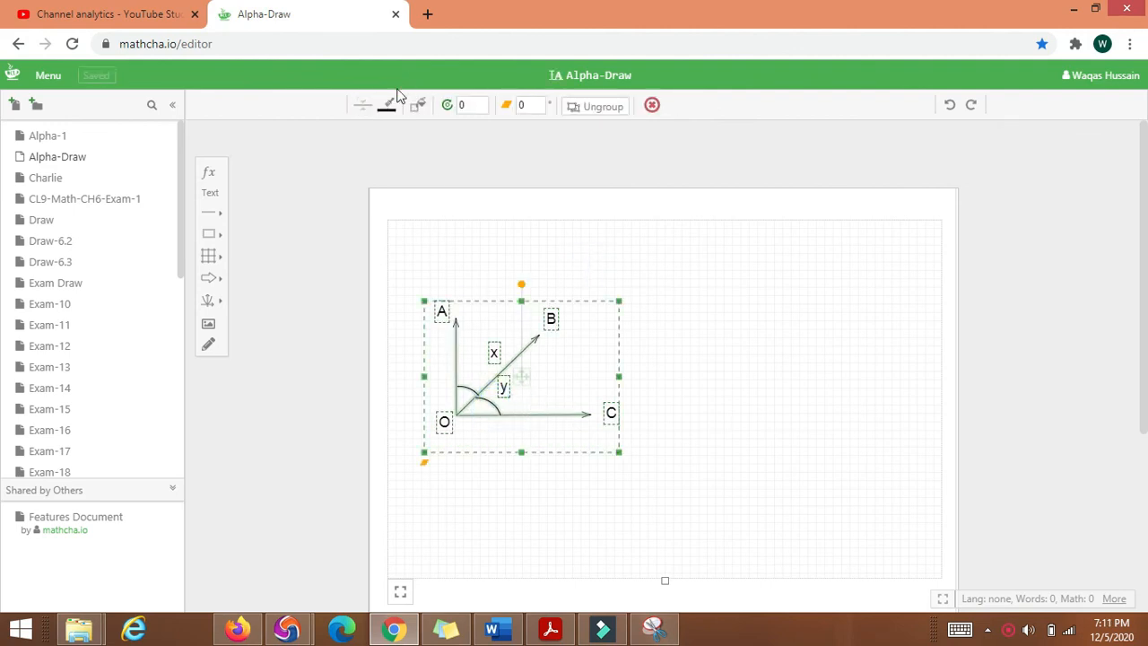
left_click(386, 104)
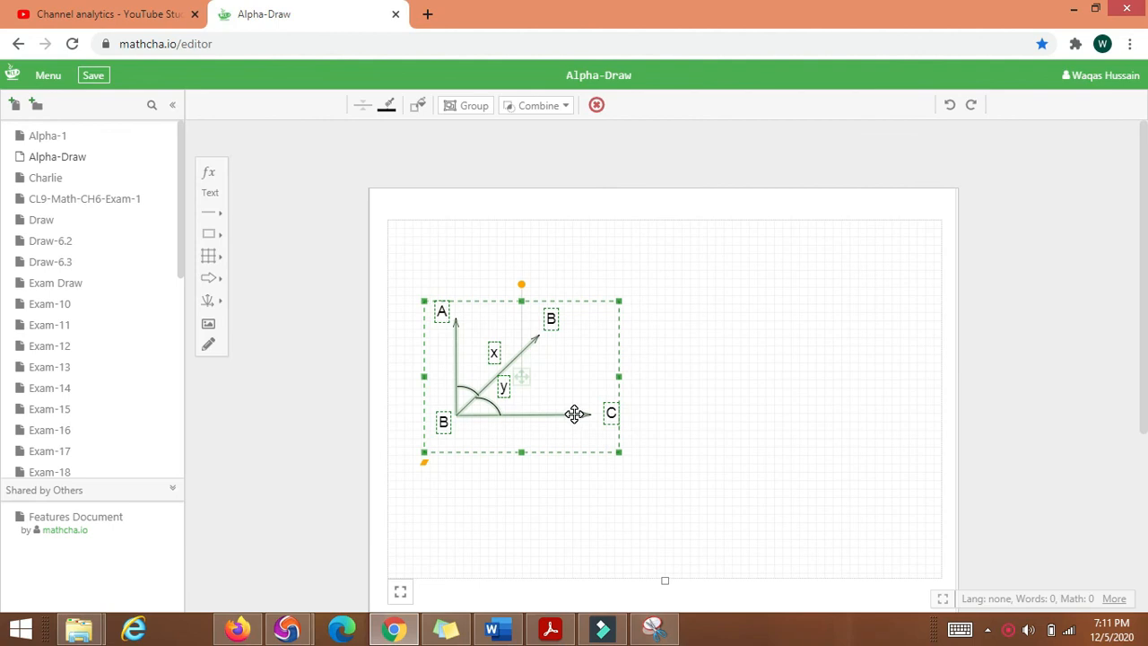
left_click(474, 105)
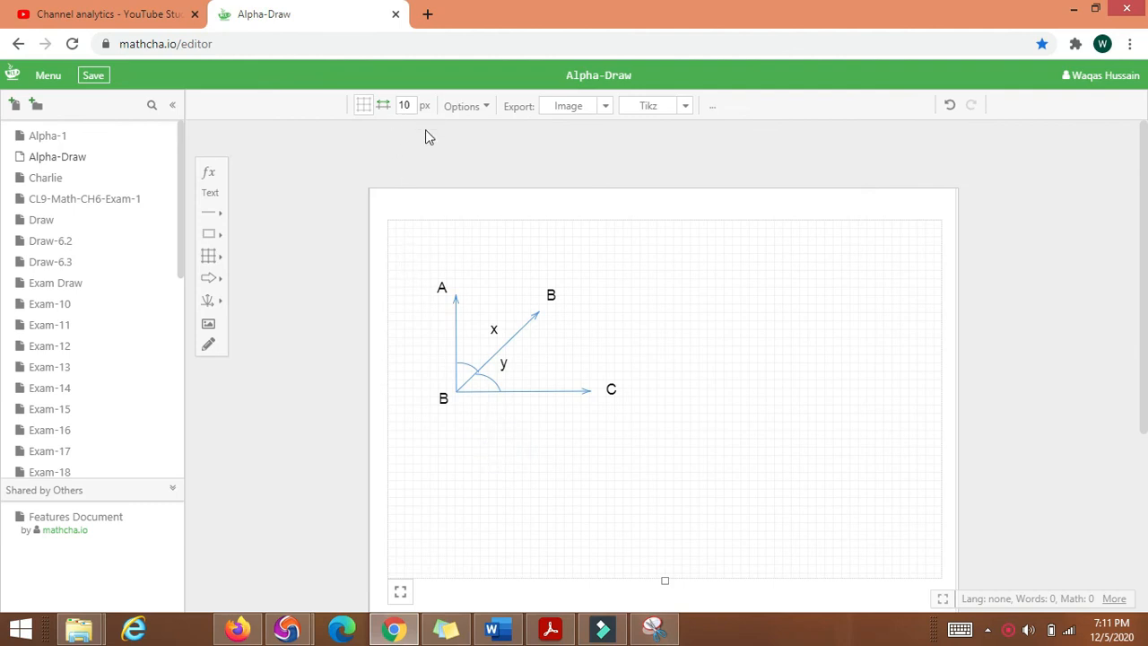
left_click(520, 350)
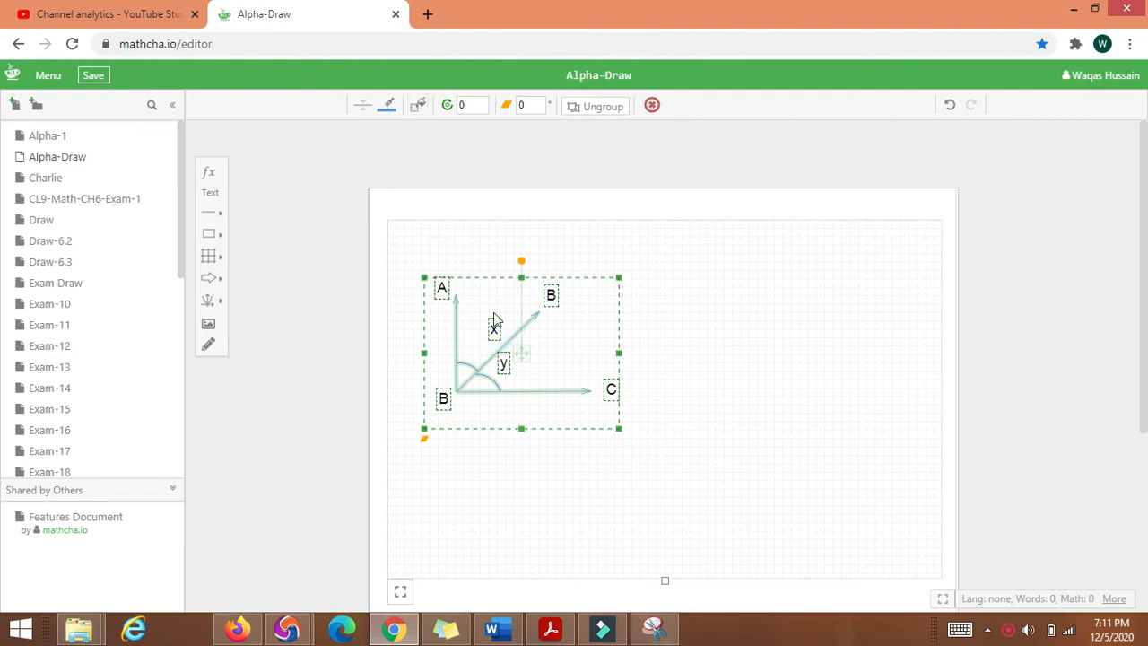
Make the diagram's letter labels blue and copy the finished diagram
left_click(368, 105)
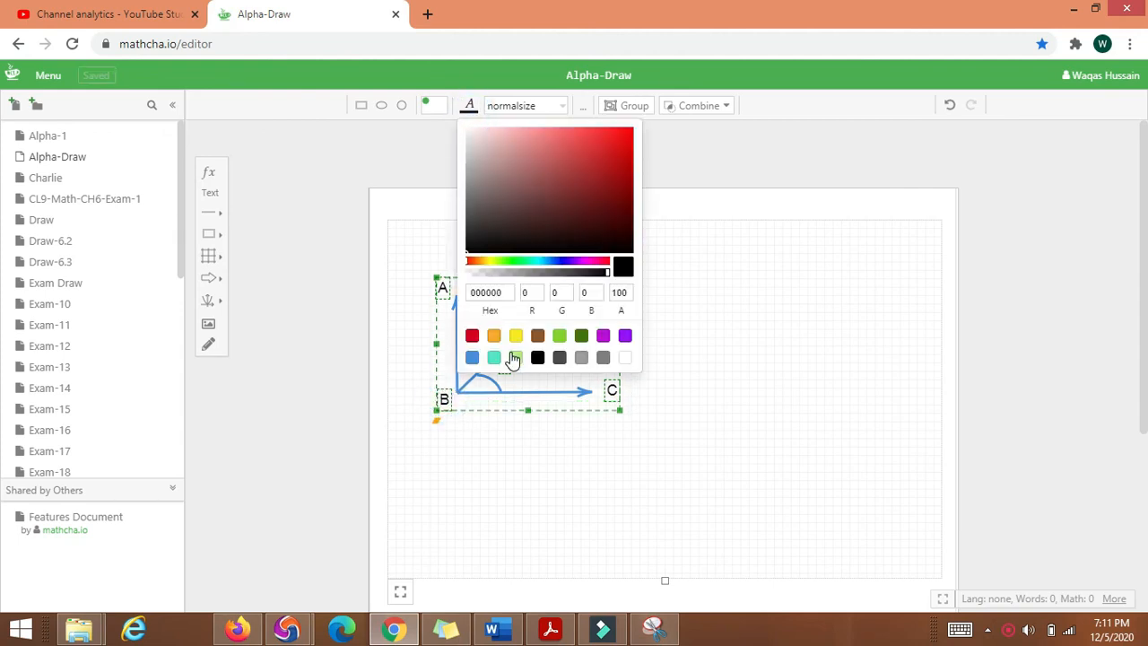
left_click(472, 357)
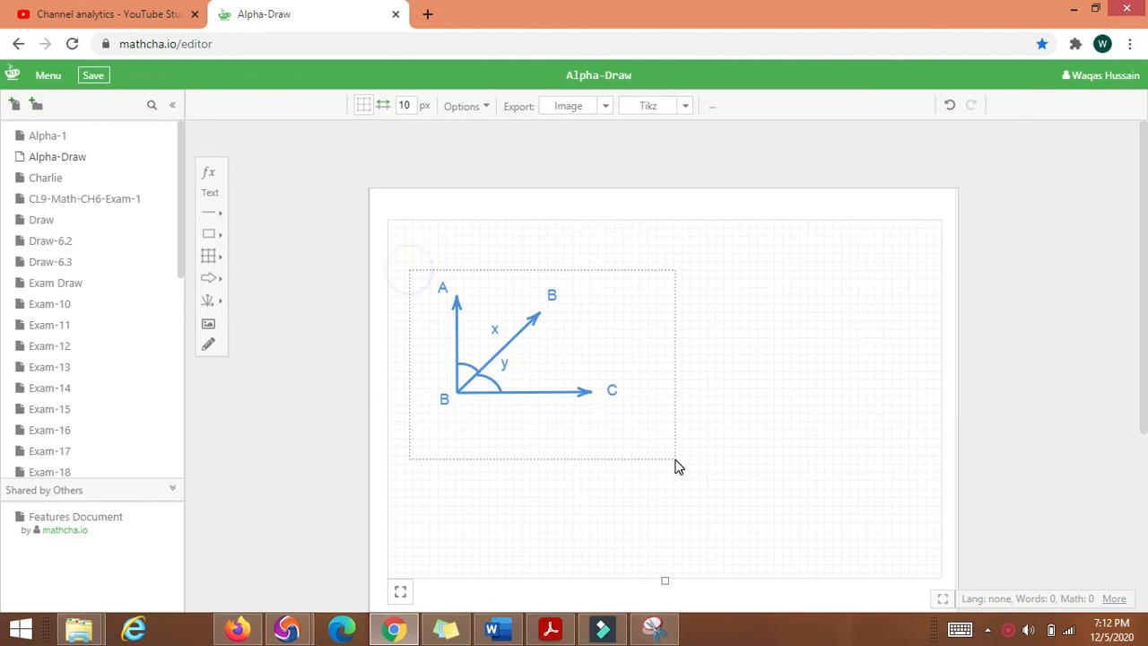
left_click(538, 359)
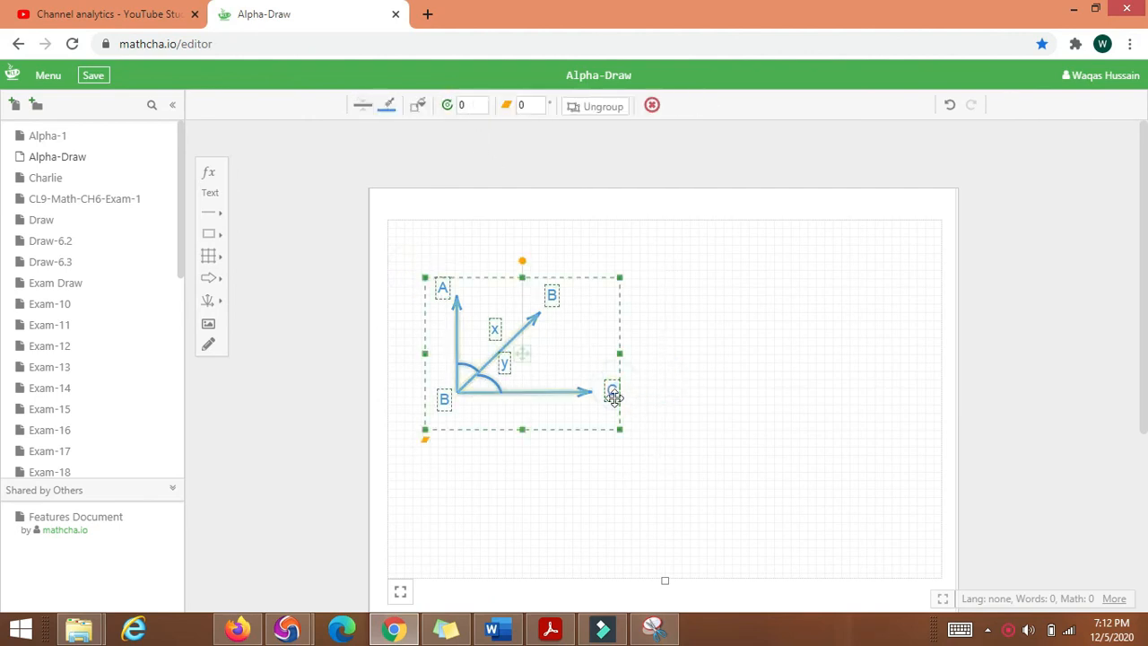
left_click(47, 135)
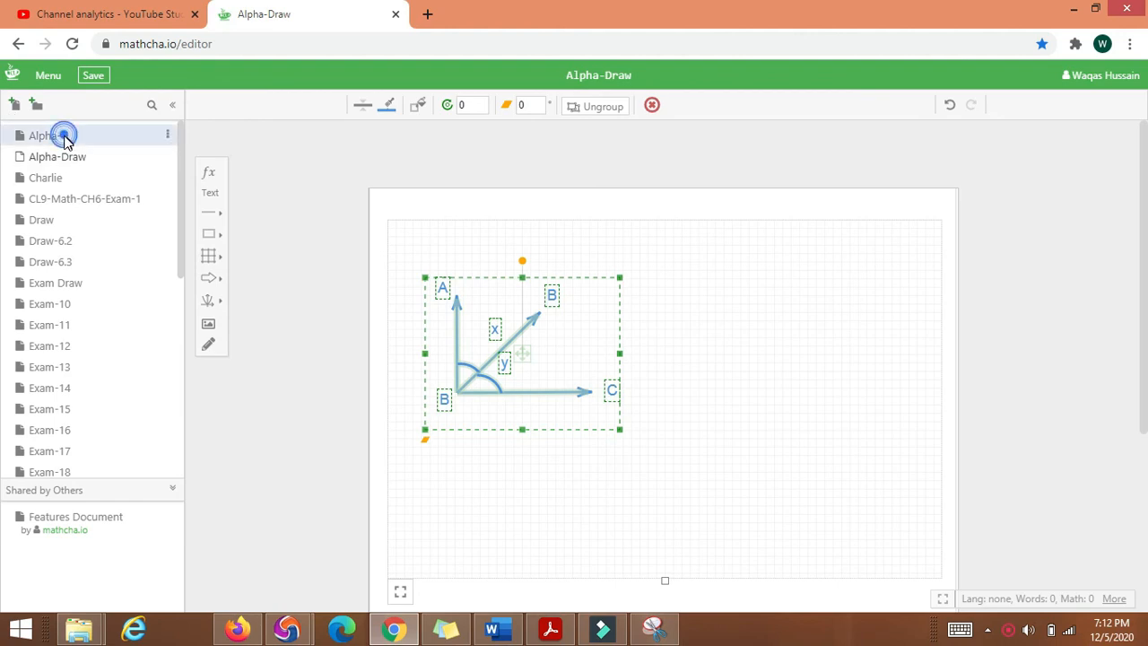
Paste the blue diagram into Alpha-1 and place it right of the three-line question
left_click(62, 135)
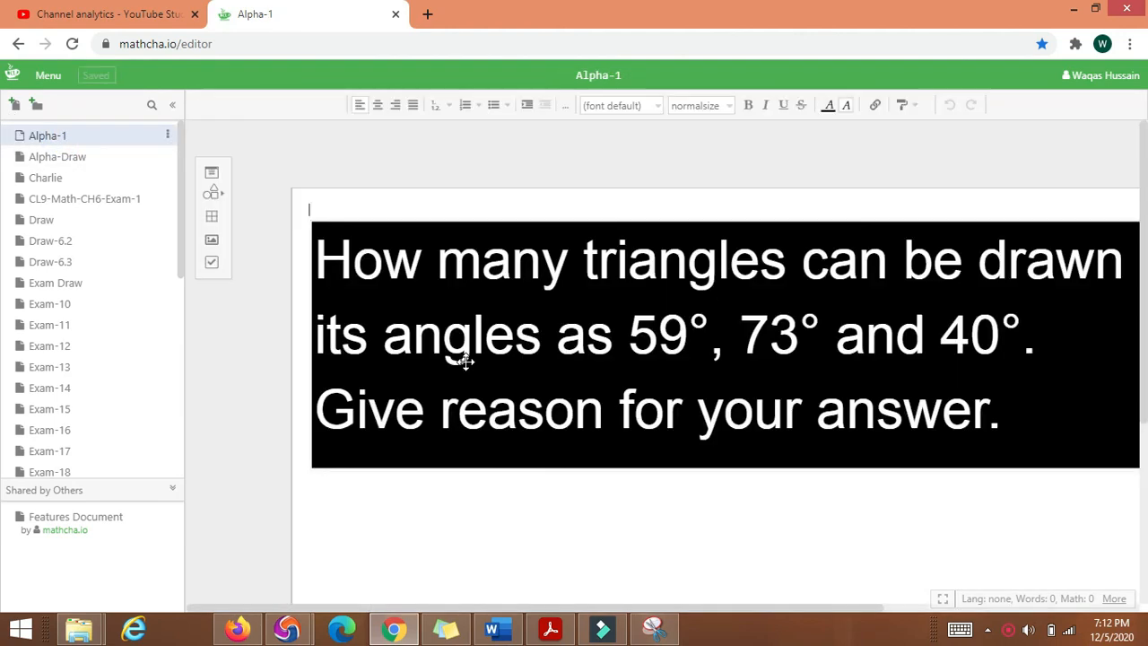
mouse_move(1072, 478)
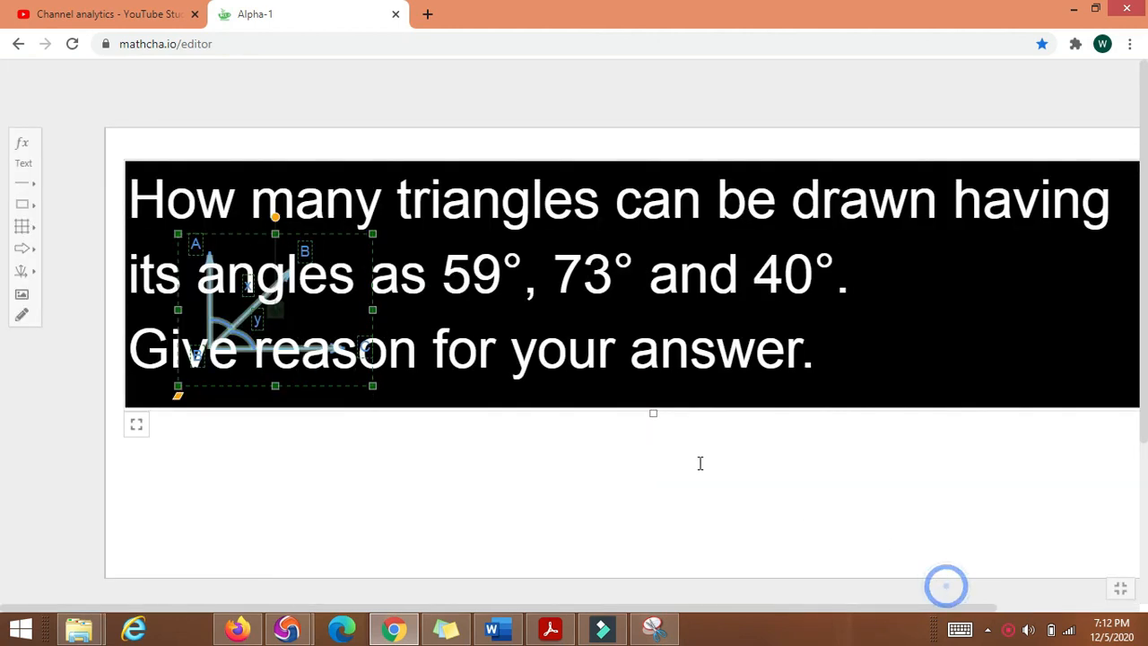
left_click_drag(276, 309, 528, 314)
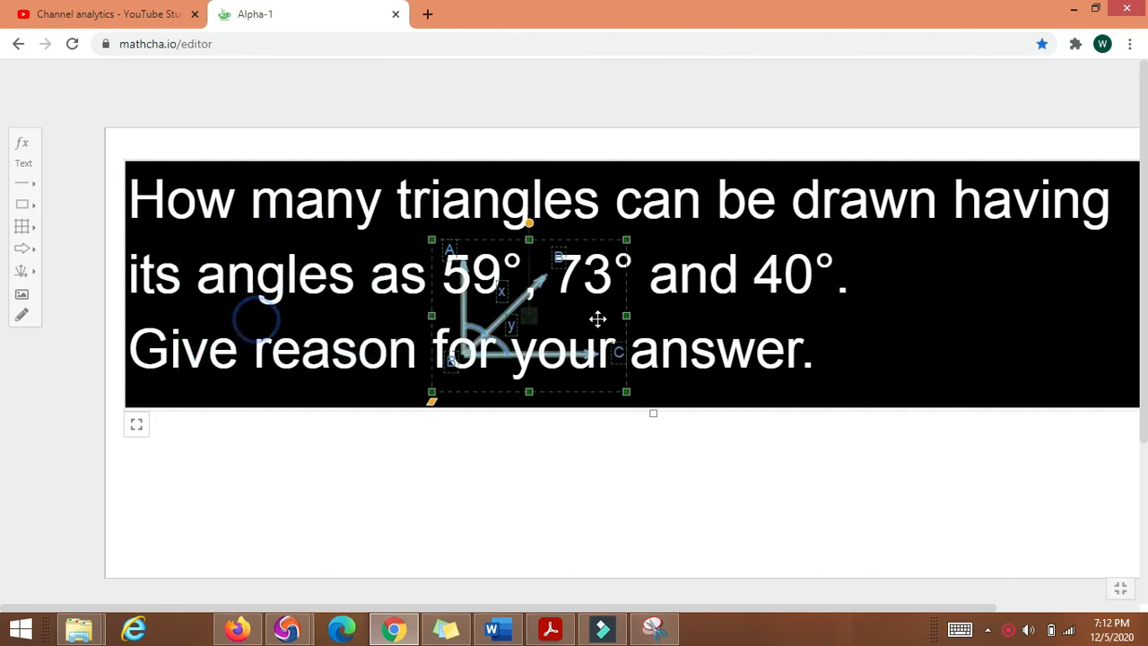
left_click_drag(598, 320, 967, 329)
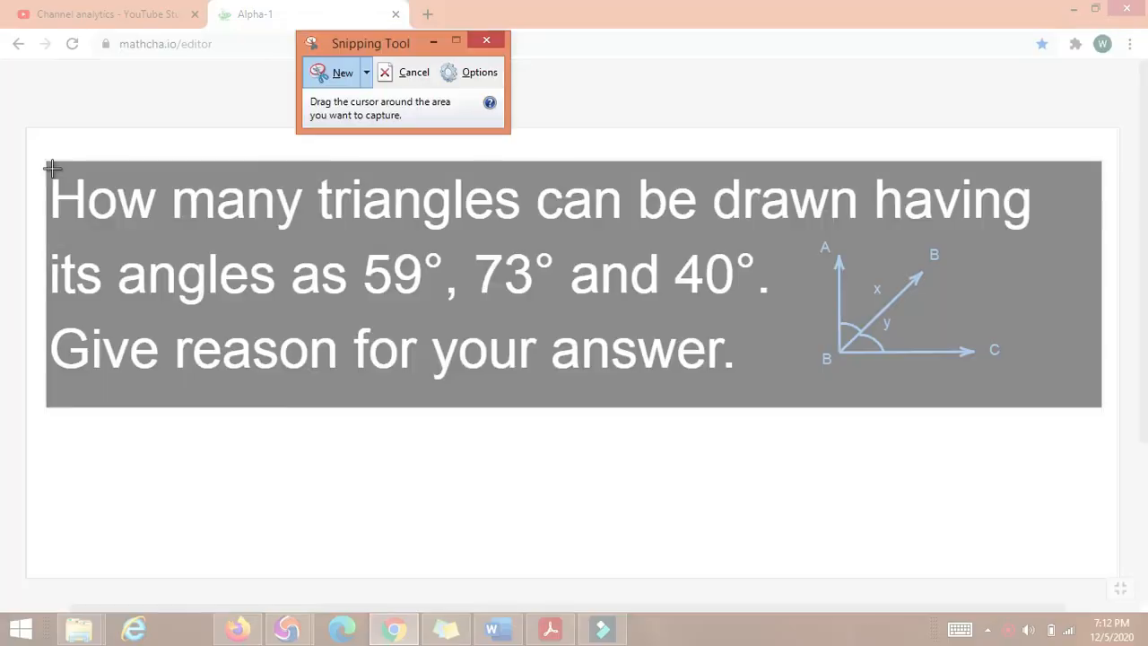
Snip the black question panel with its diagram and save it over Check.PNG in Downloads
left_click_drag(51, 167, 1018, 408)
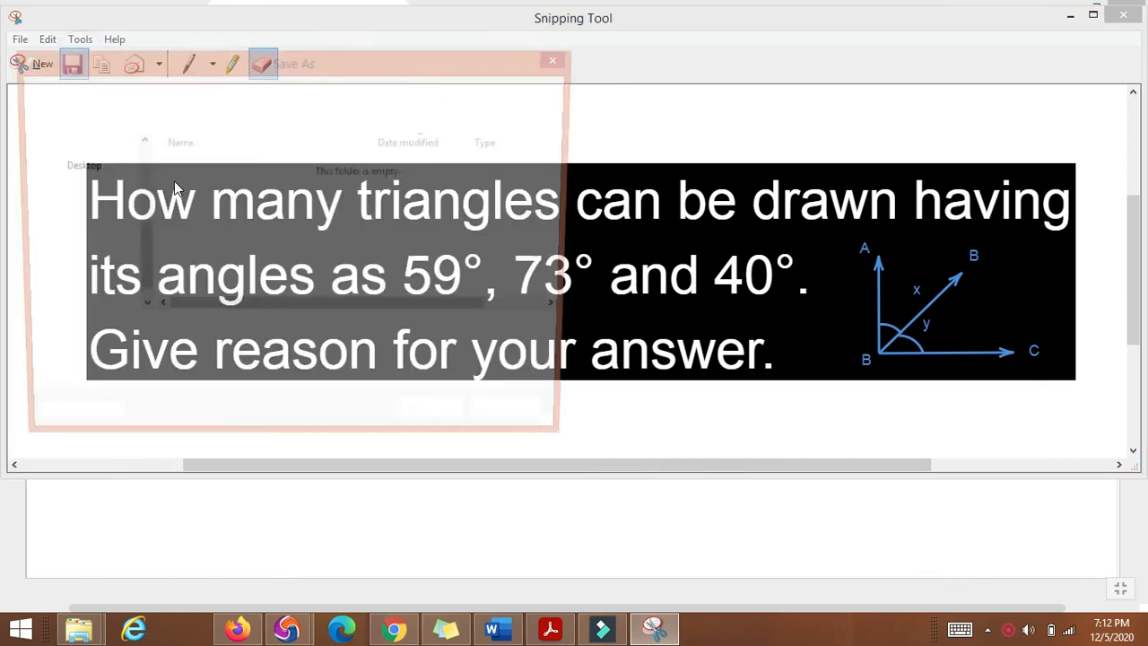
left_click(295, 64)
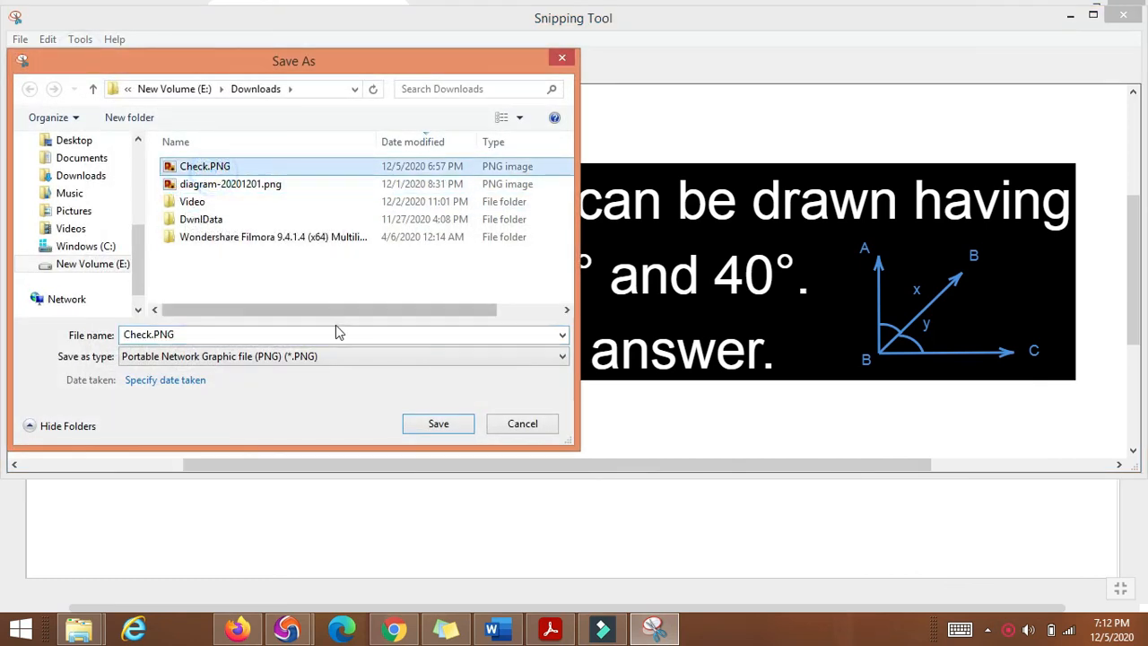
left_click(438, 423)
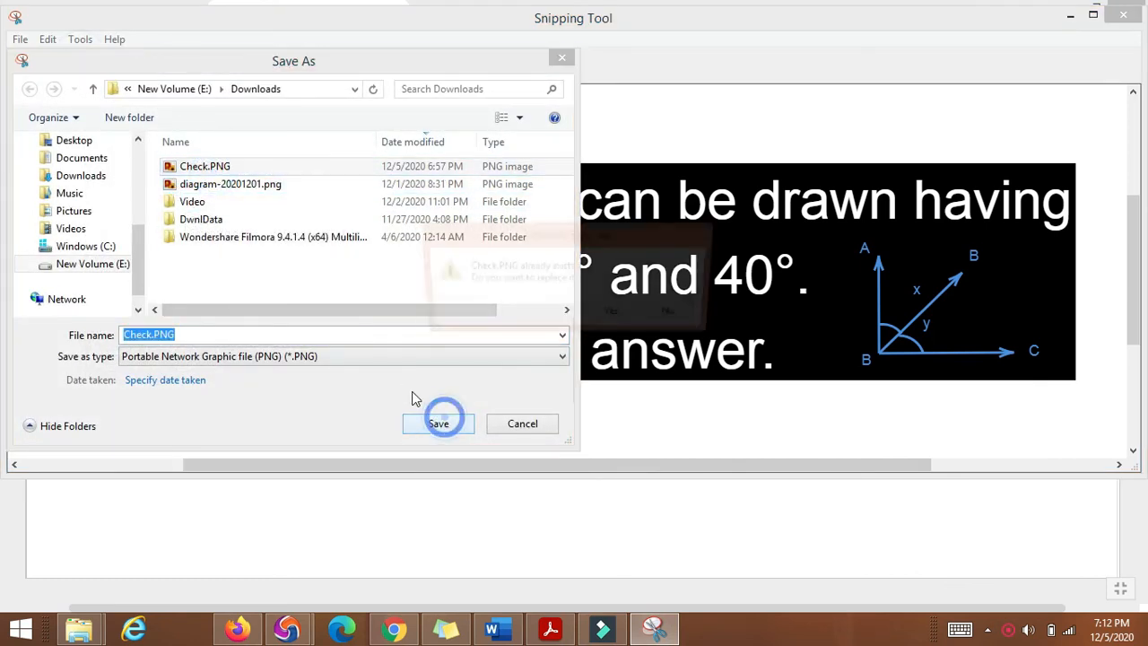
left_click(439, 423)
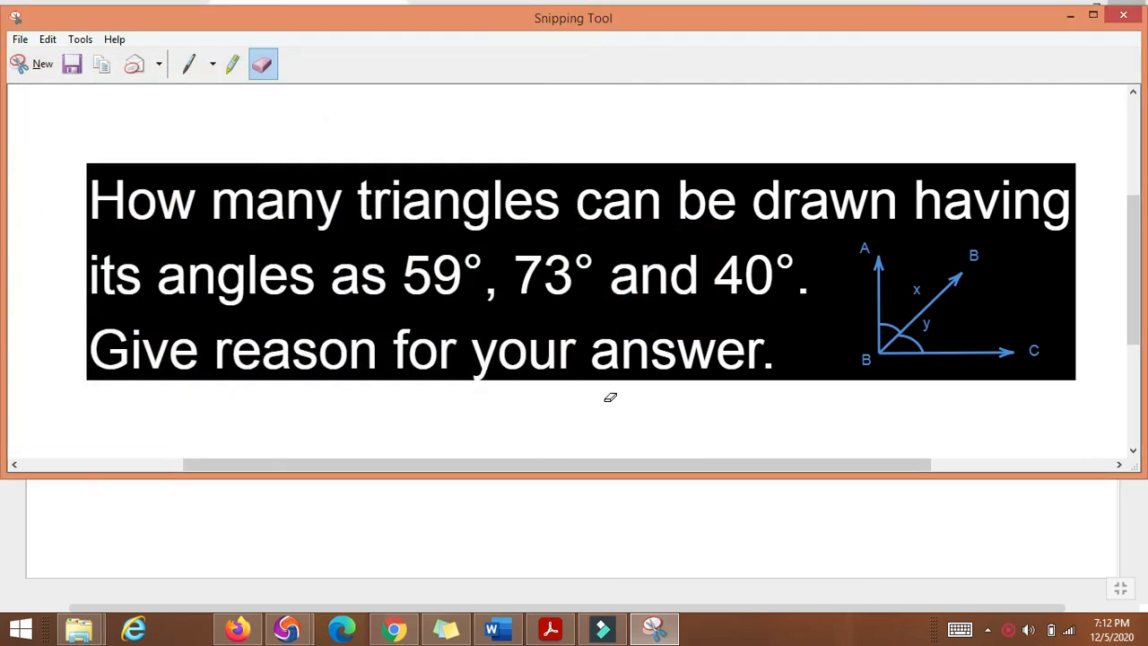
mouse_move(79, 627)
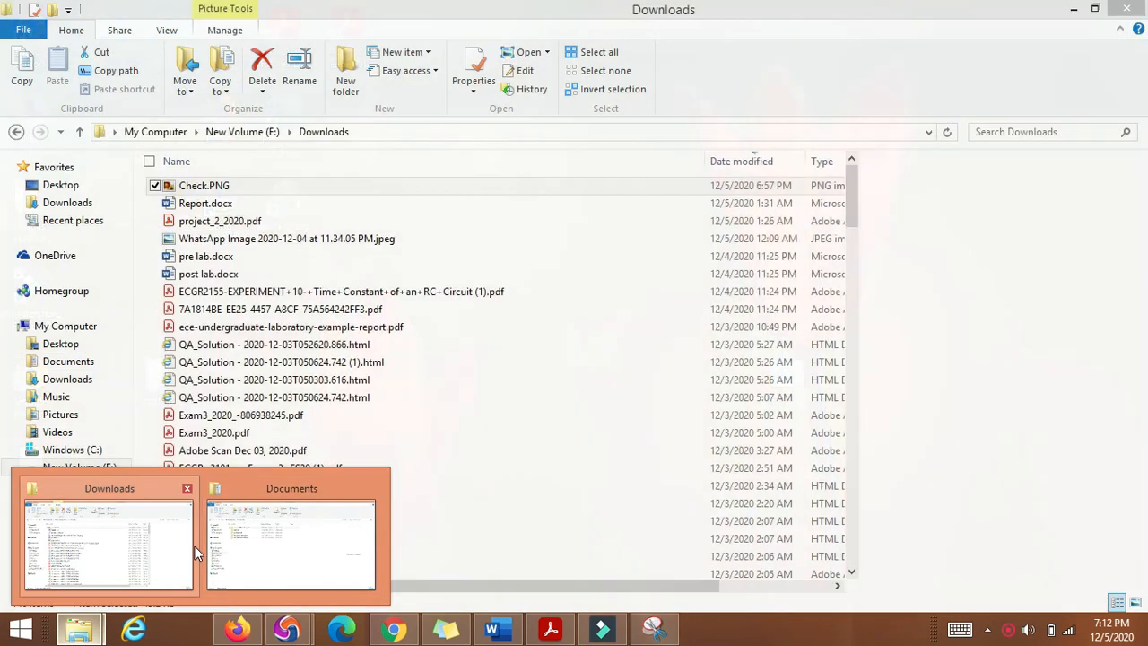
Open Check.PNG from Downloads in Windows Photo Viewer to view the blue angle diagram
double_click(204, 185)
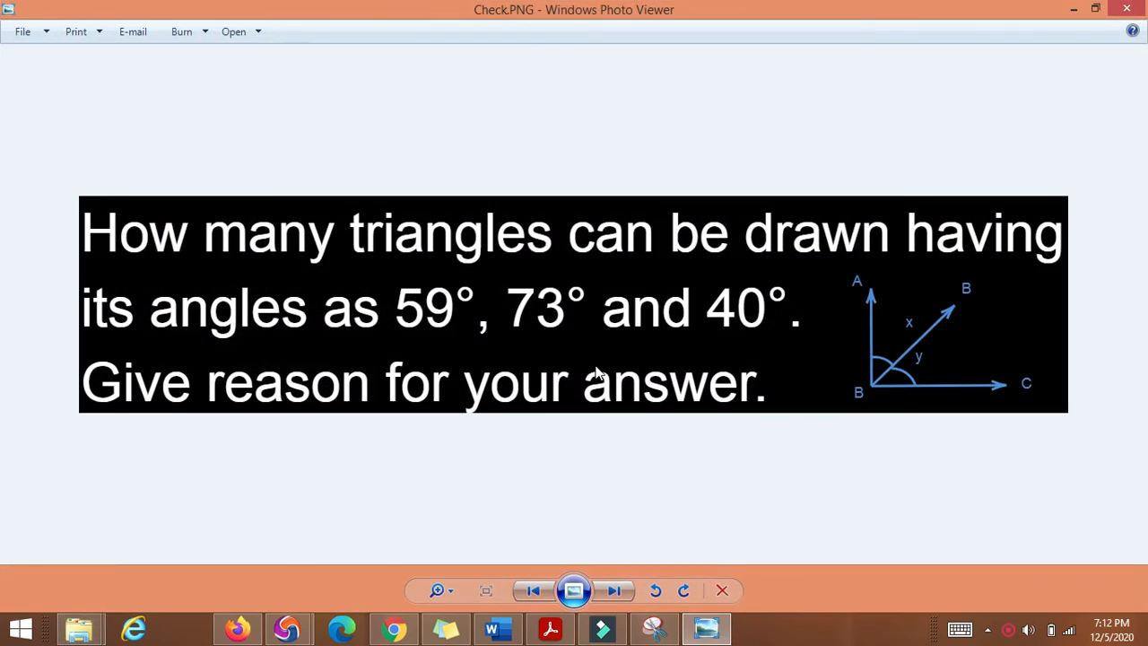
mouse_move(556, 353)
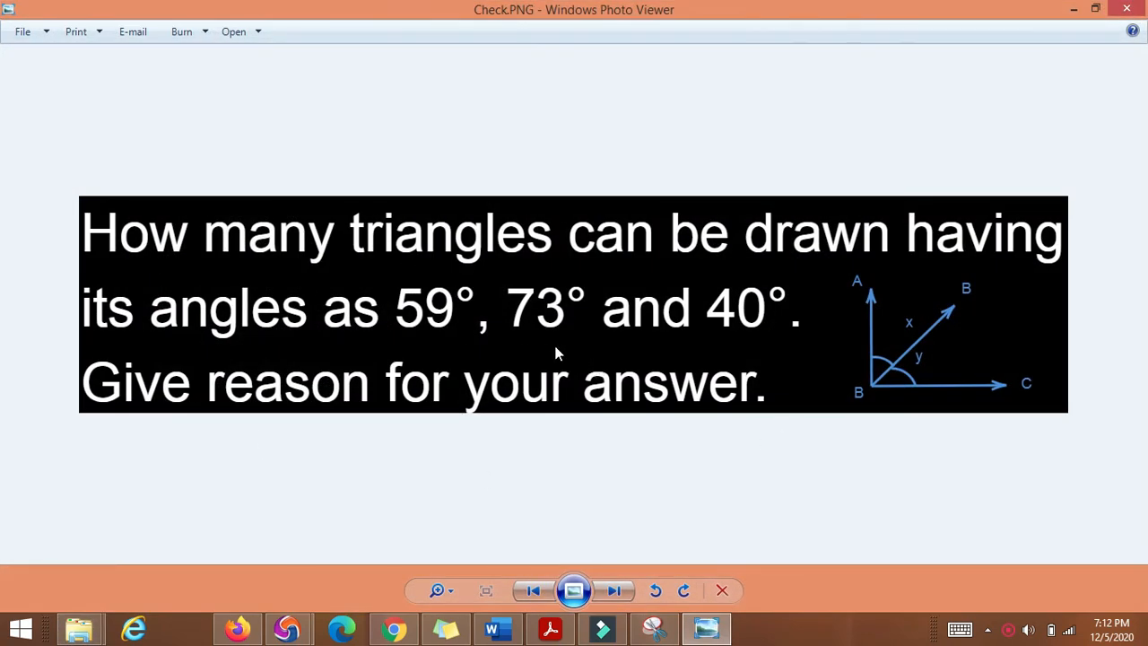
mouse_move(291, 296)
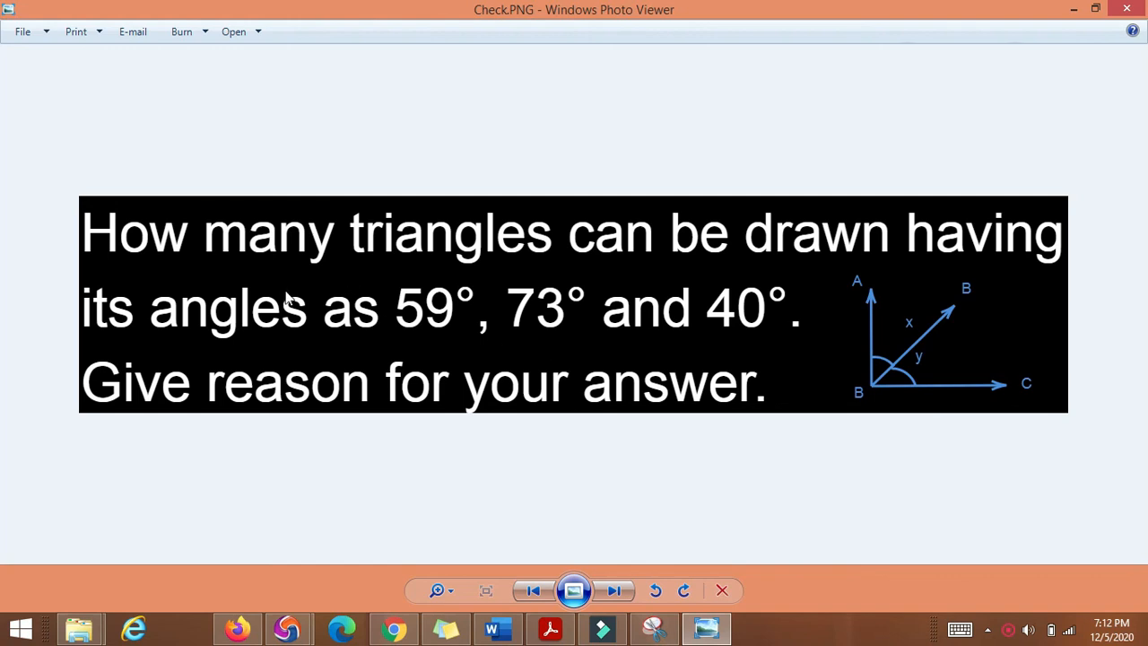
mouse_move(731, 310)
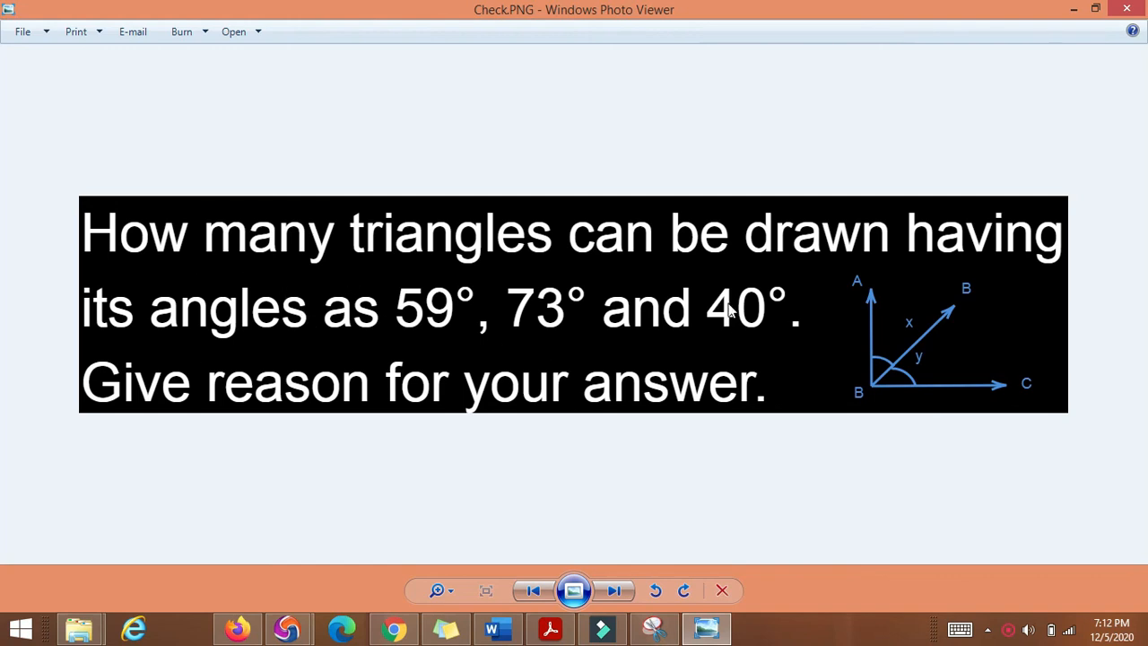
mouse_move(612, 302)
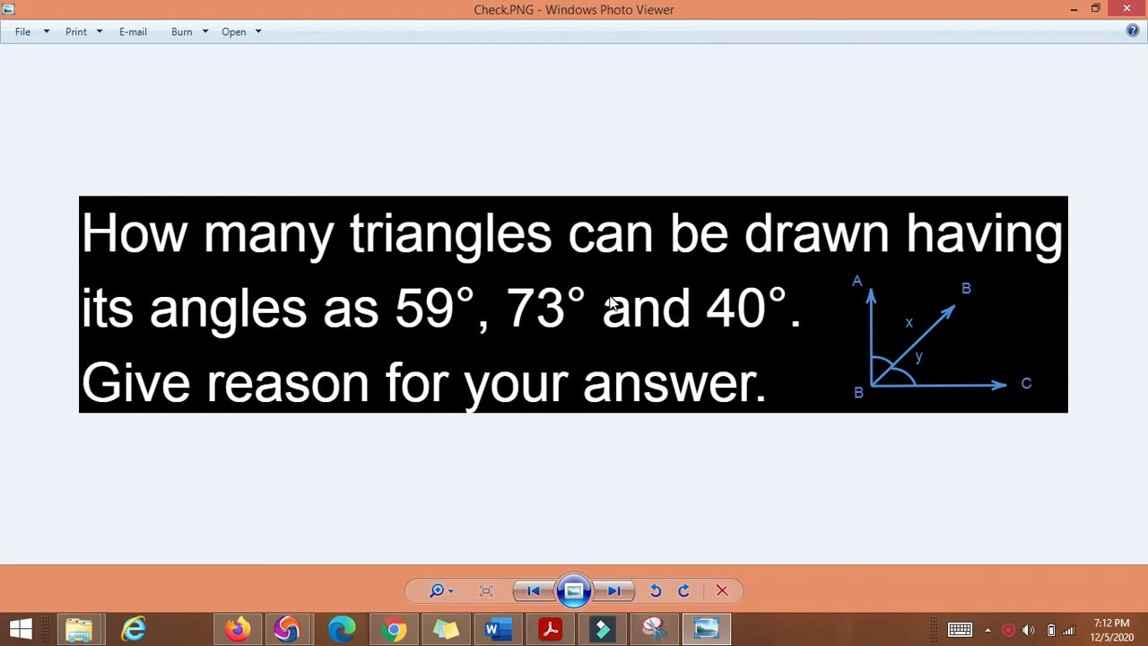